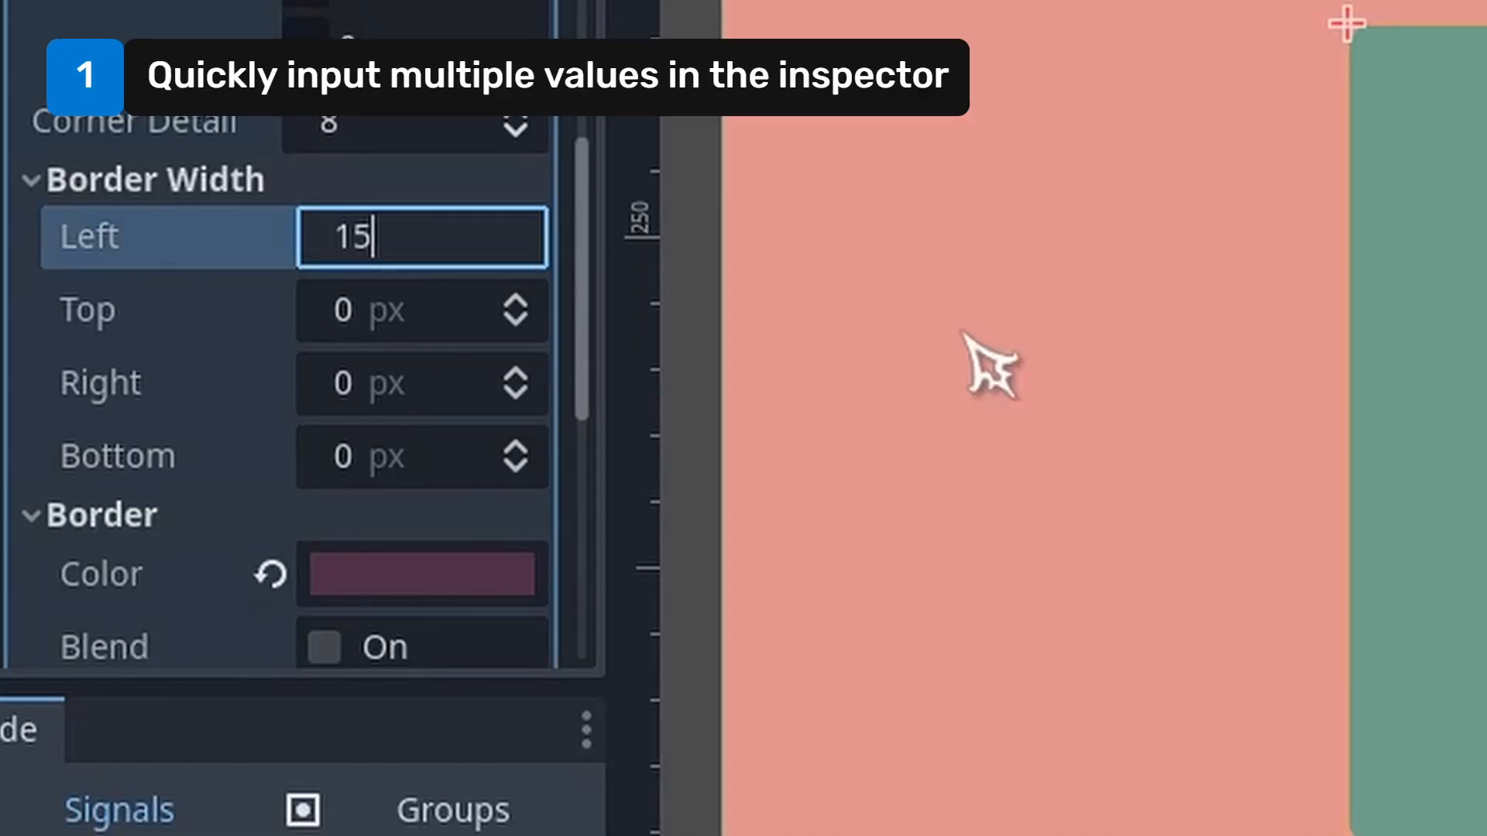
Commit the left border width, then click a card to show its Clicked Control in Debugger > Misc
key(Tab)
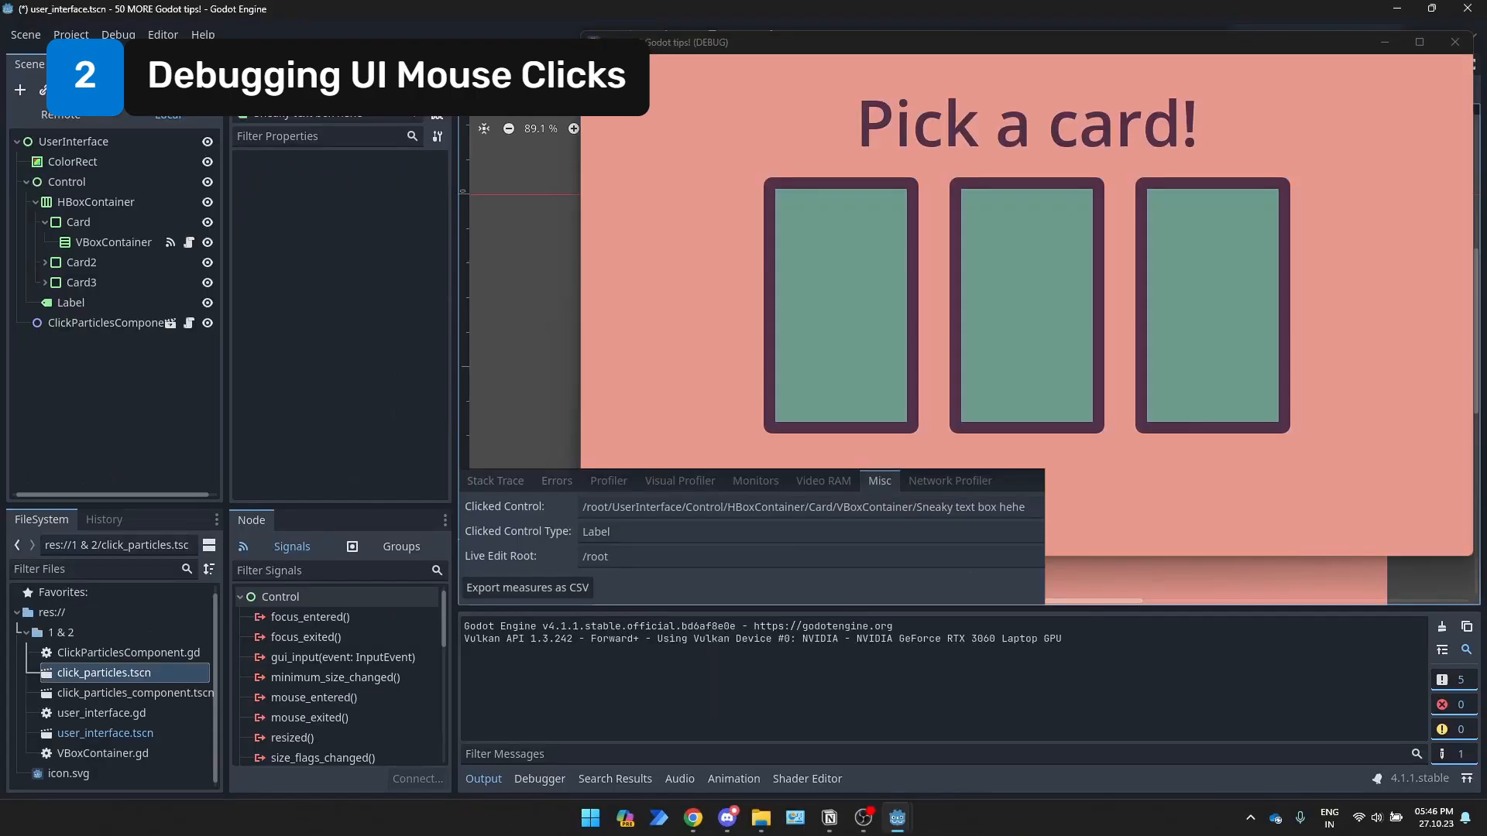
click(838, 305)
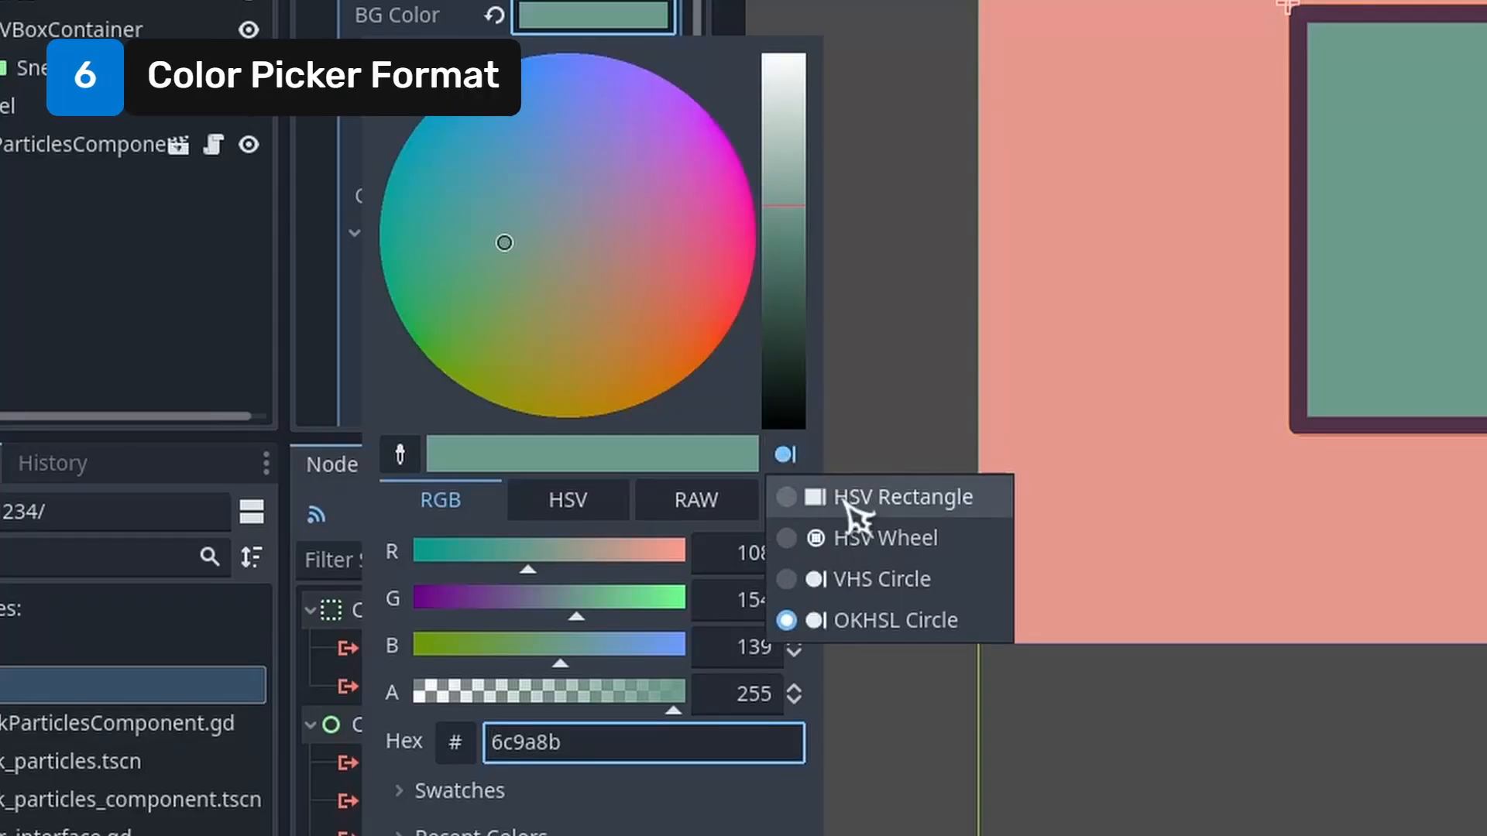
Set the colour picker shape to HSV Rectangle
click(836, 537)
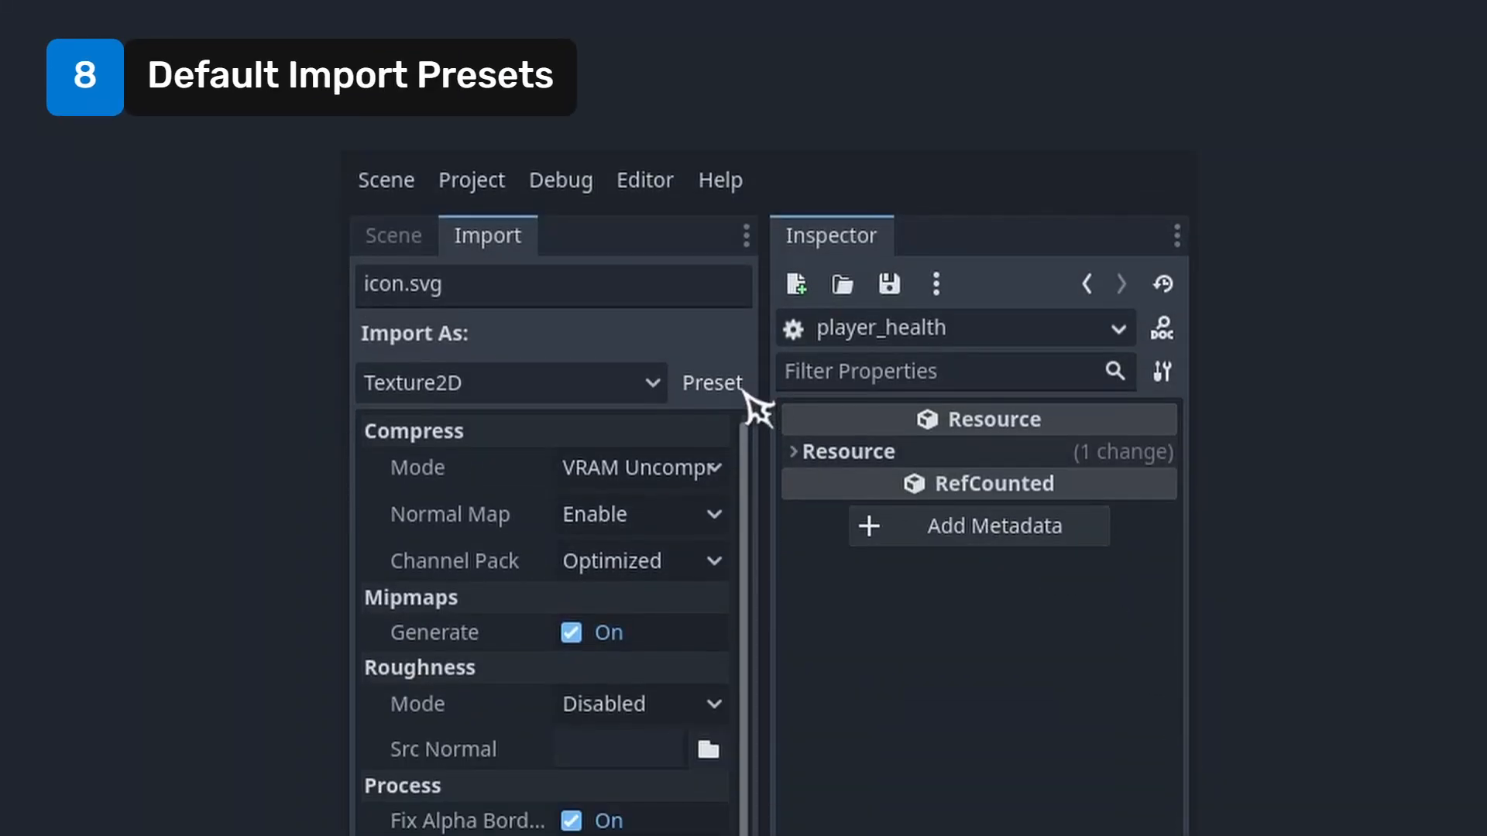
Set import FPS to 17, add a '# >>>>>>> get_parent()' comment by owner, and move ChildNode under AnimationPlayer
click(713, 383)
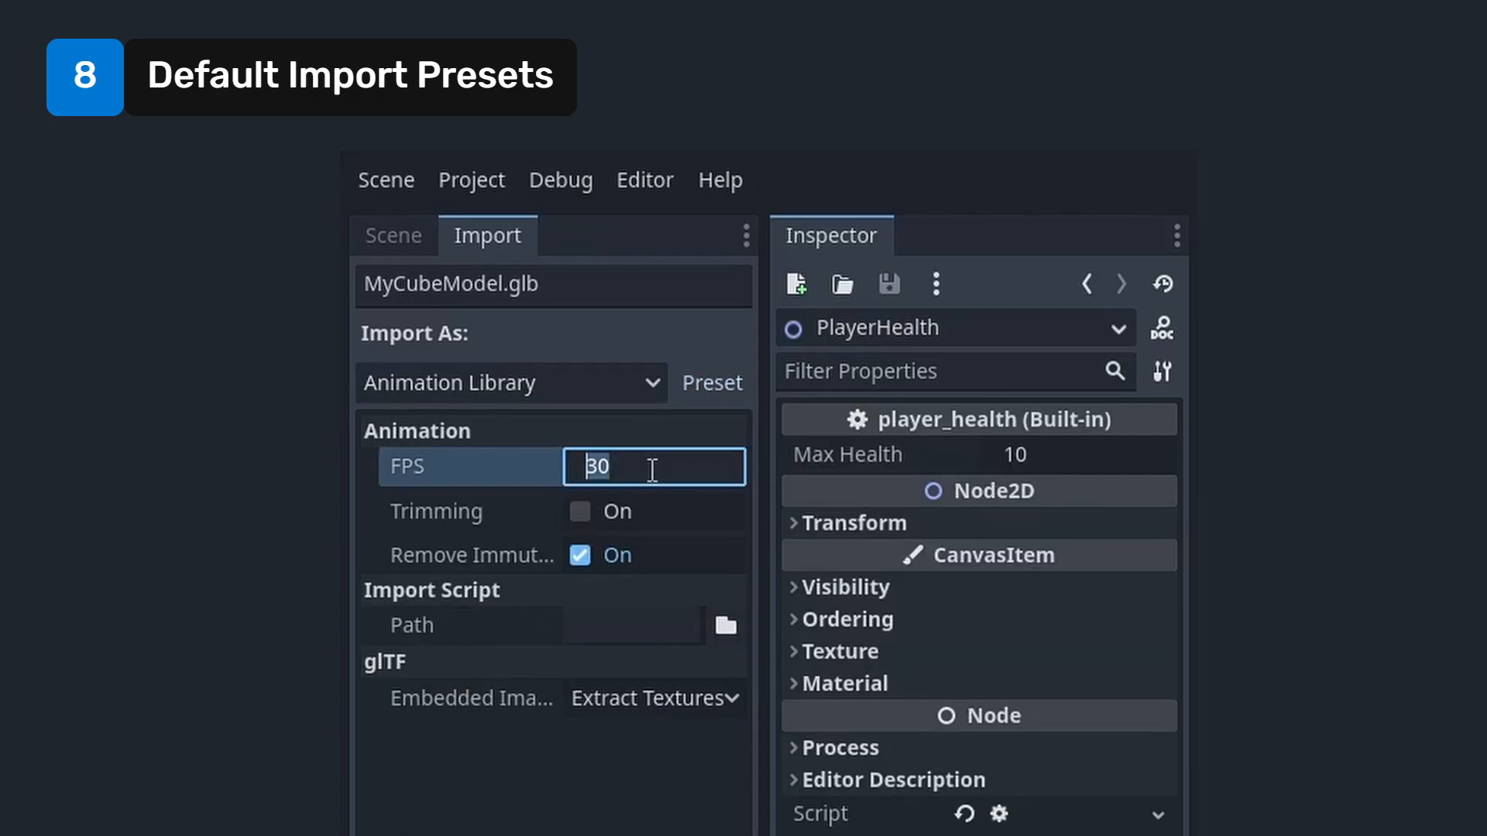
text(17)
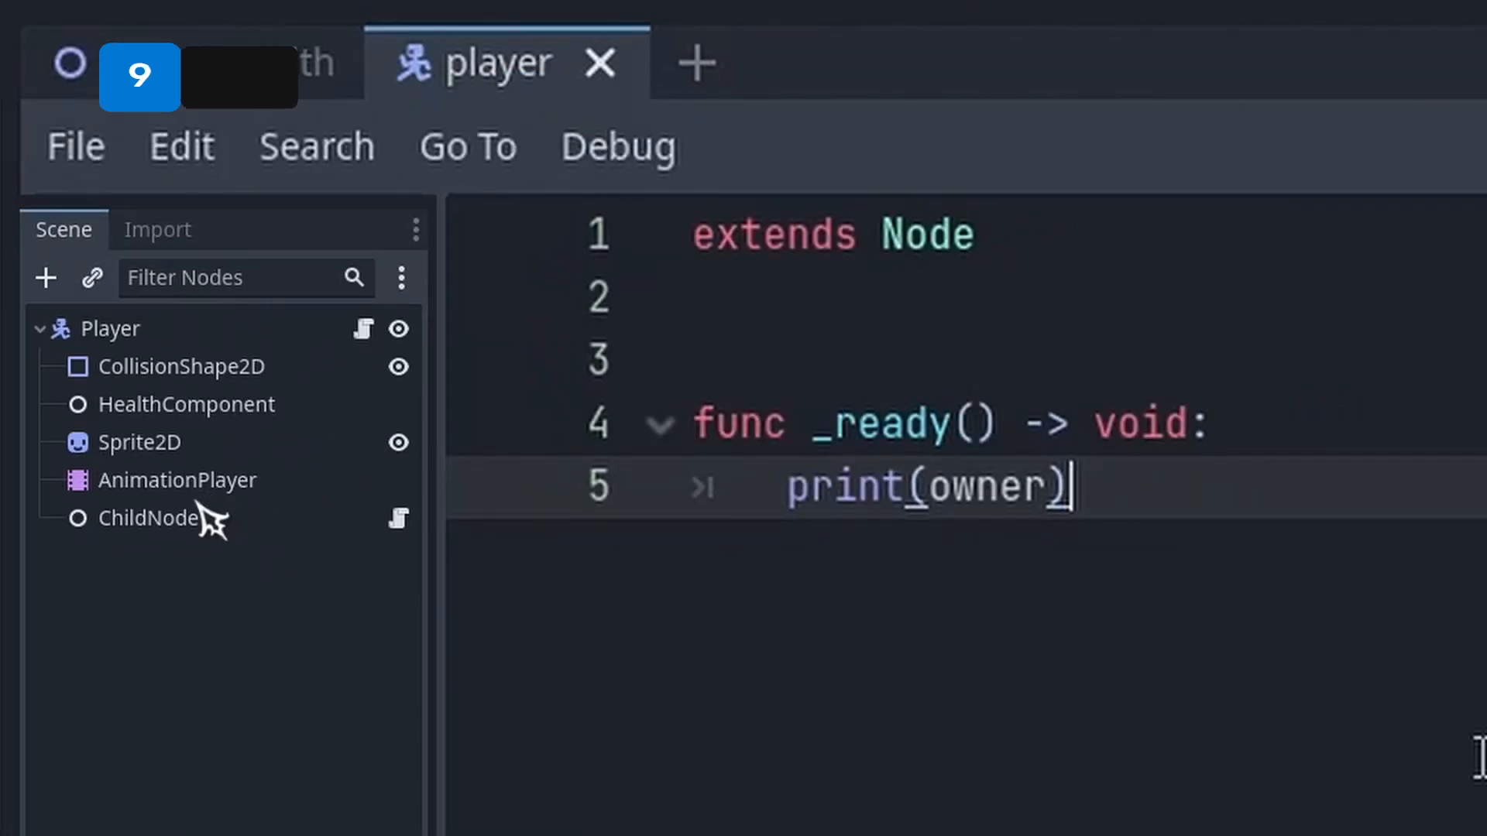
double_click(959, 487)
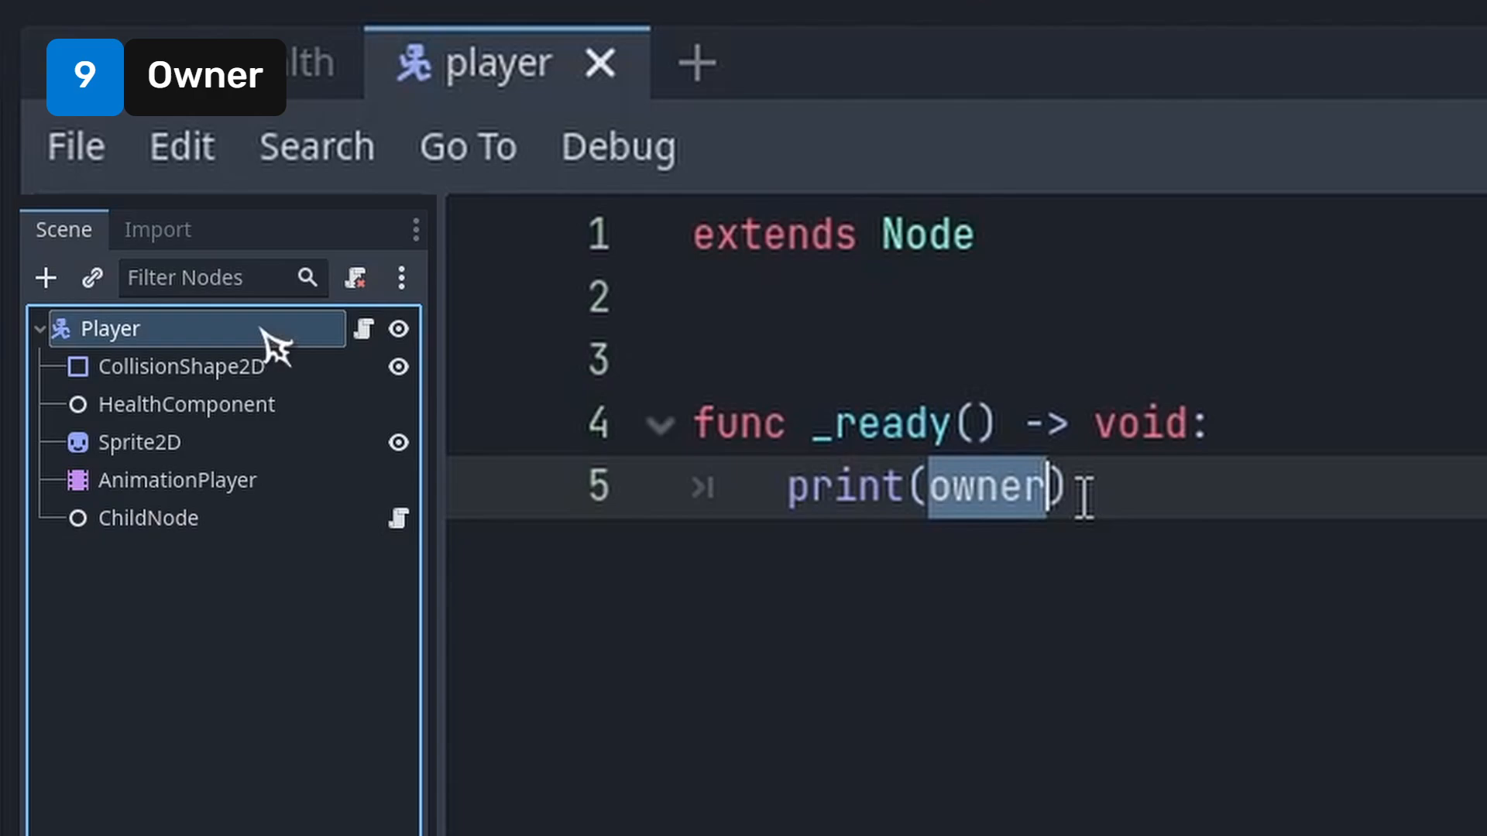
text(# >>>>>>> get_parent())
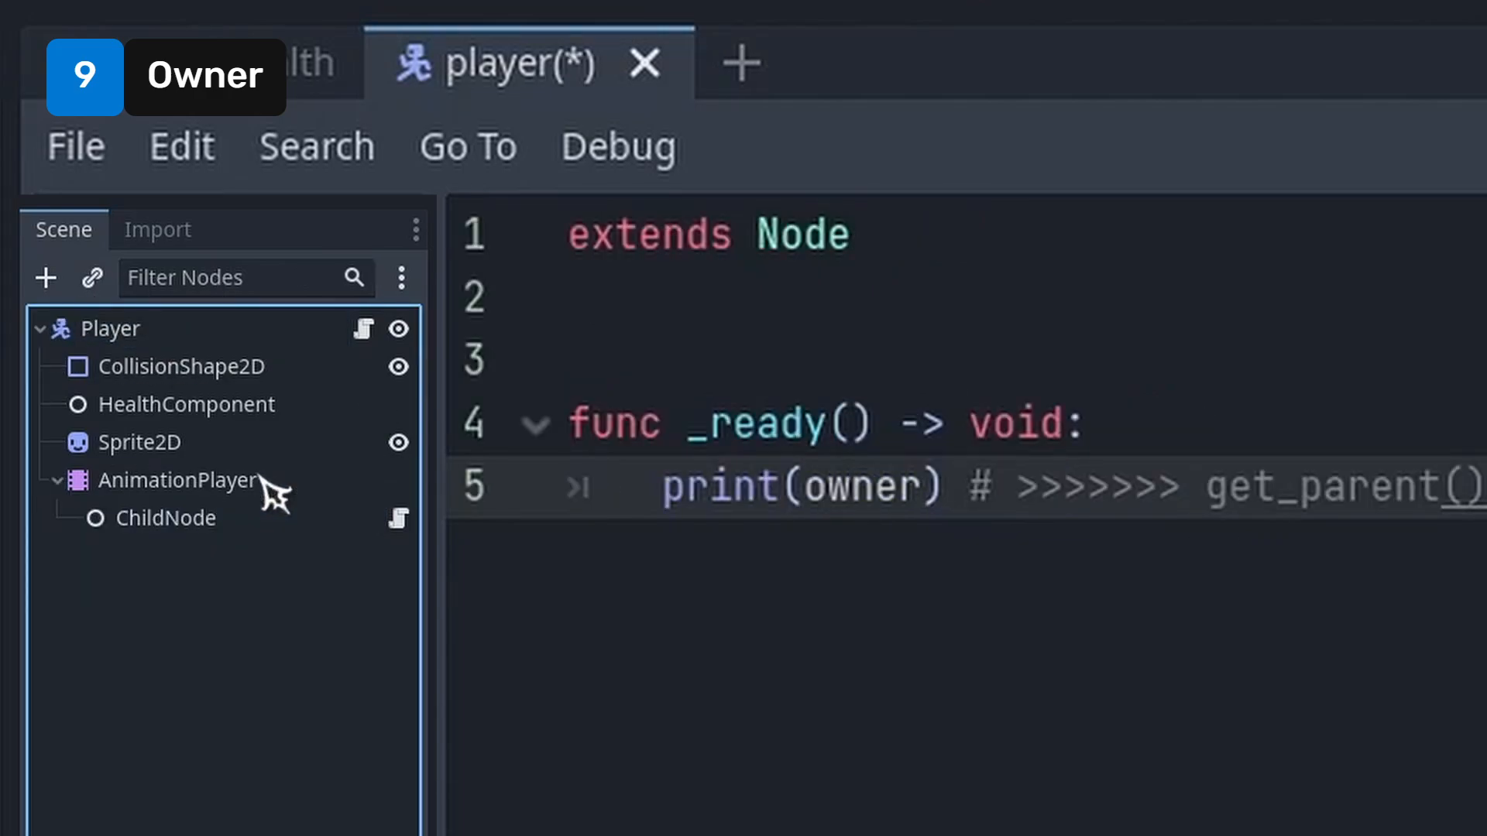
click(111, 328)
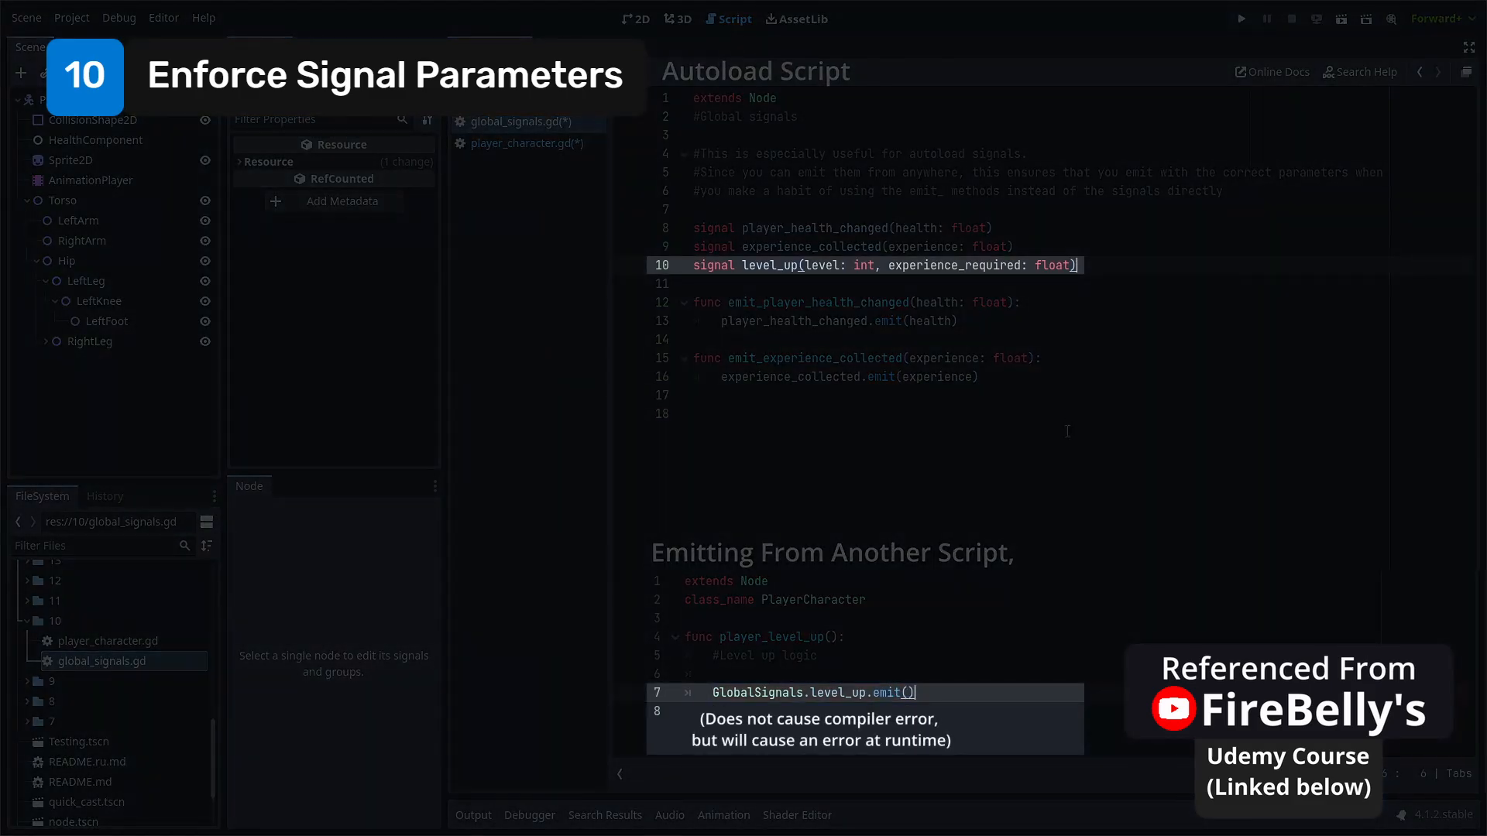
Write emit_level_up in global_signals.gd and use instantiate().get_child(0) as Node2D to set position to Vector2.ZERO
text(func emit_level_up(level: int, experience_required: float):)
text(level_up.)
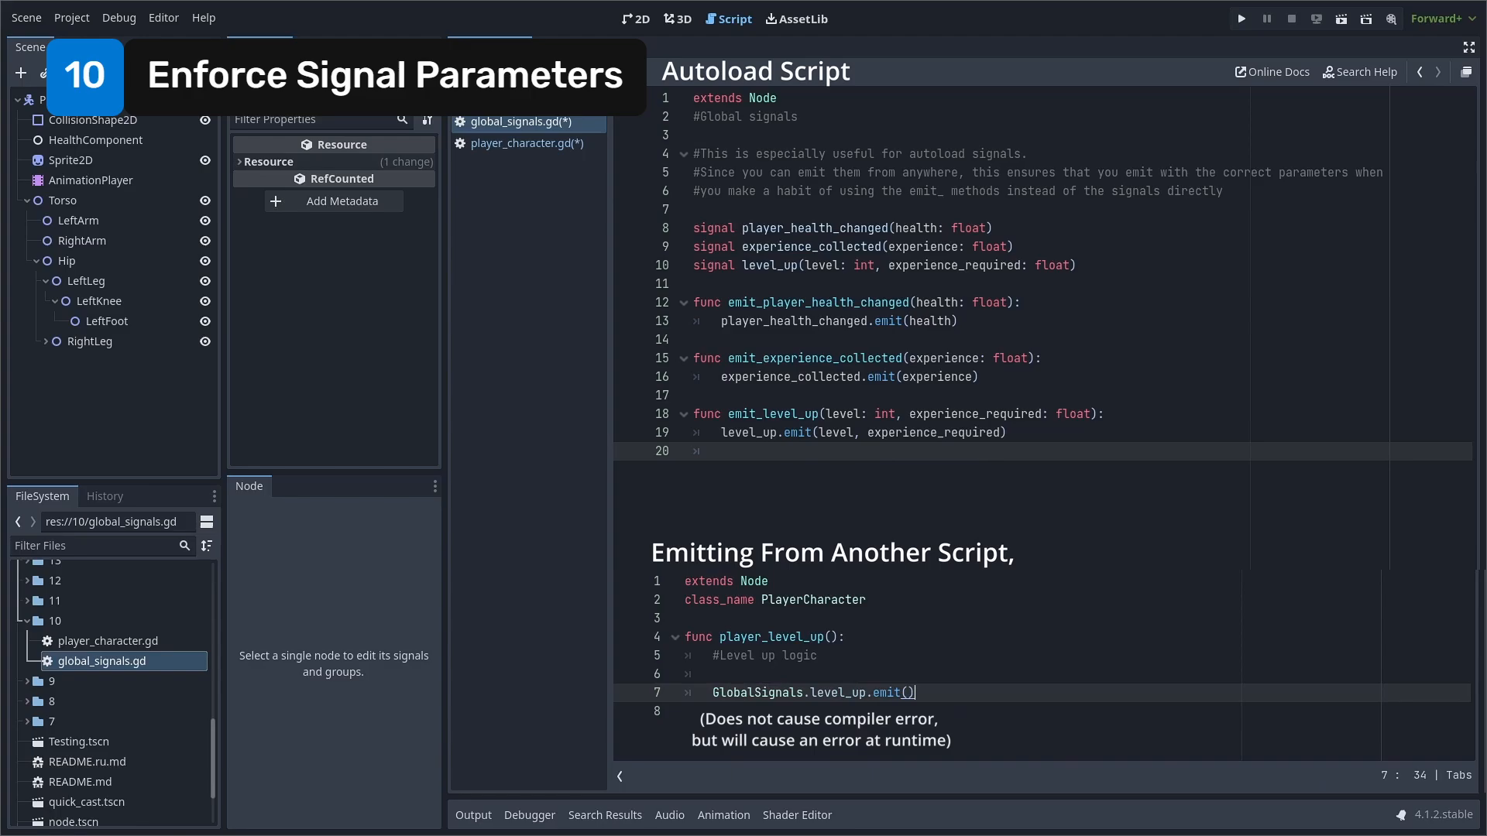
text(emitlevel)
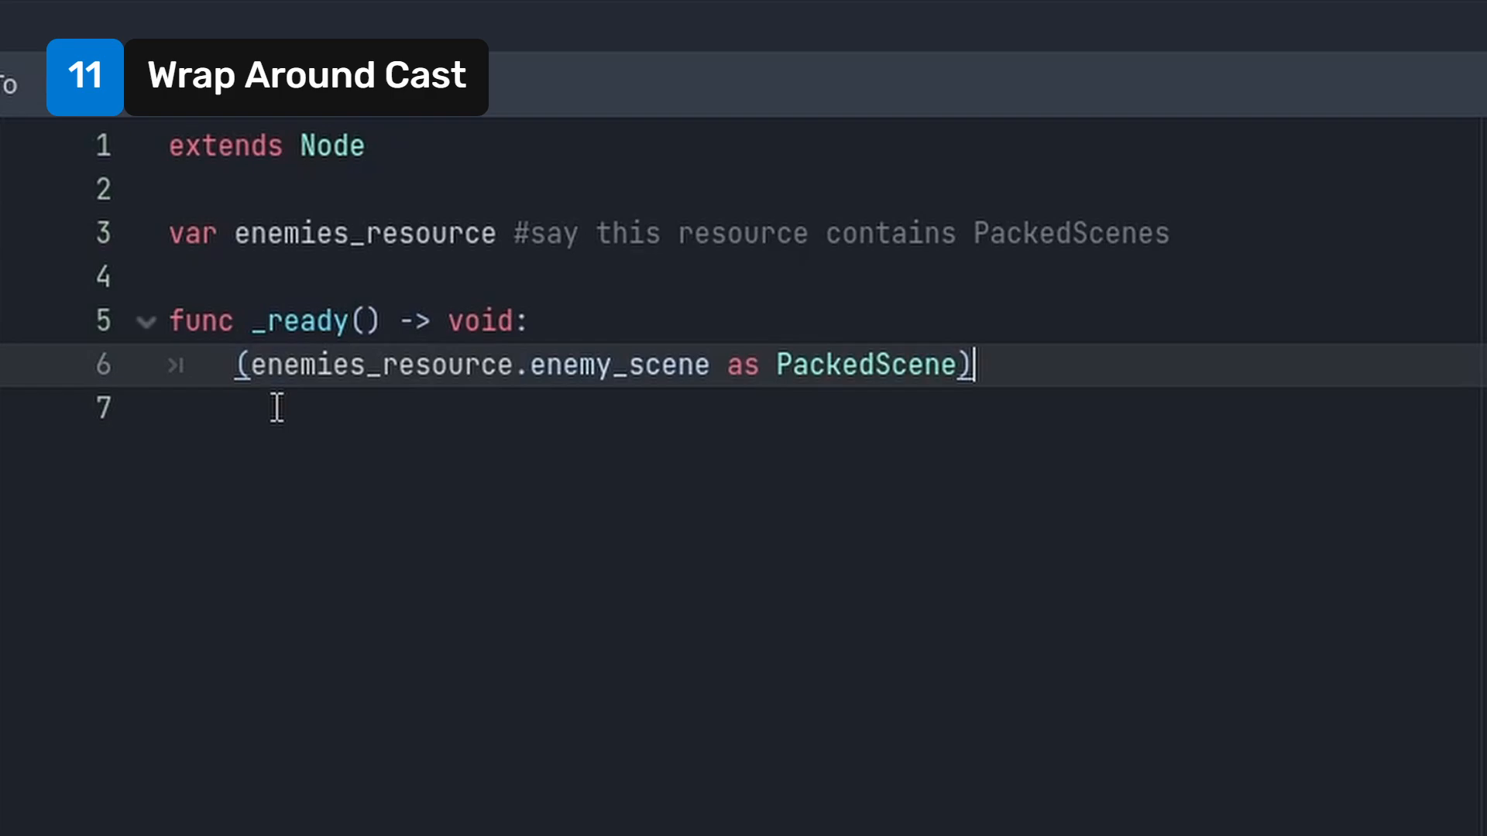
text(.instan)
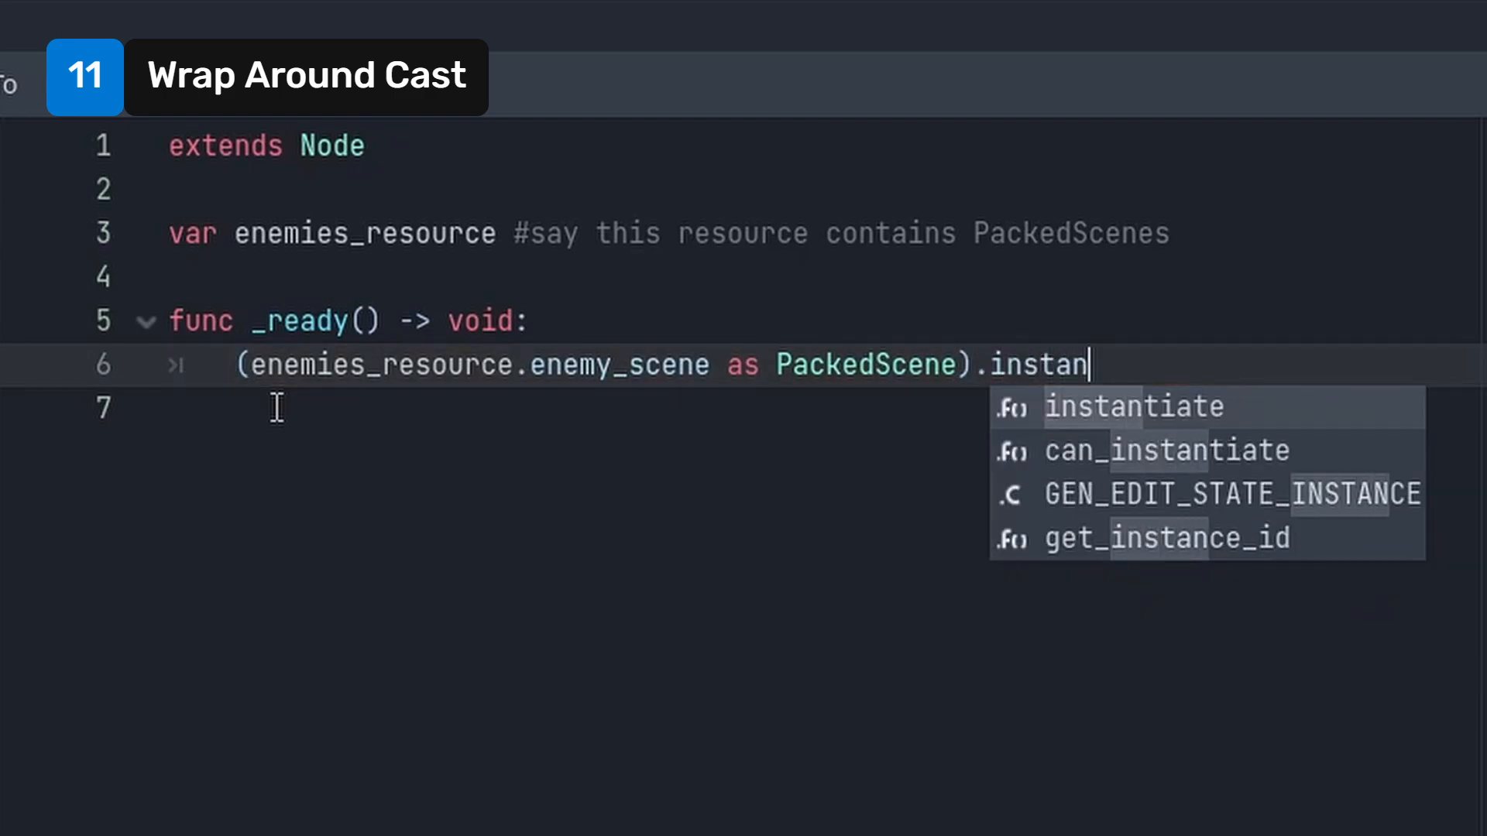
click(1134, 406)
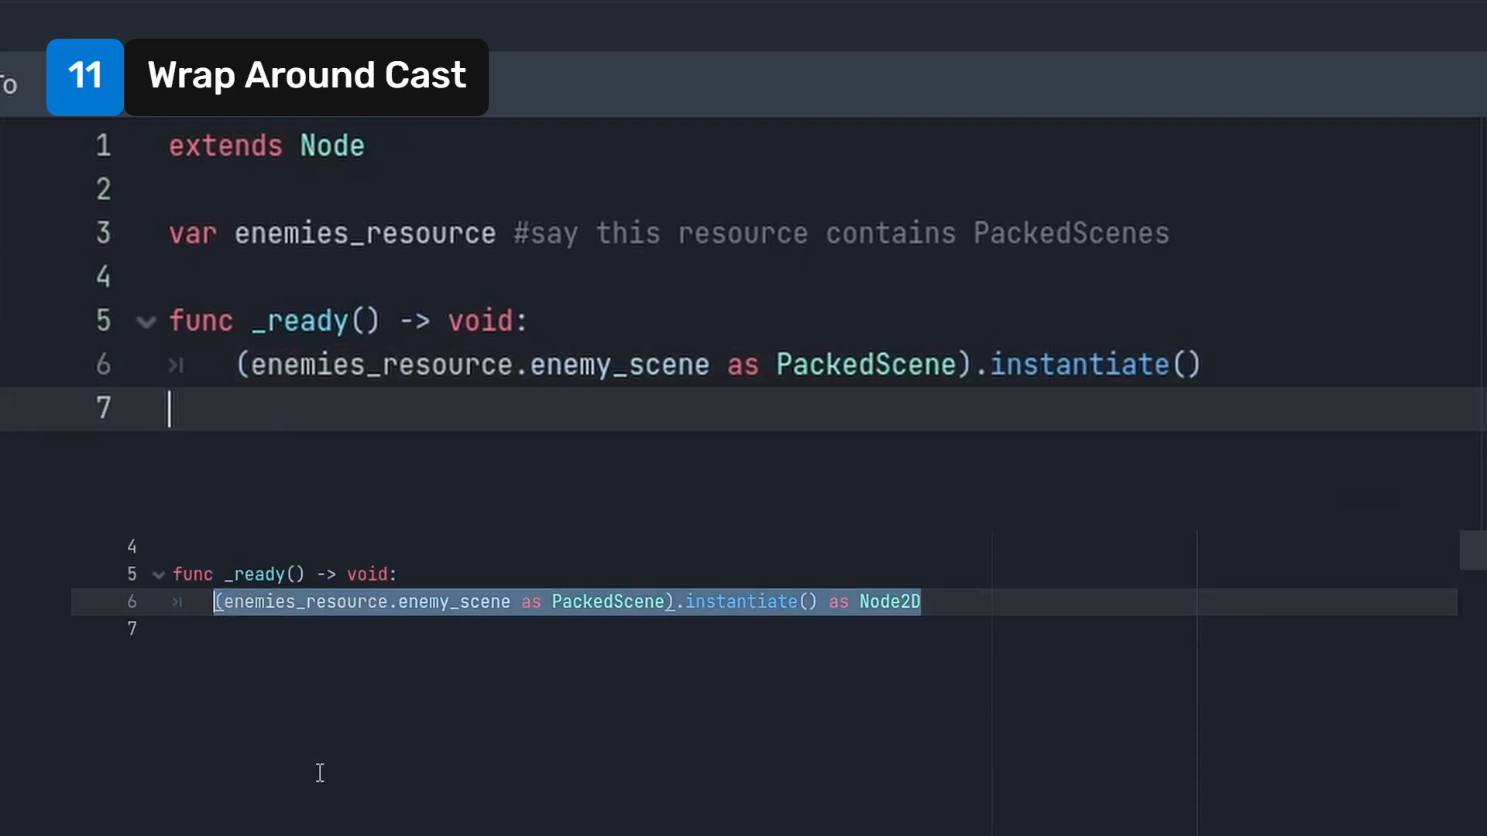
text().get_child(0) as Node2D).position = Vector2.ZERO)
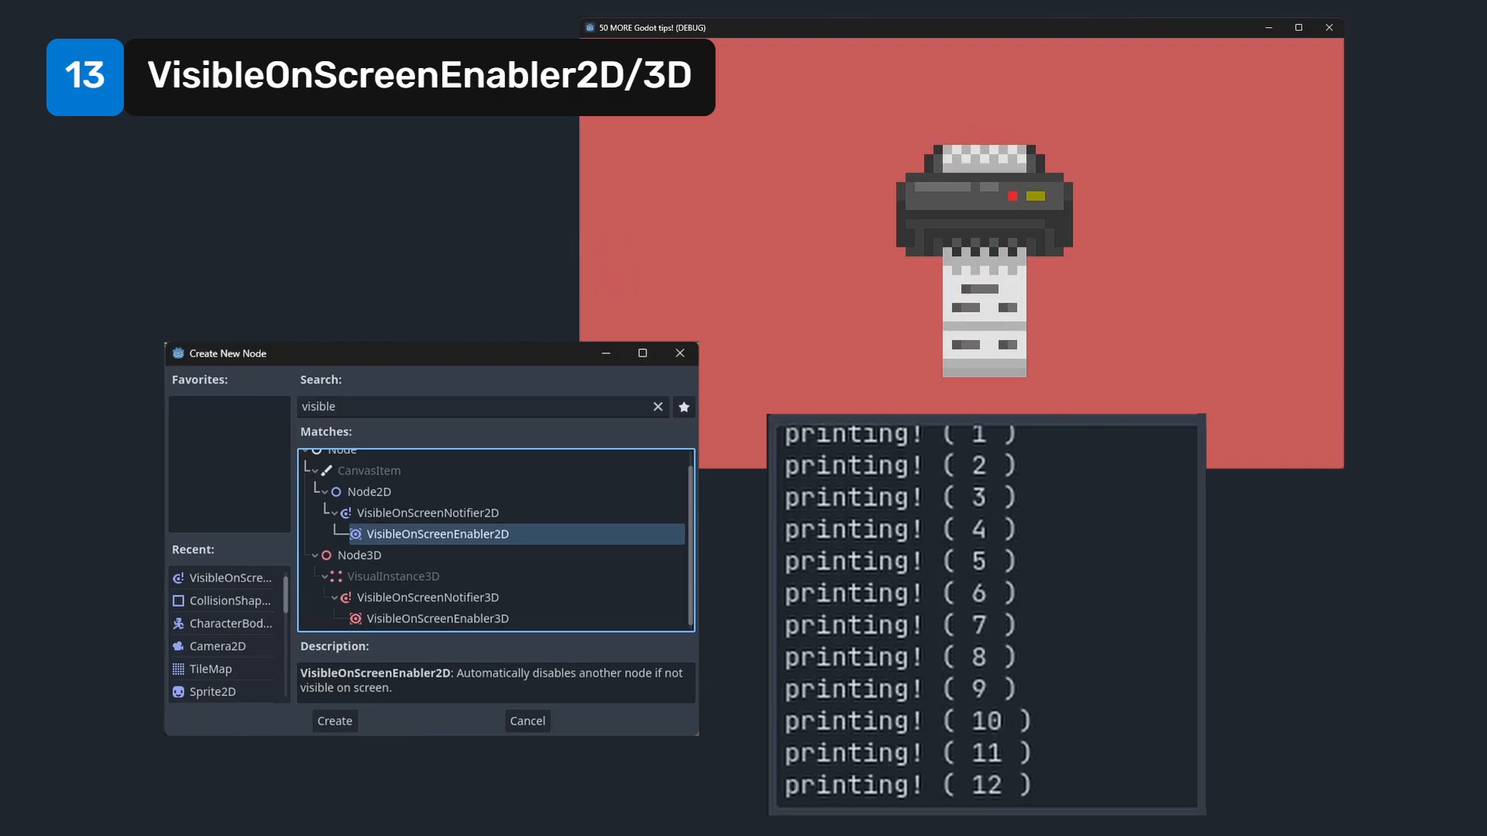
Create a VisibleOnScreenEnabler2D for Printer, open the village map, and enable distraction-free mode
click(333, 721)
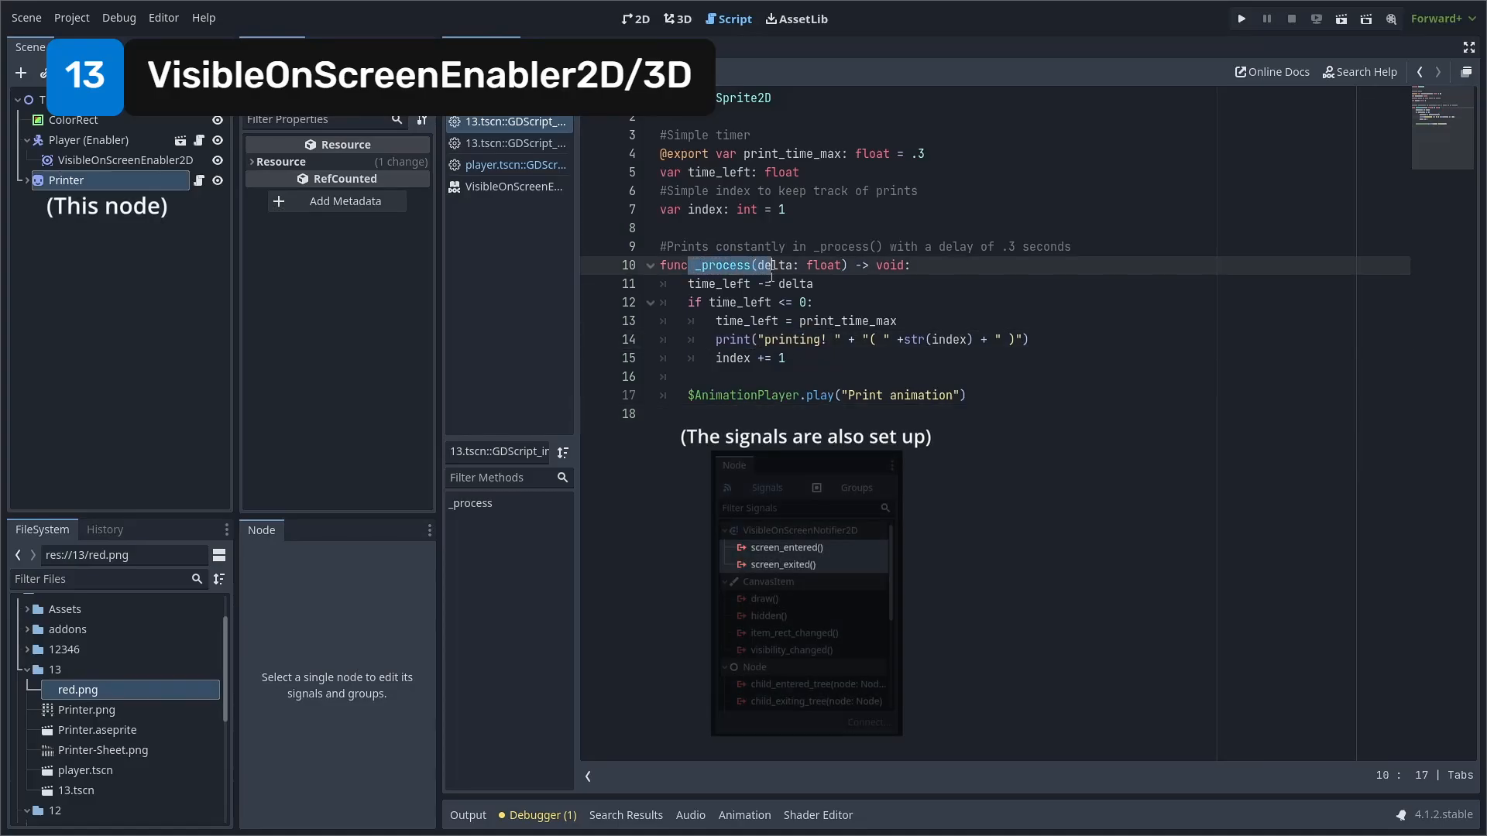
click(1239, 18)
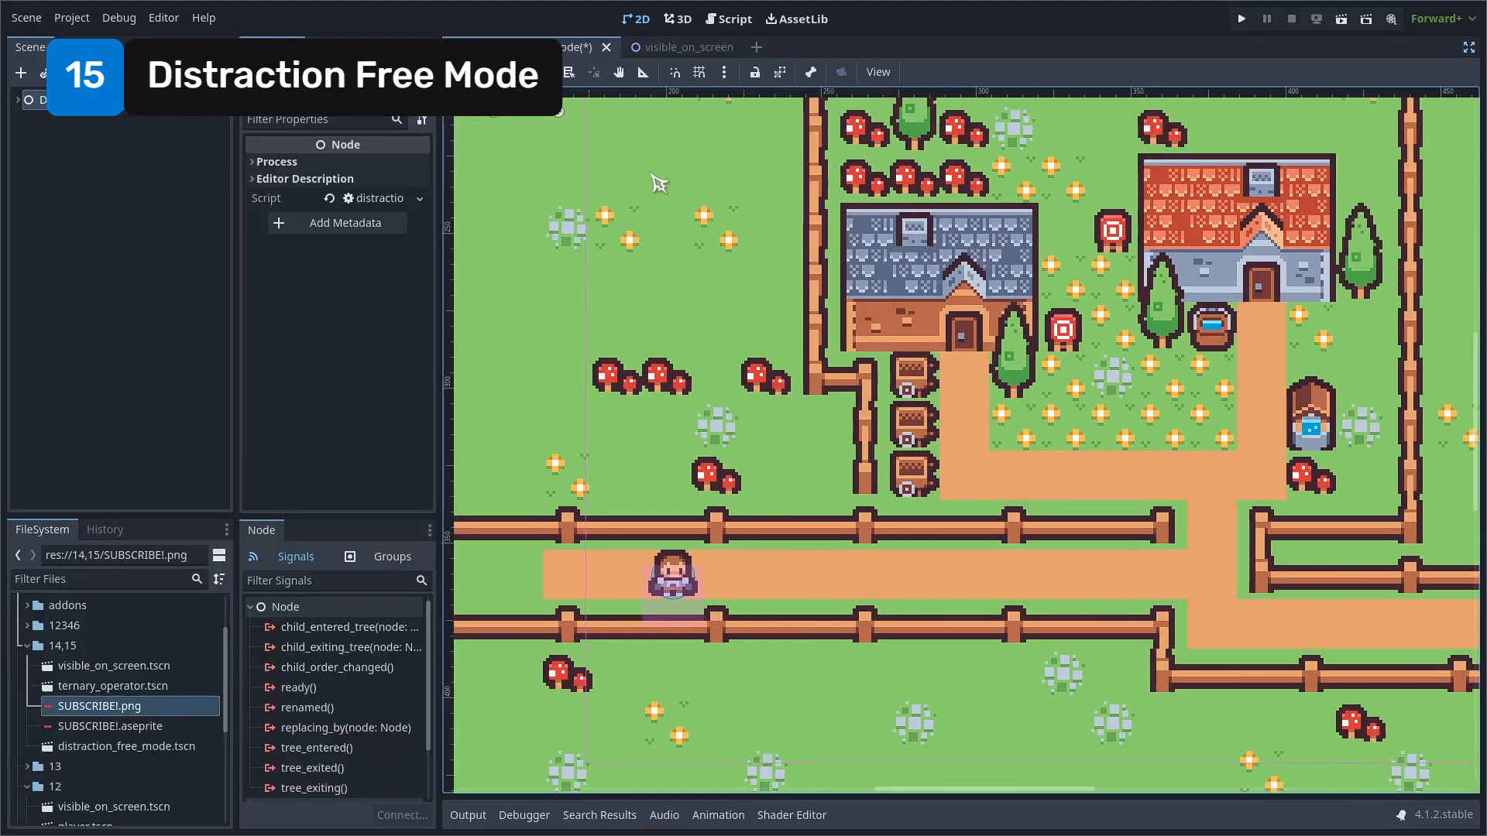
click(734, 18)
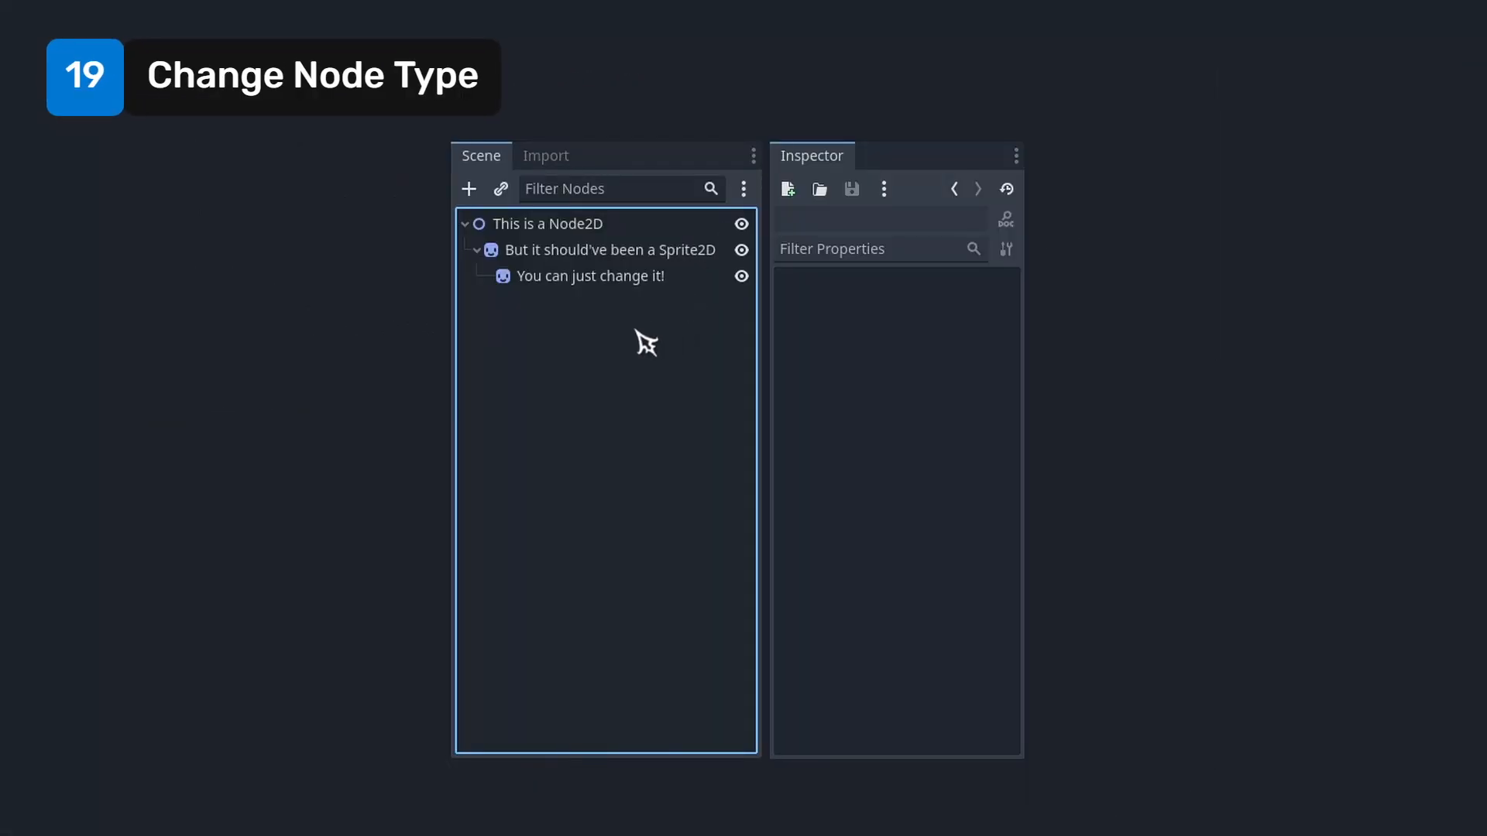
Choose Change Type from the This is a Node2D node's context menu
right_click(547, 224)
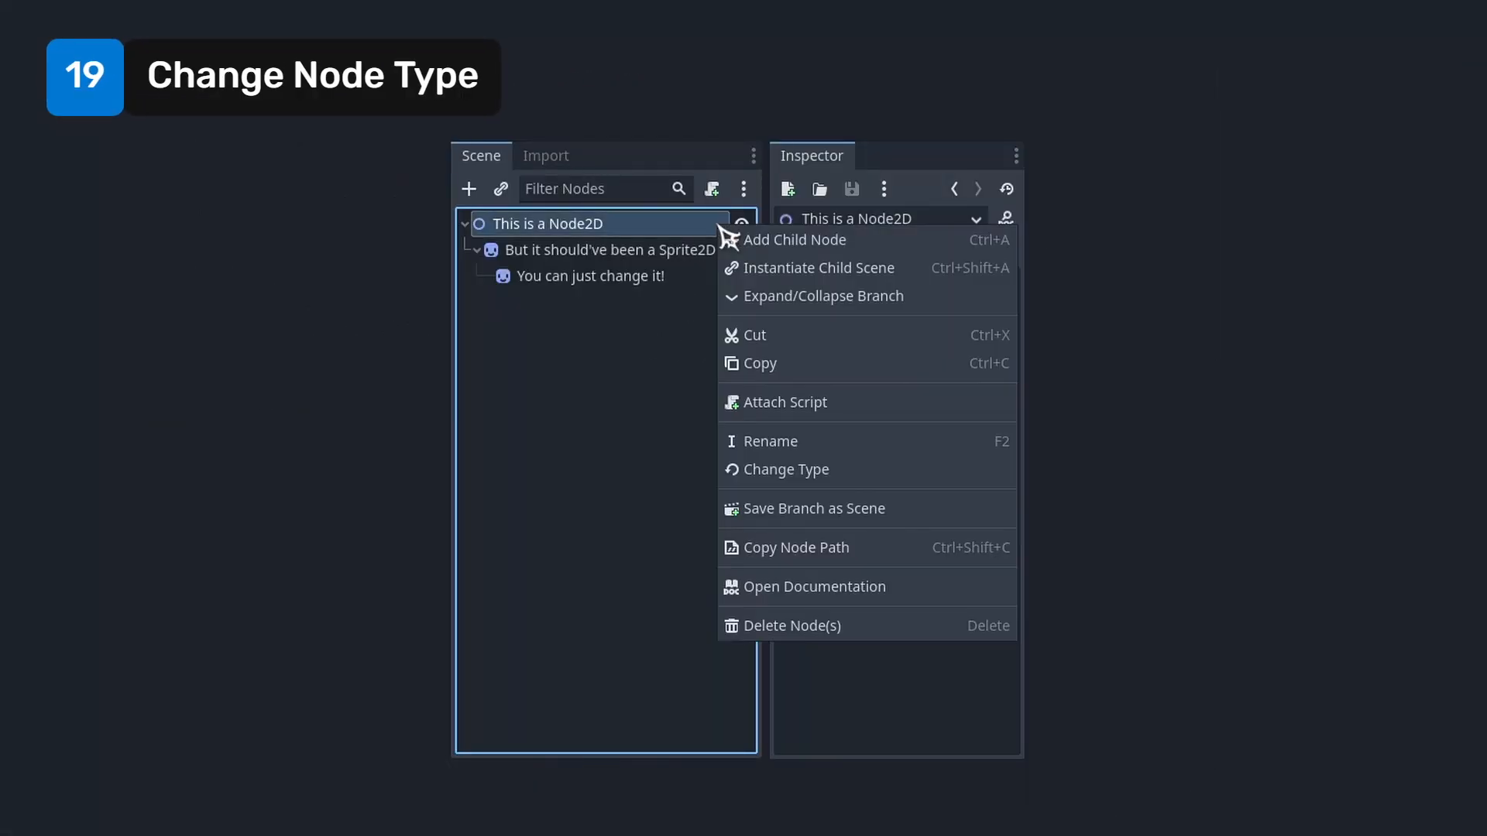
click(785, 468)
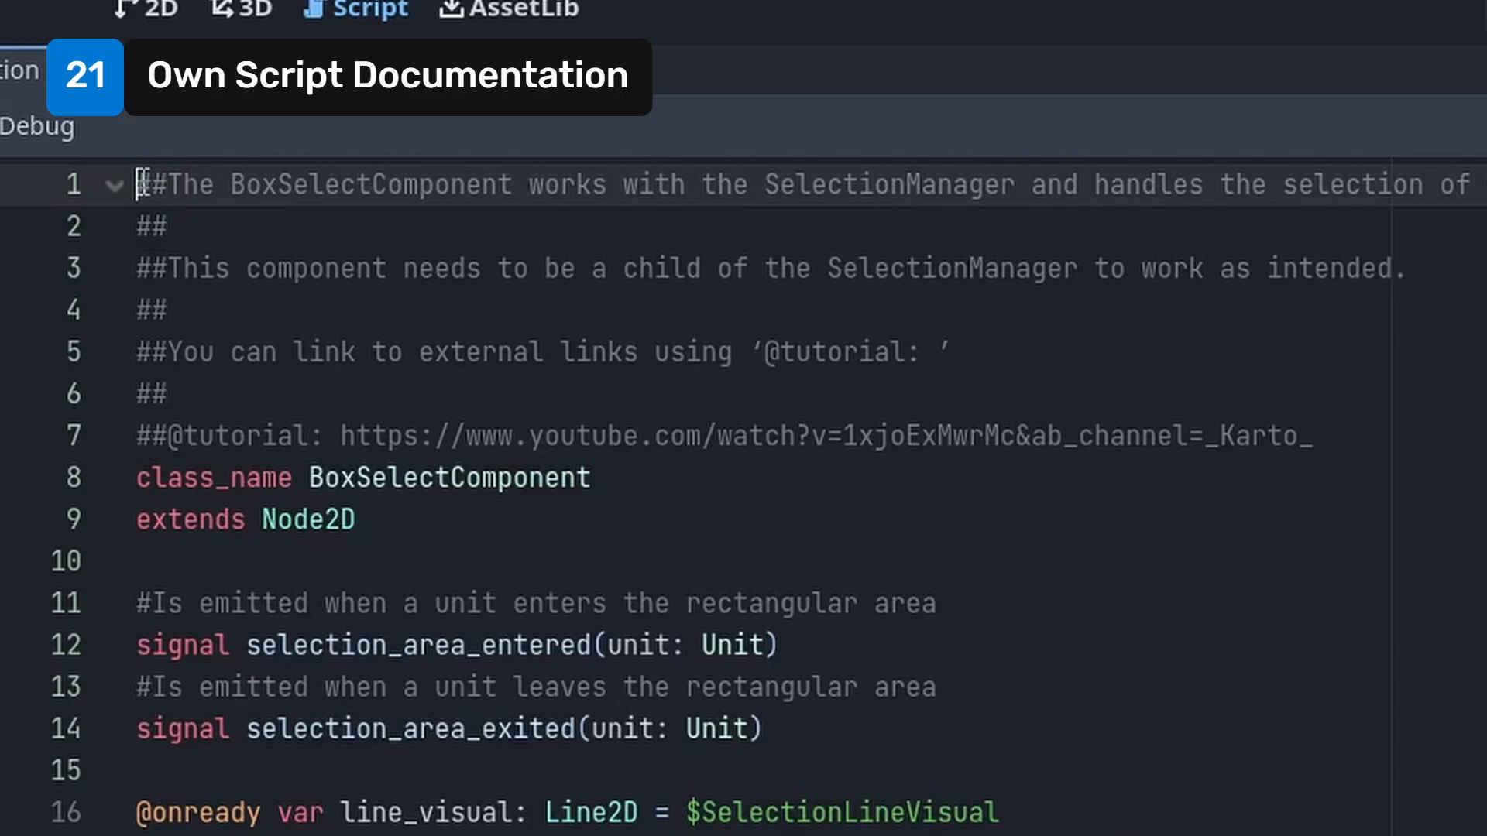
Review the ## doc comments, edit the reset() comment, and filter node_array with is_instance_valid in _ready()
scroll(down, 3)
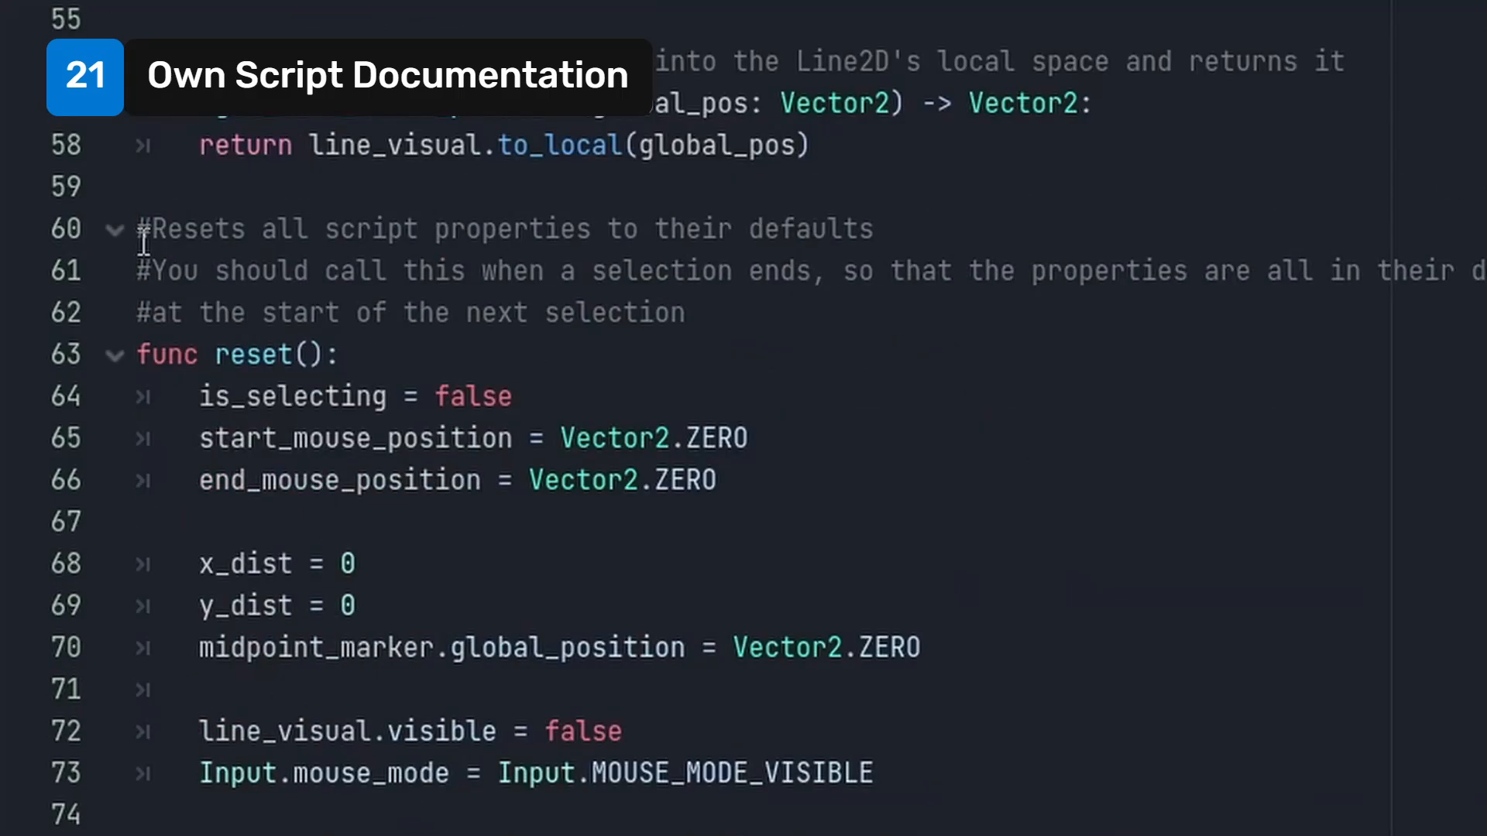
click(873, 773)
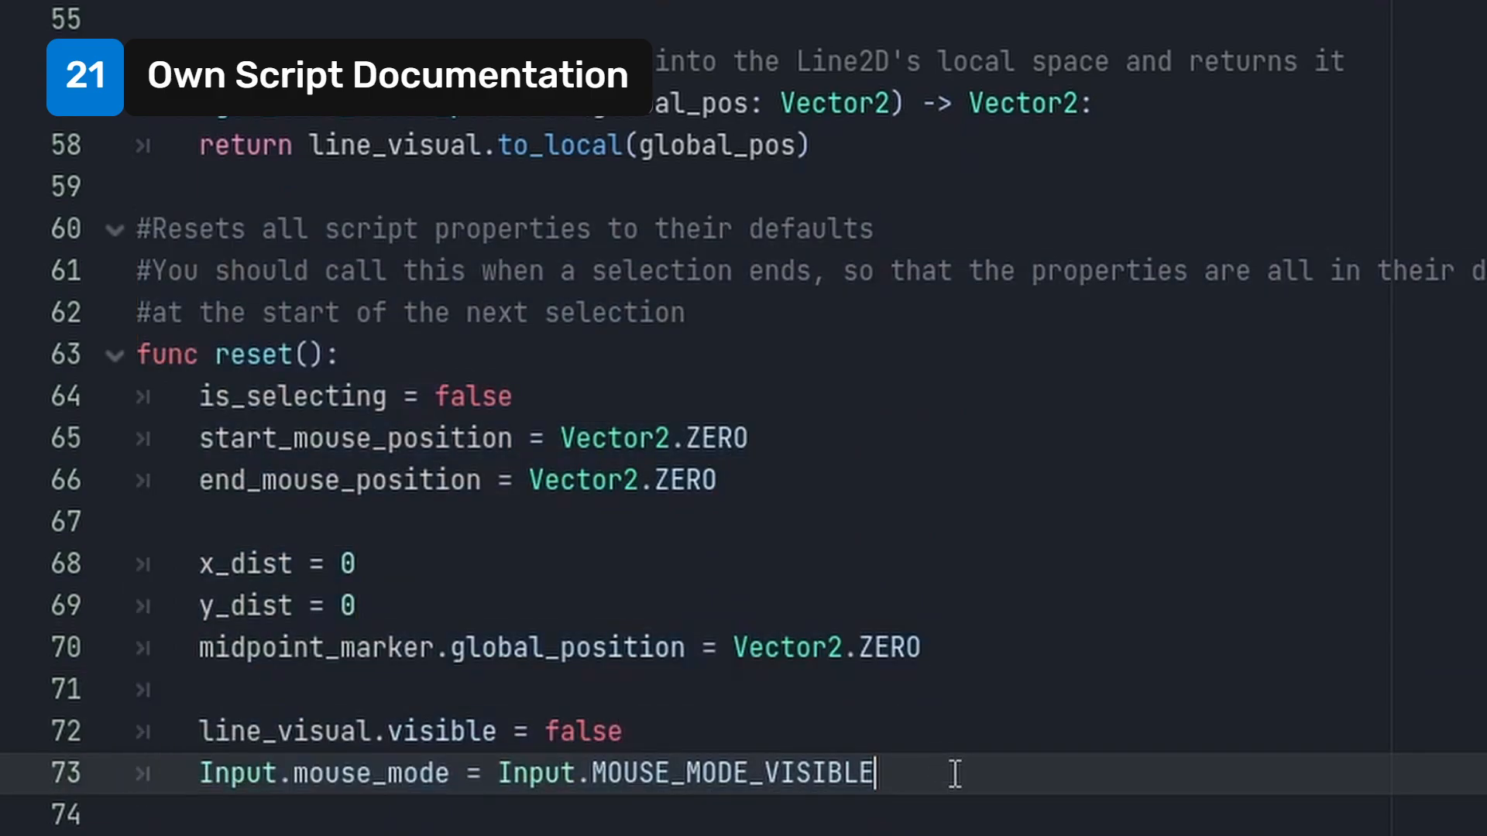
click(1360, 71)
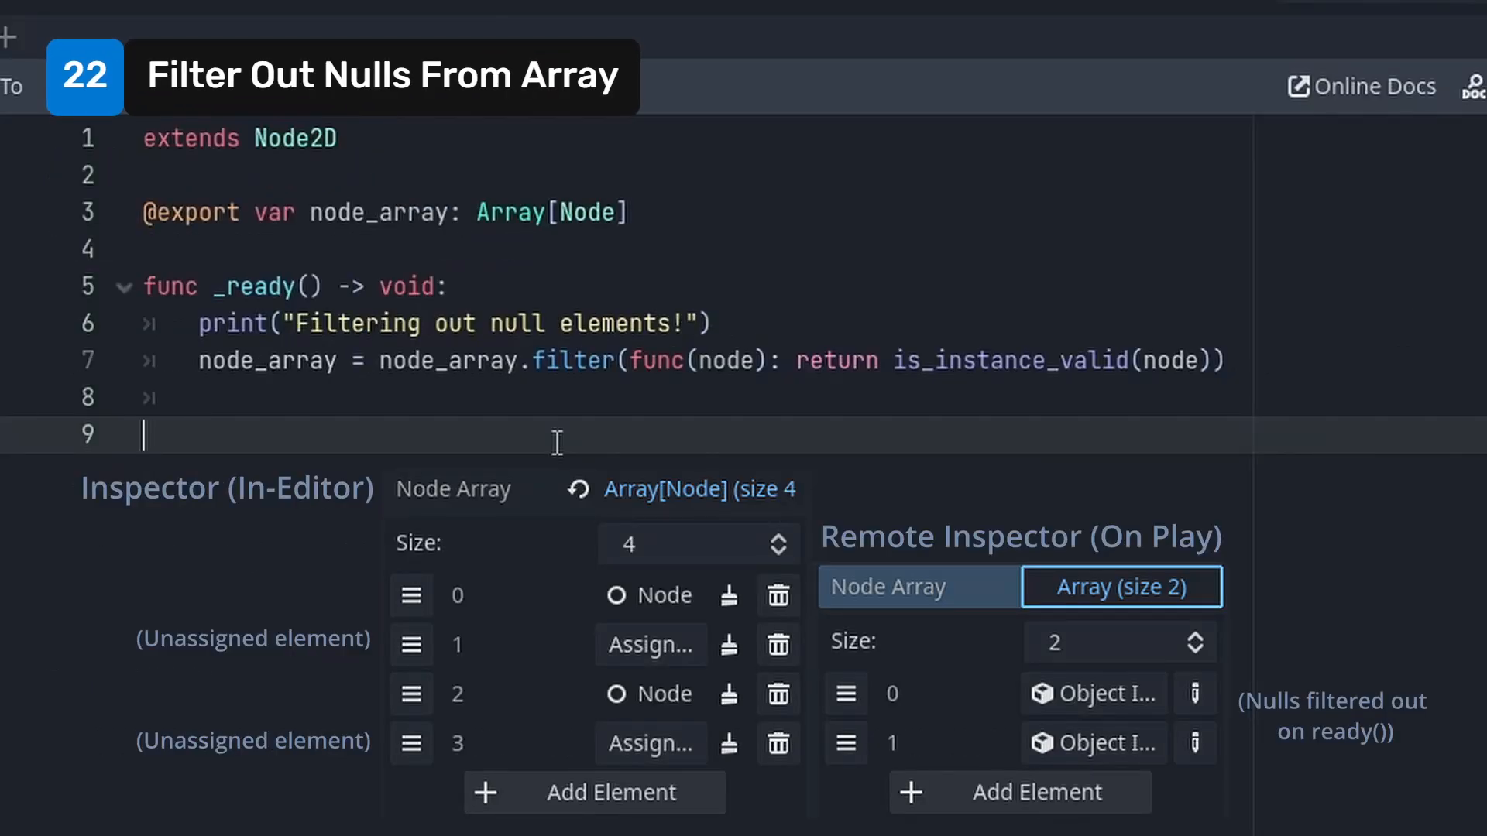
double_click(570, 360)
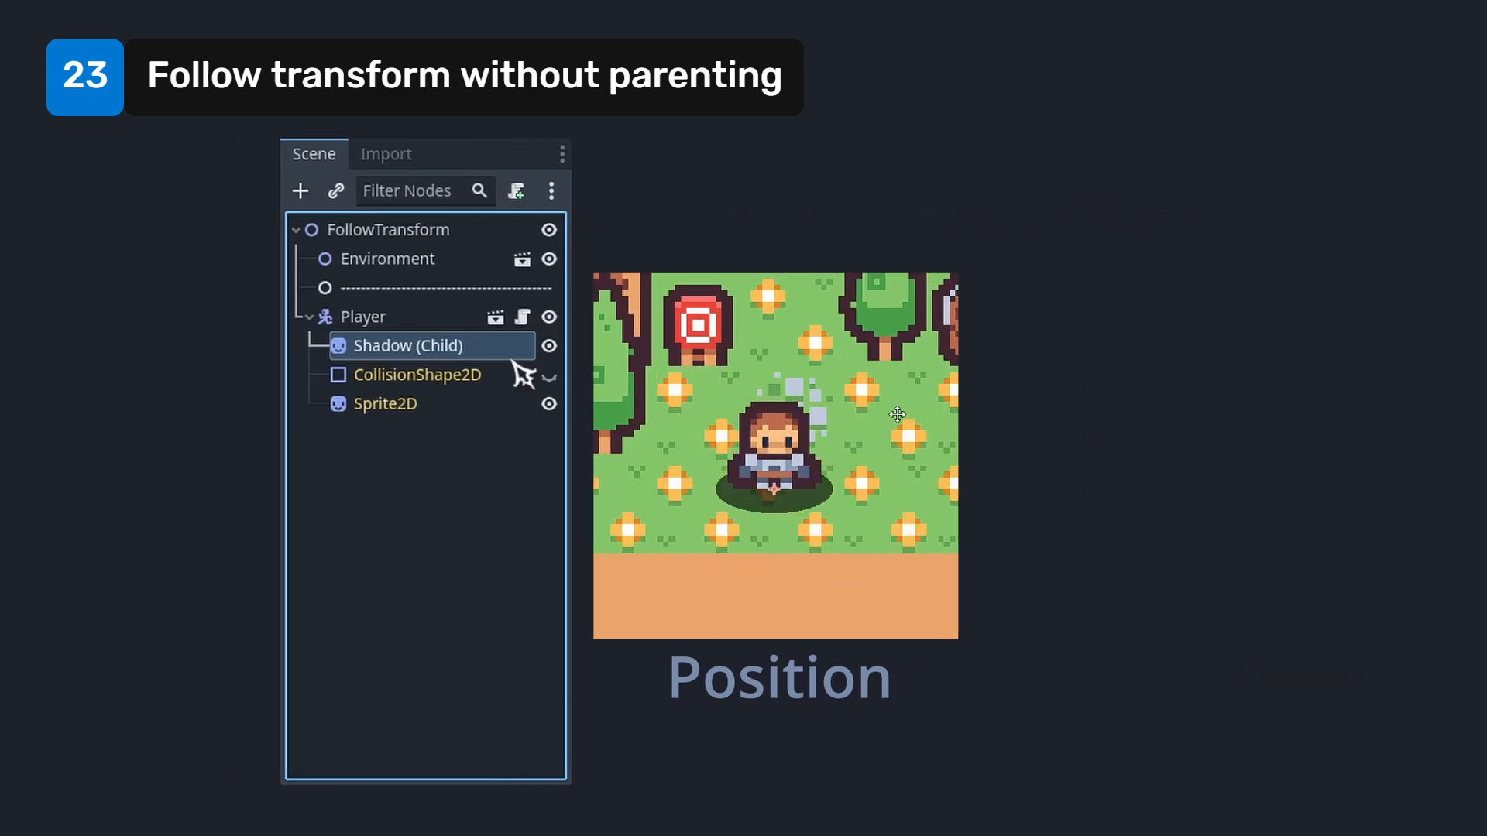
Add a RemoteTransform2D under Player targeting Shadow with only Update Position enabled, then choose Other Node
click(300, 191)
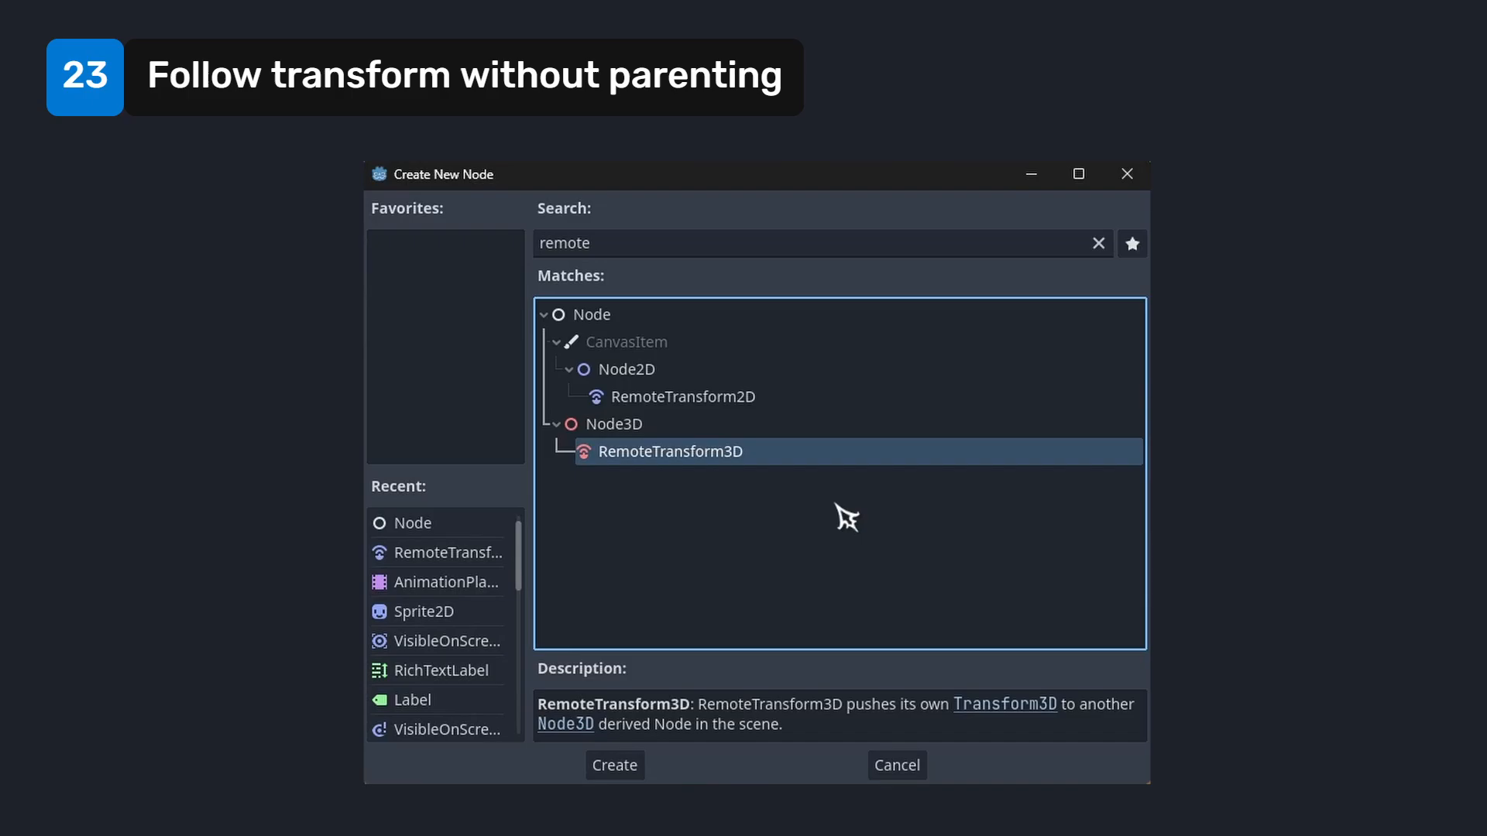
mouse_move(844, 406)
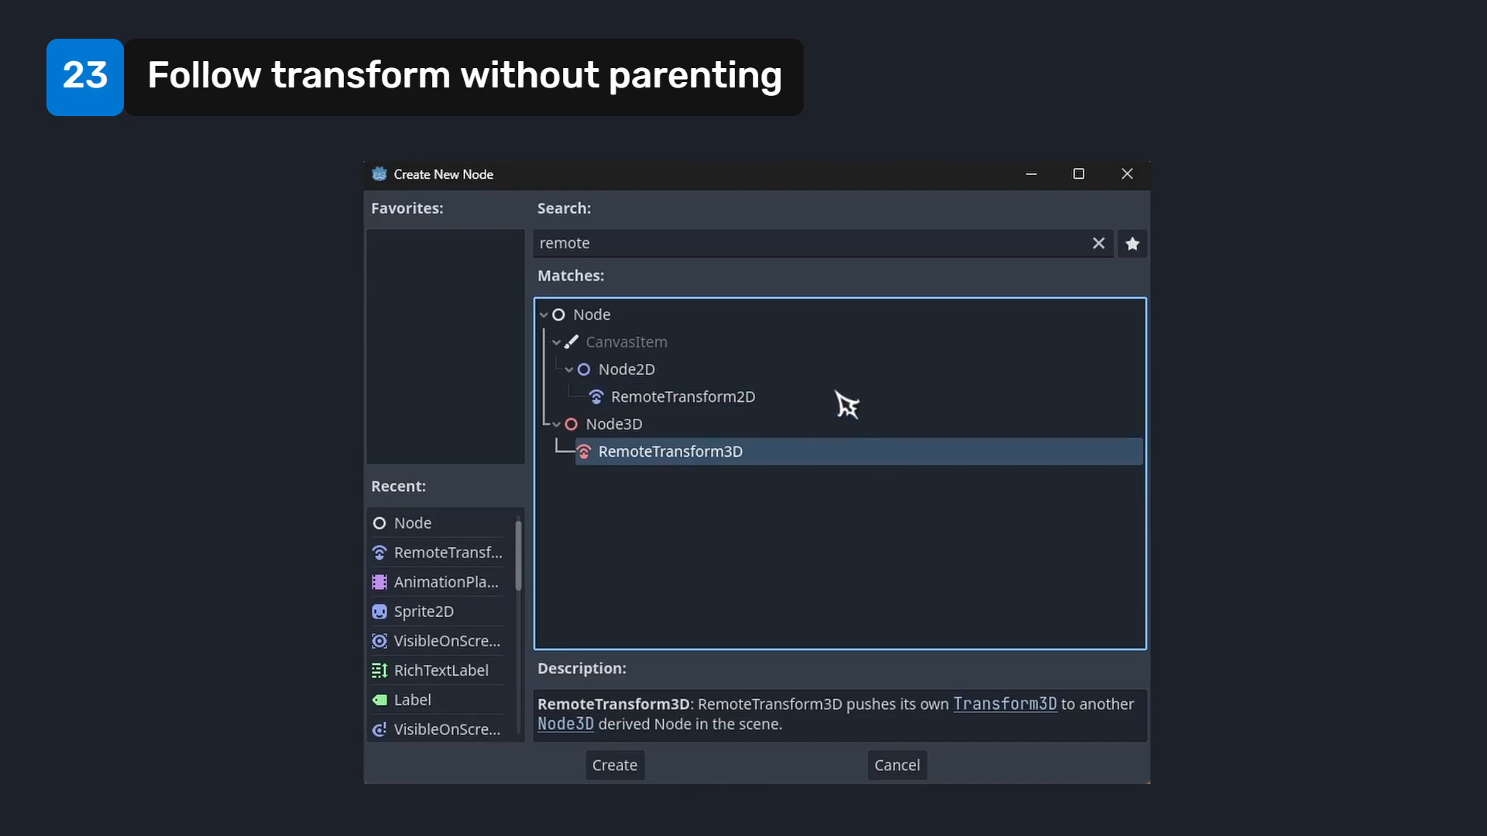
click(680, 397)
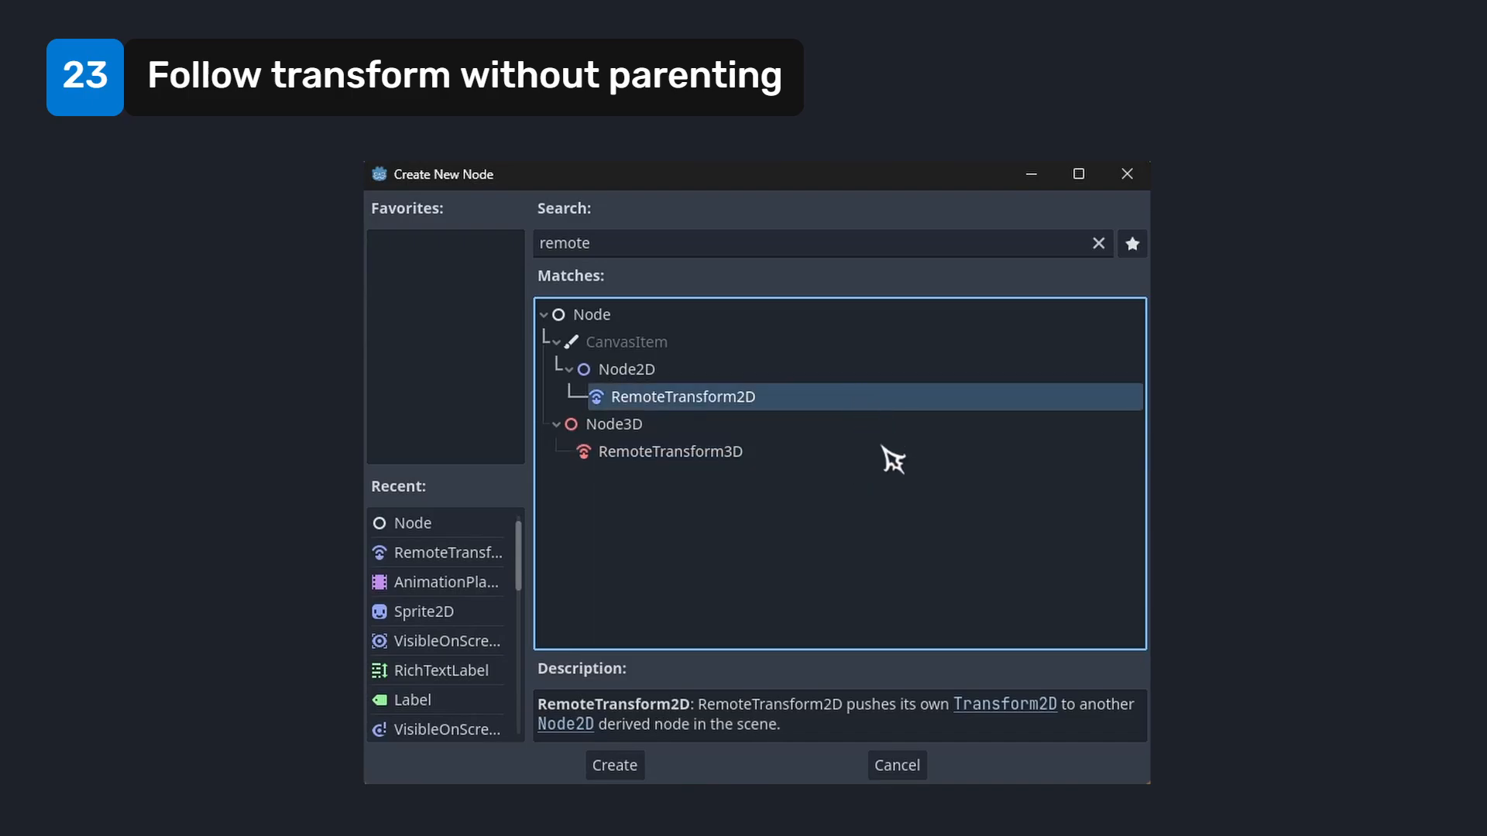
click(615, 765)
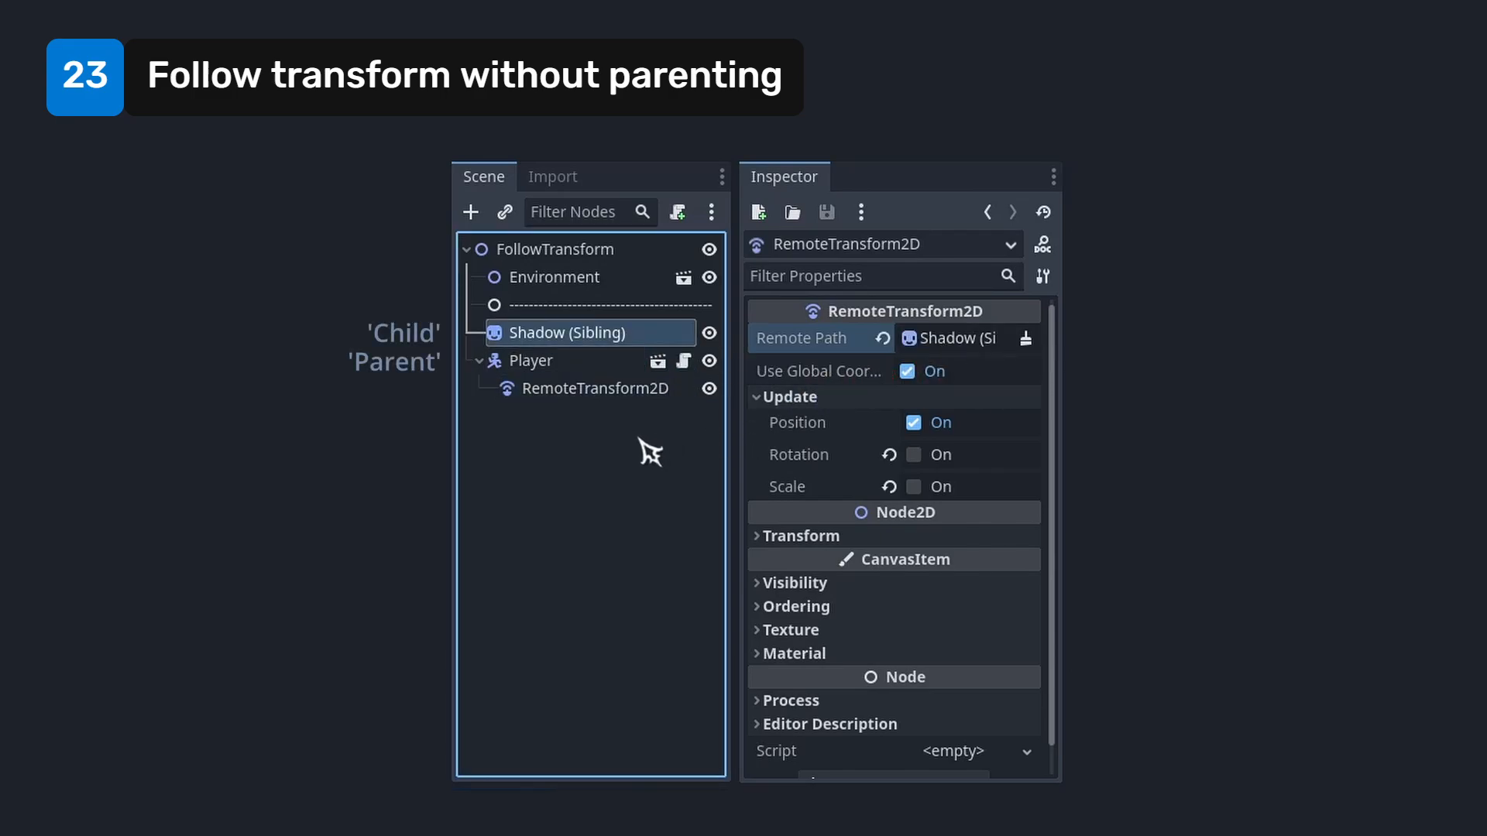
mouse_move(1004, 463)
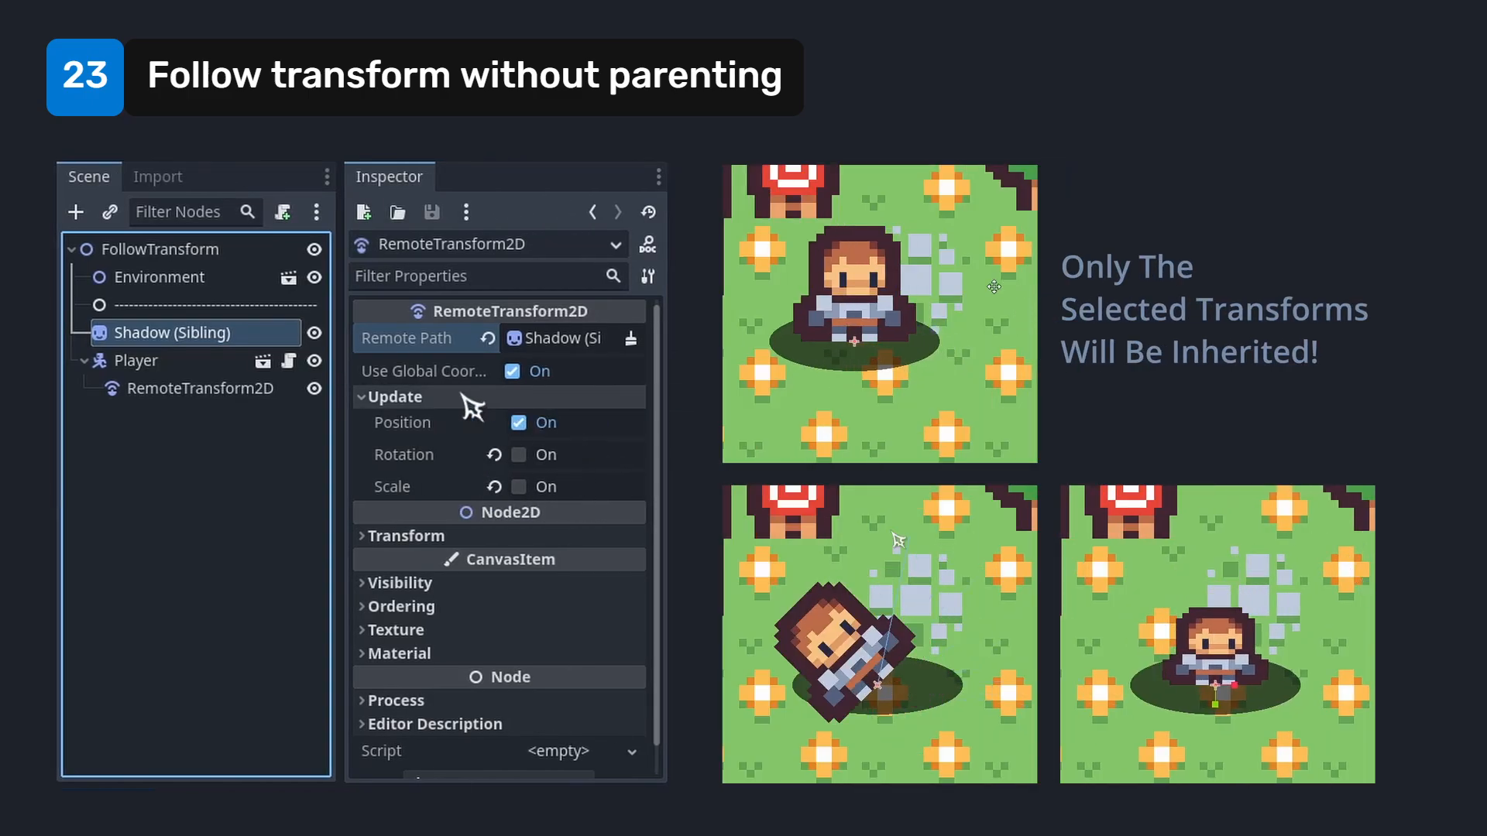
click(138, 360)
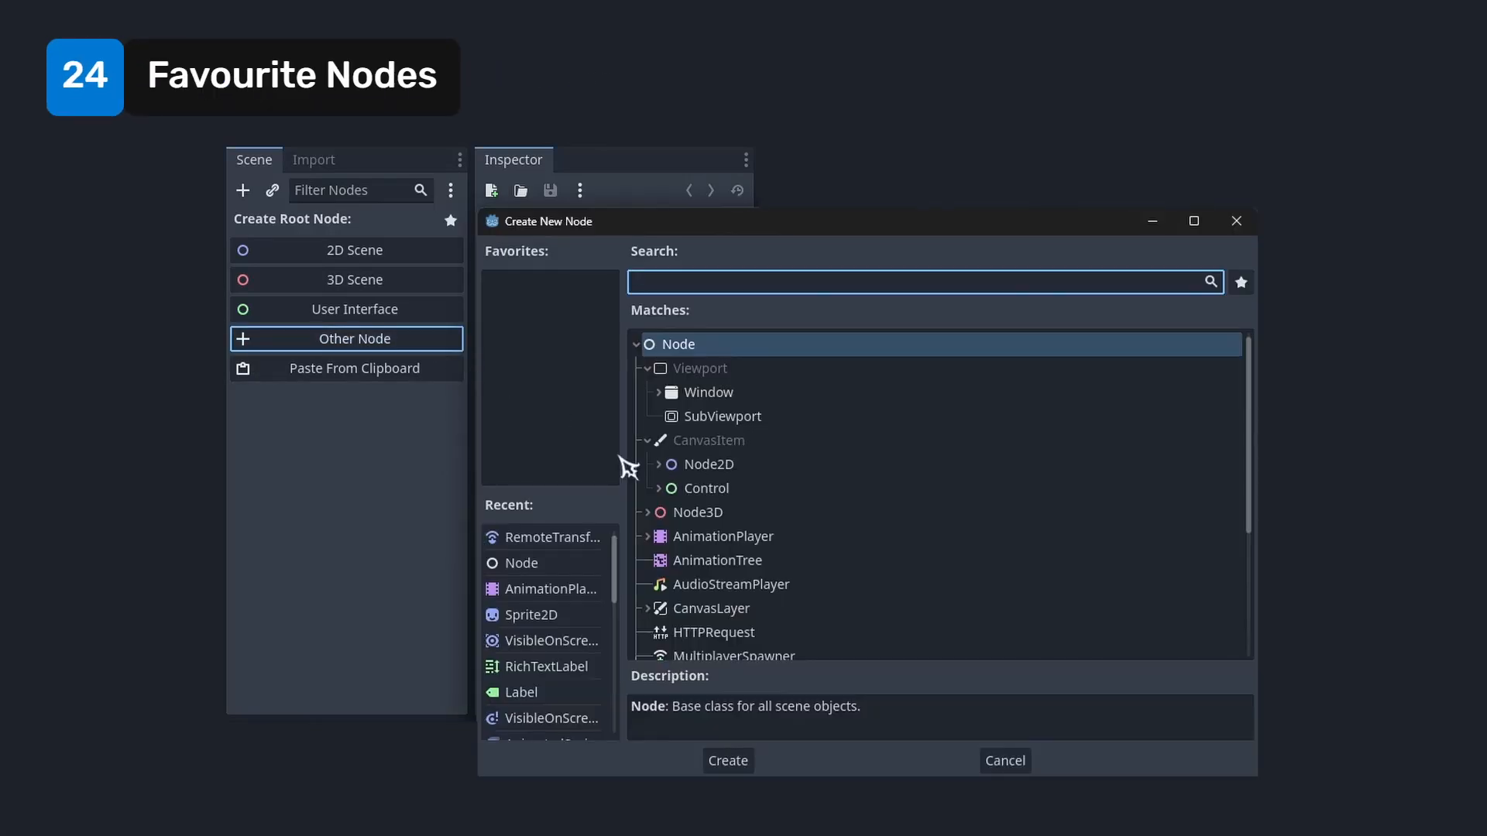
Star AudioStreamPlayer, AnimationTree and AnimationPlayer as favourites for Create Root Node
click(718, 560)
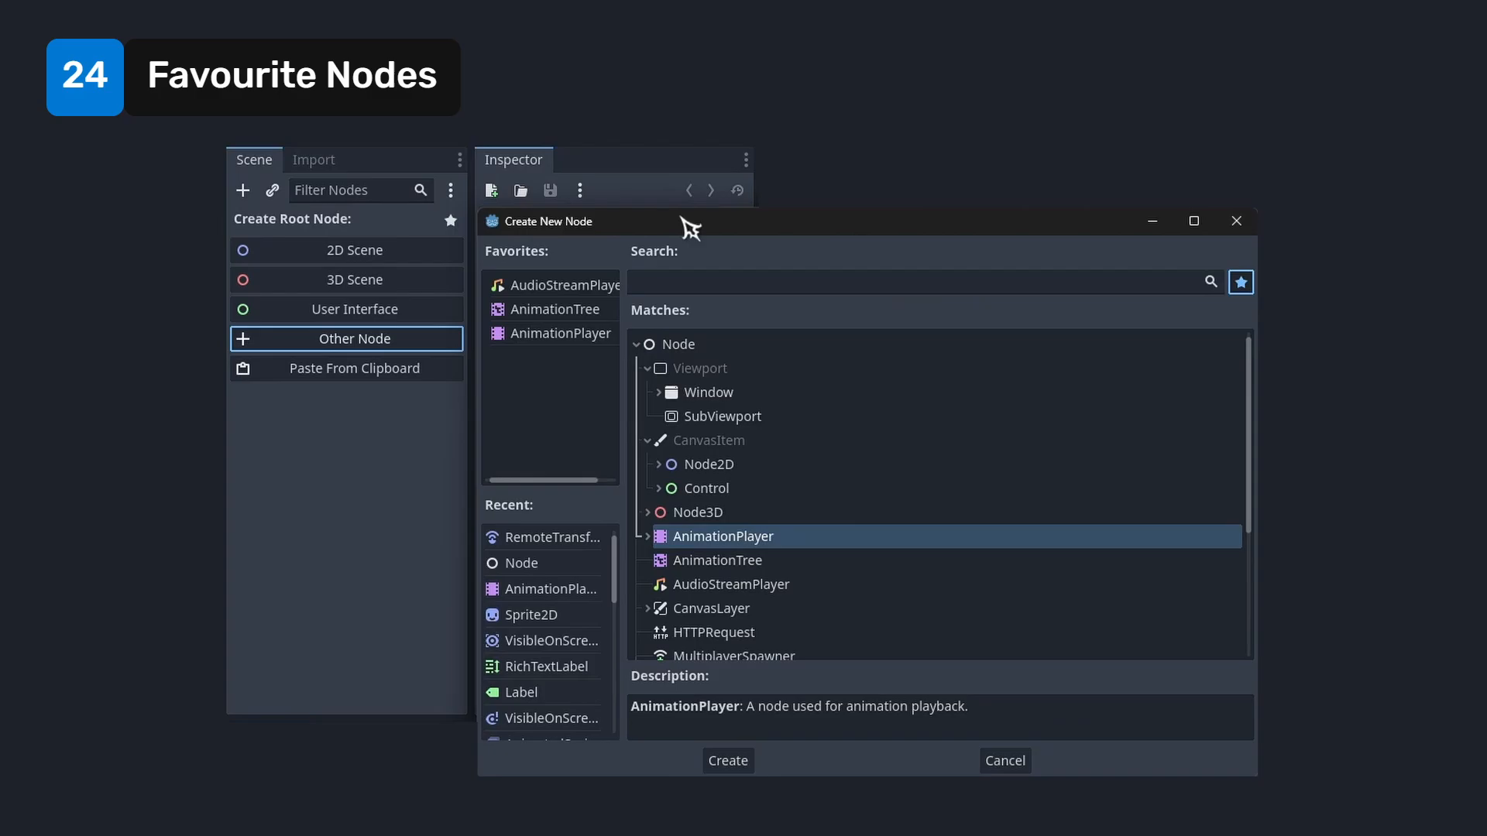
mouse_move(567, 282)
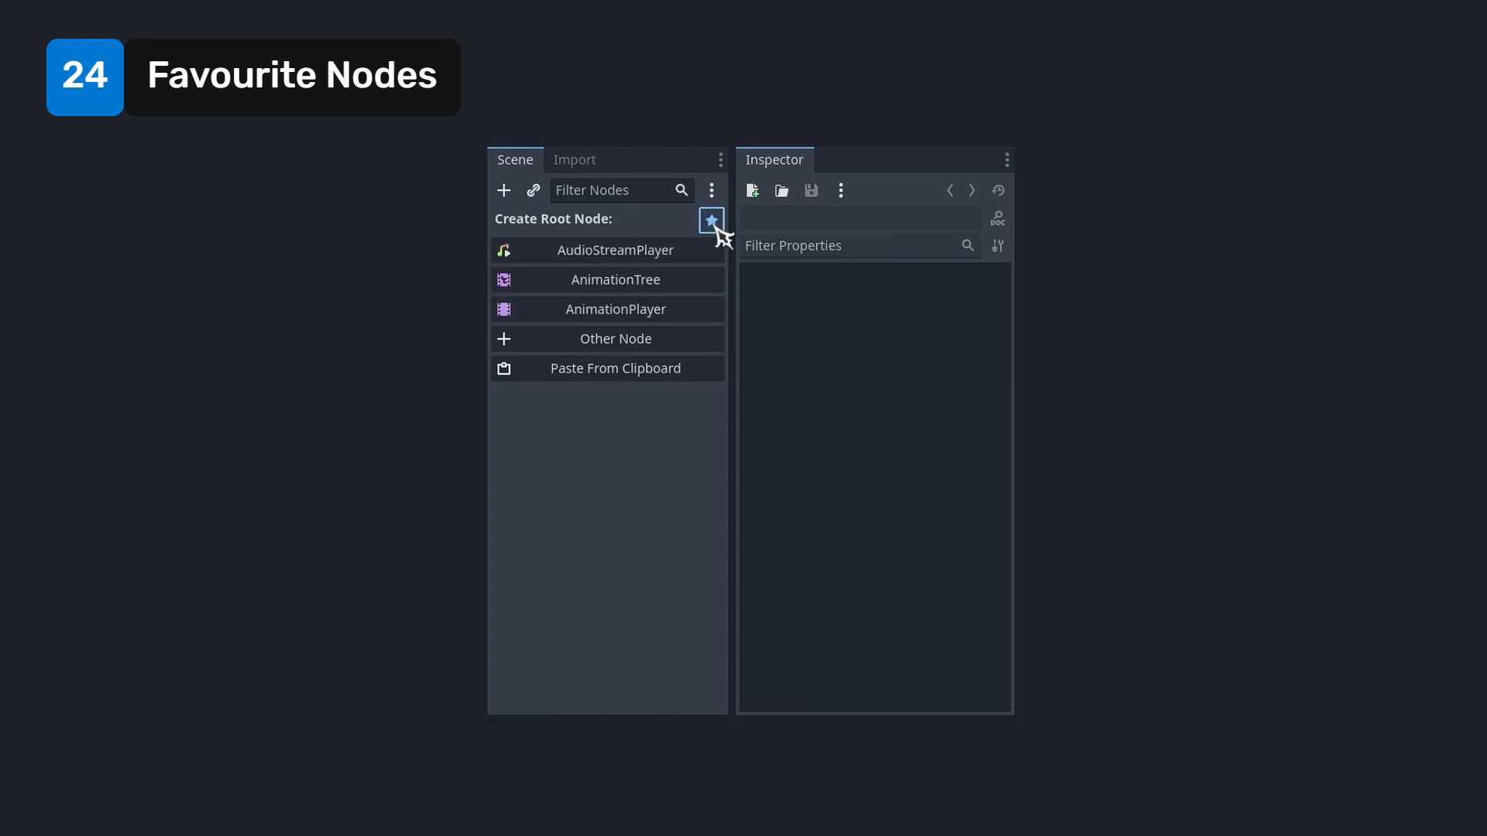
click(710, 219)
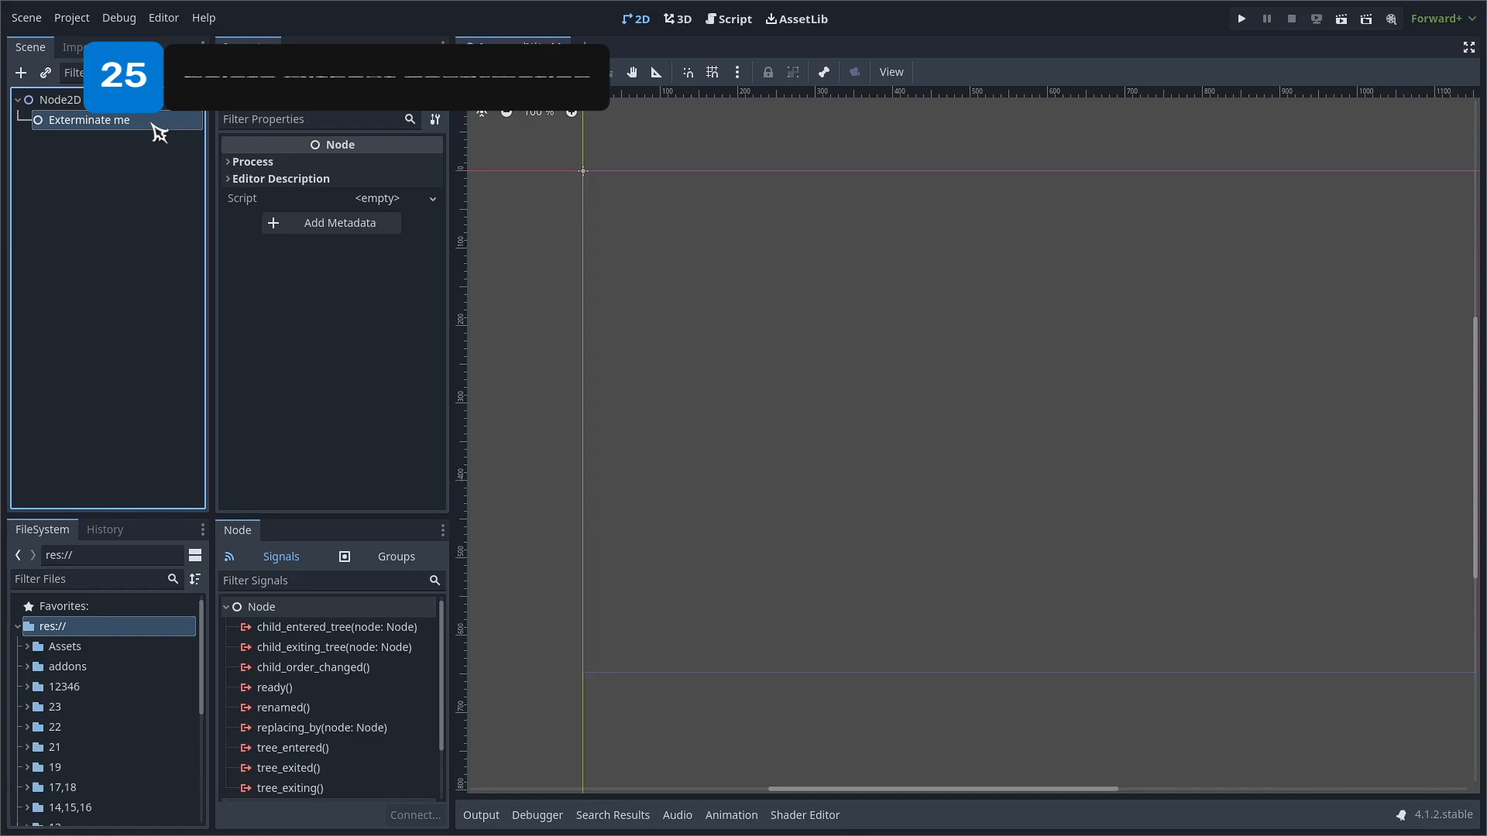
Delete the Exterminate me and Yet Another One nodes with Shift+Delete, skipping confirmation
key(Delete)
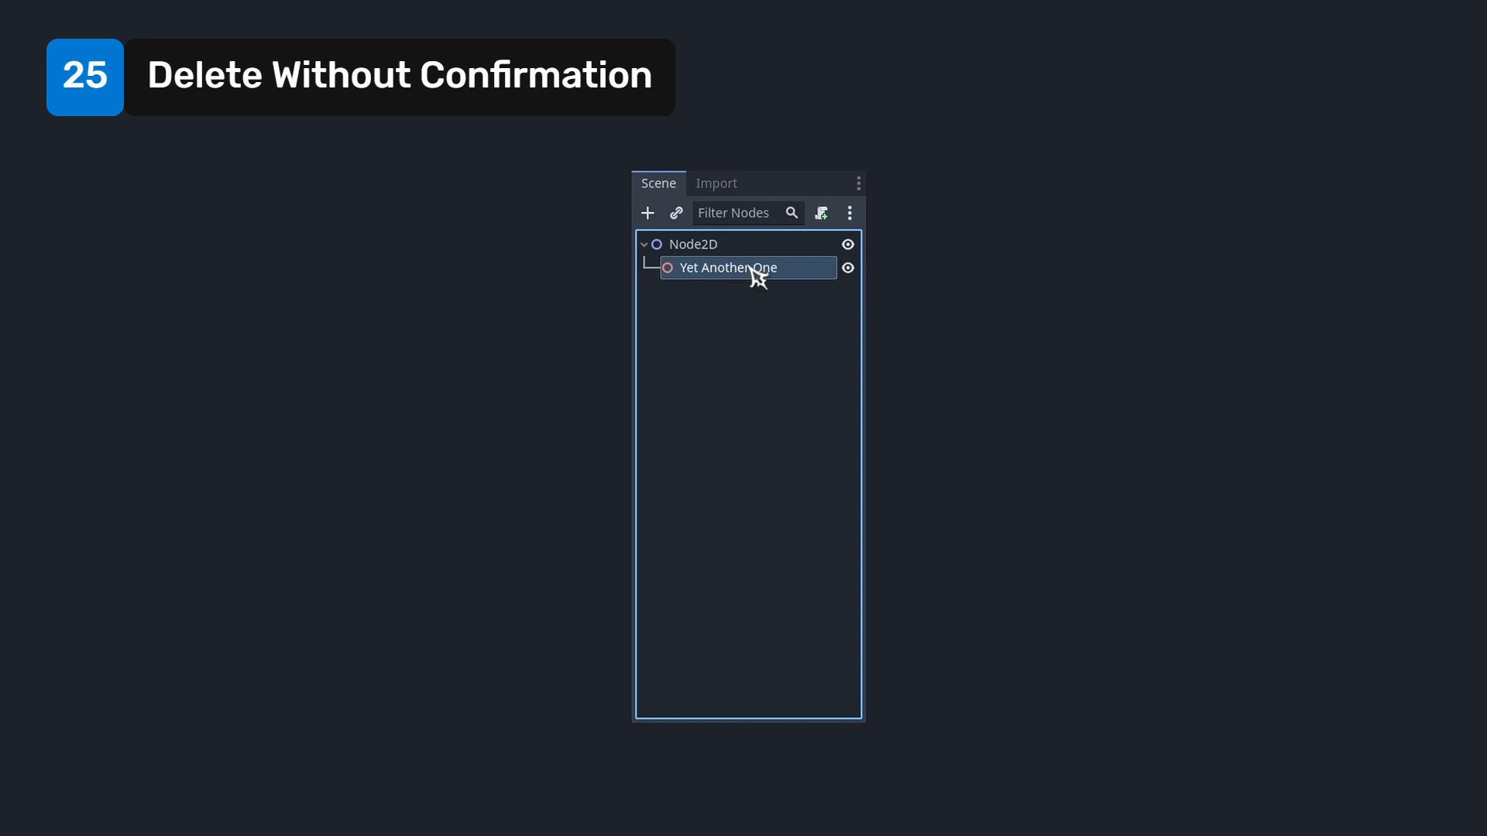
key(Delete)
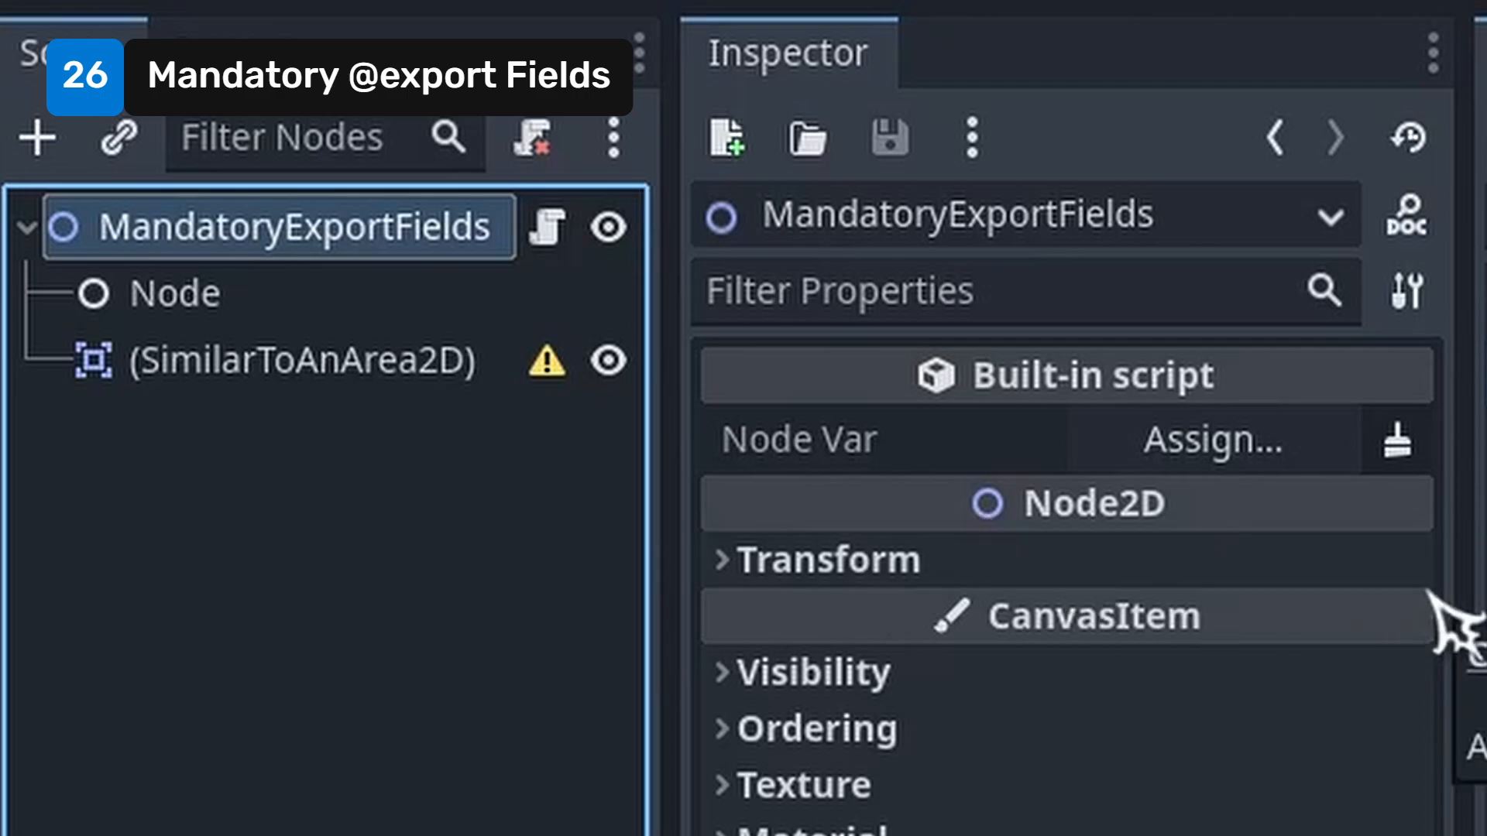
Open the Camera2D class reference from the Inspector to view the CanvasItem property descriptions
click(566, 33)
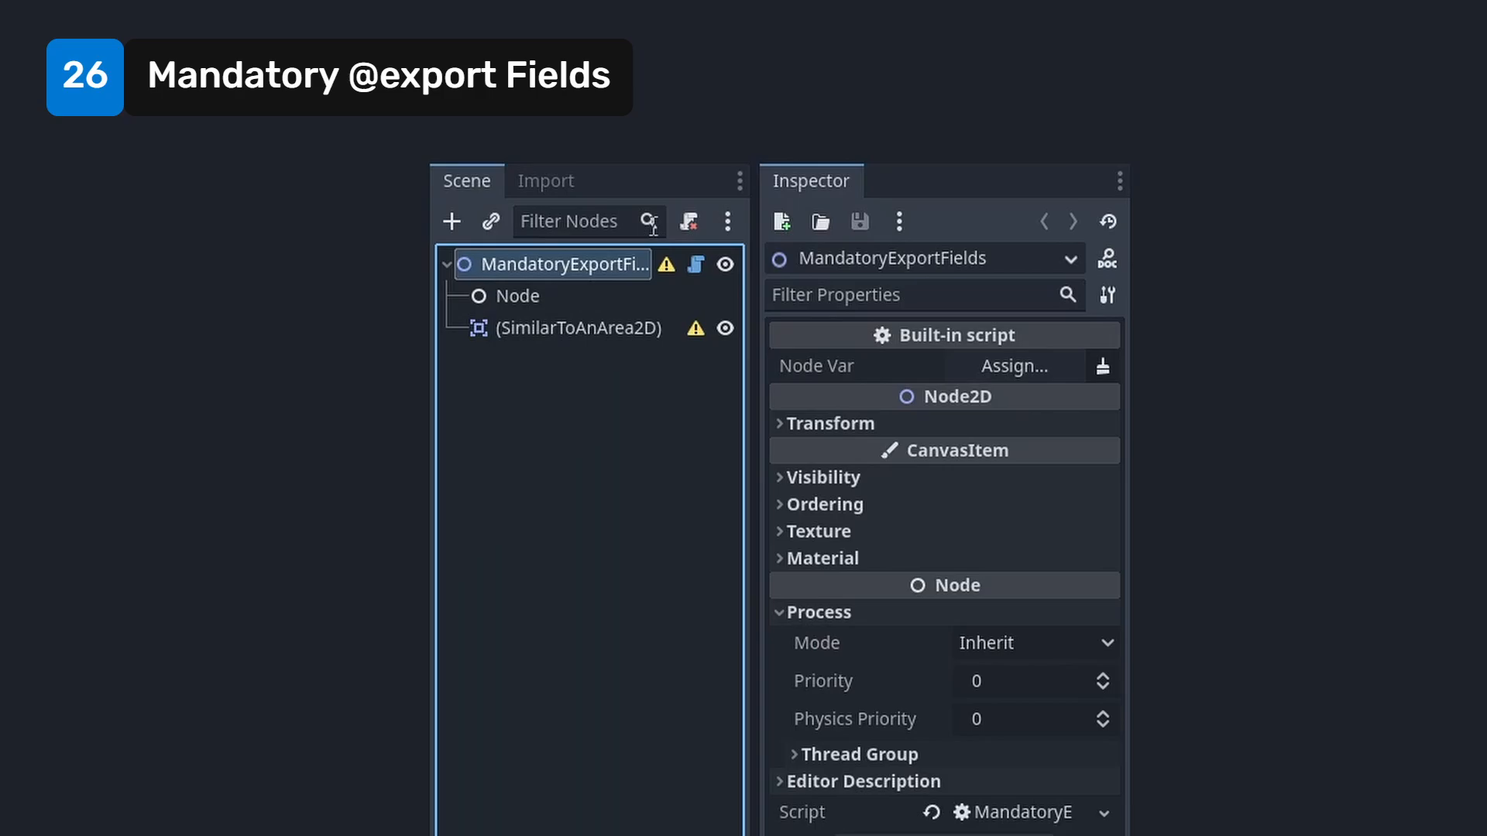
click(518, 295)
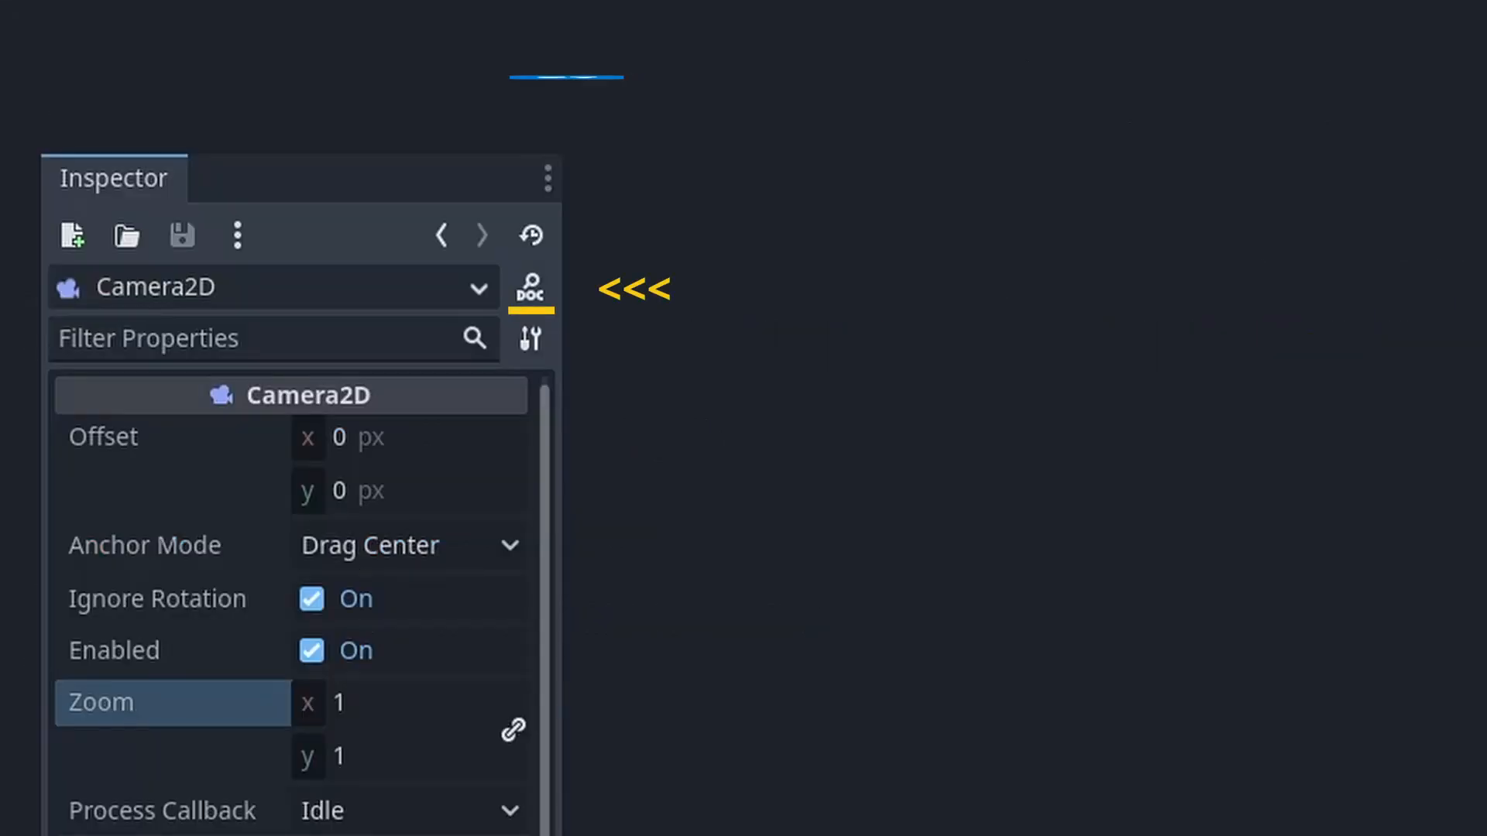
click(530, 287)
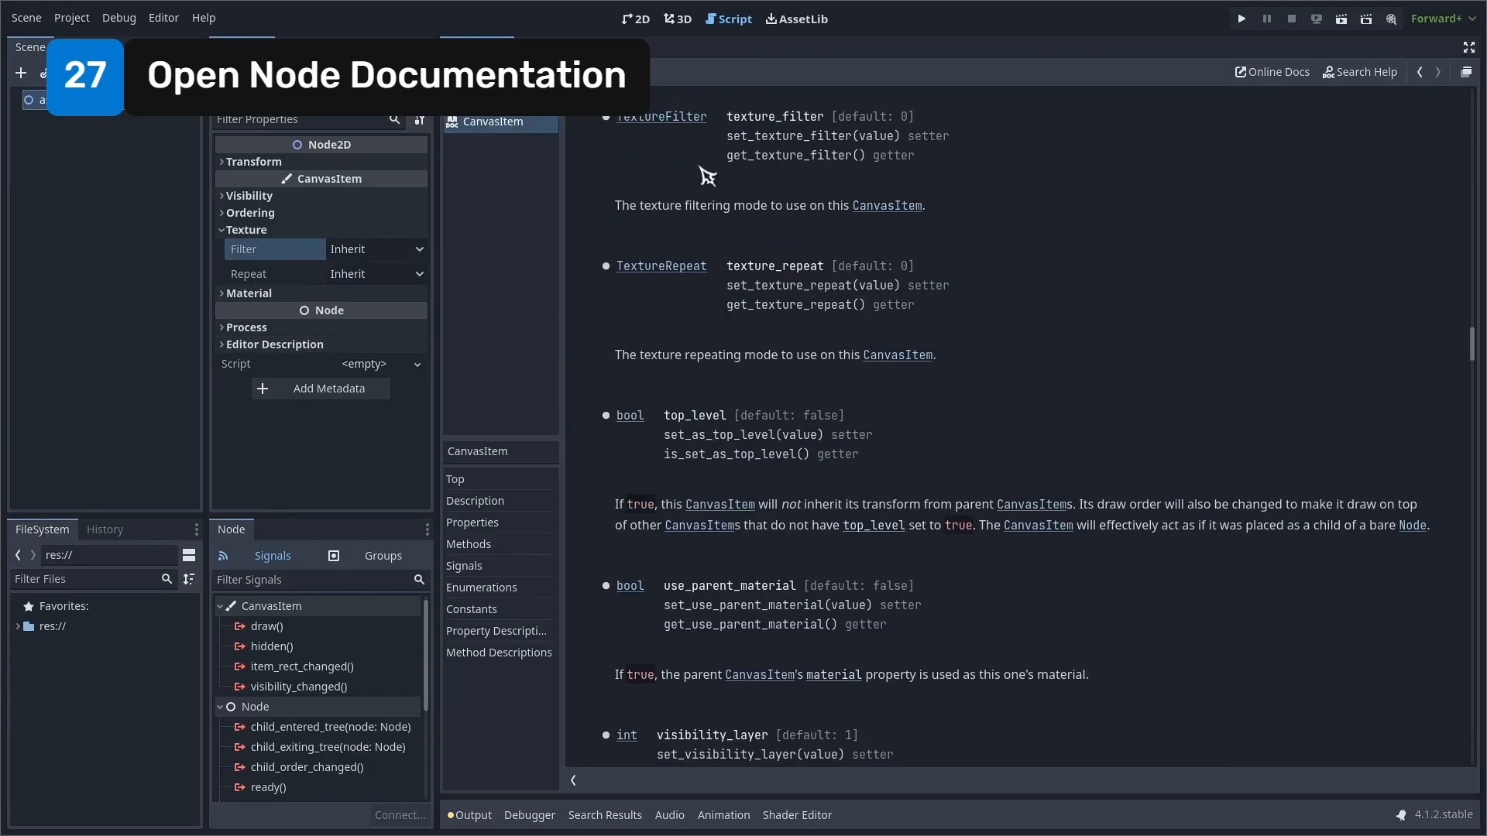
mouse_move(652, 180)
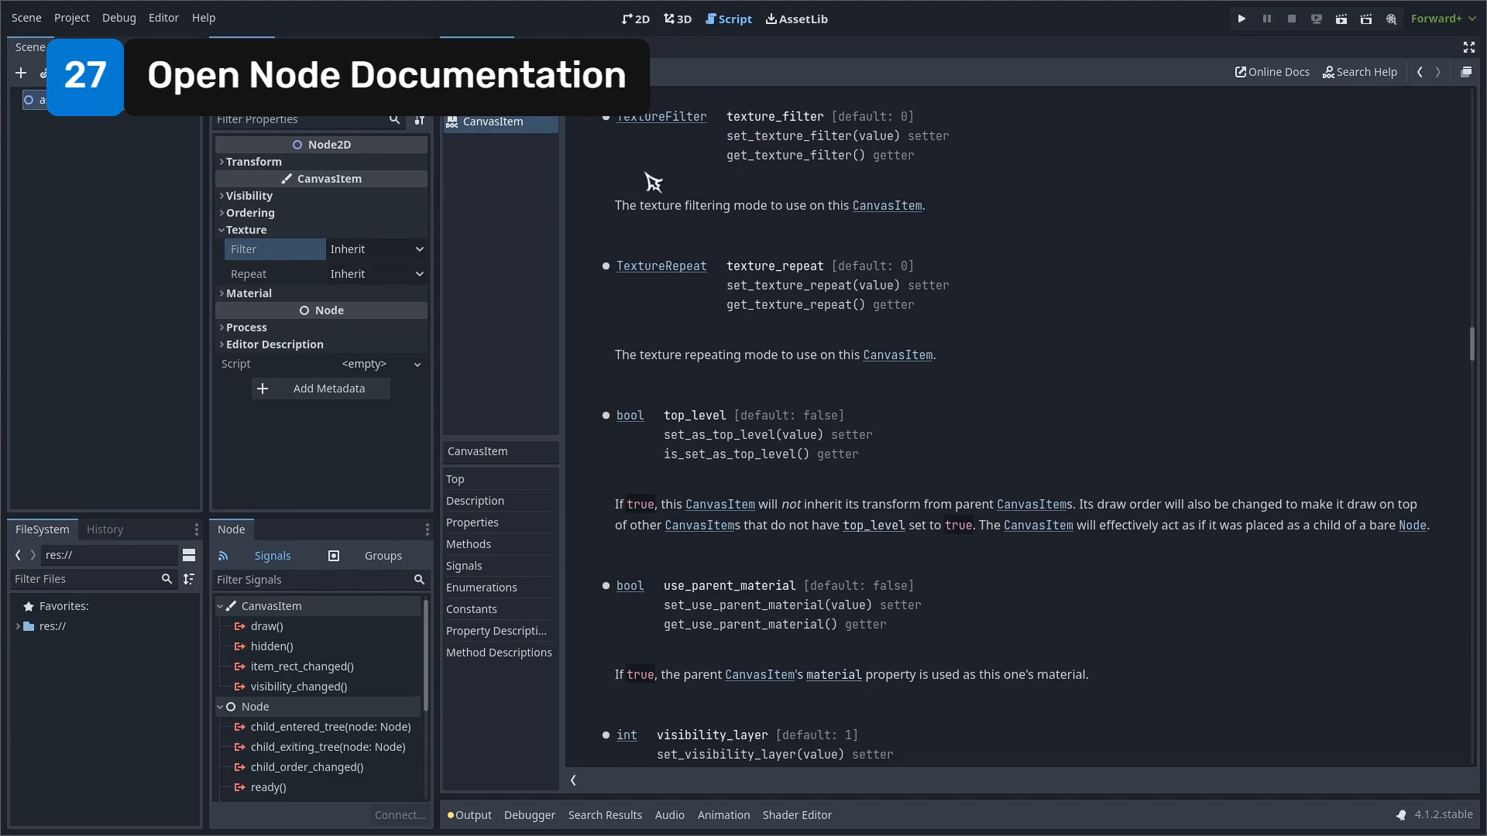
double_click(774, 115)
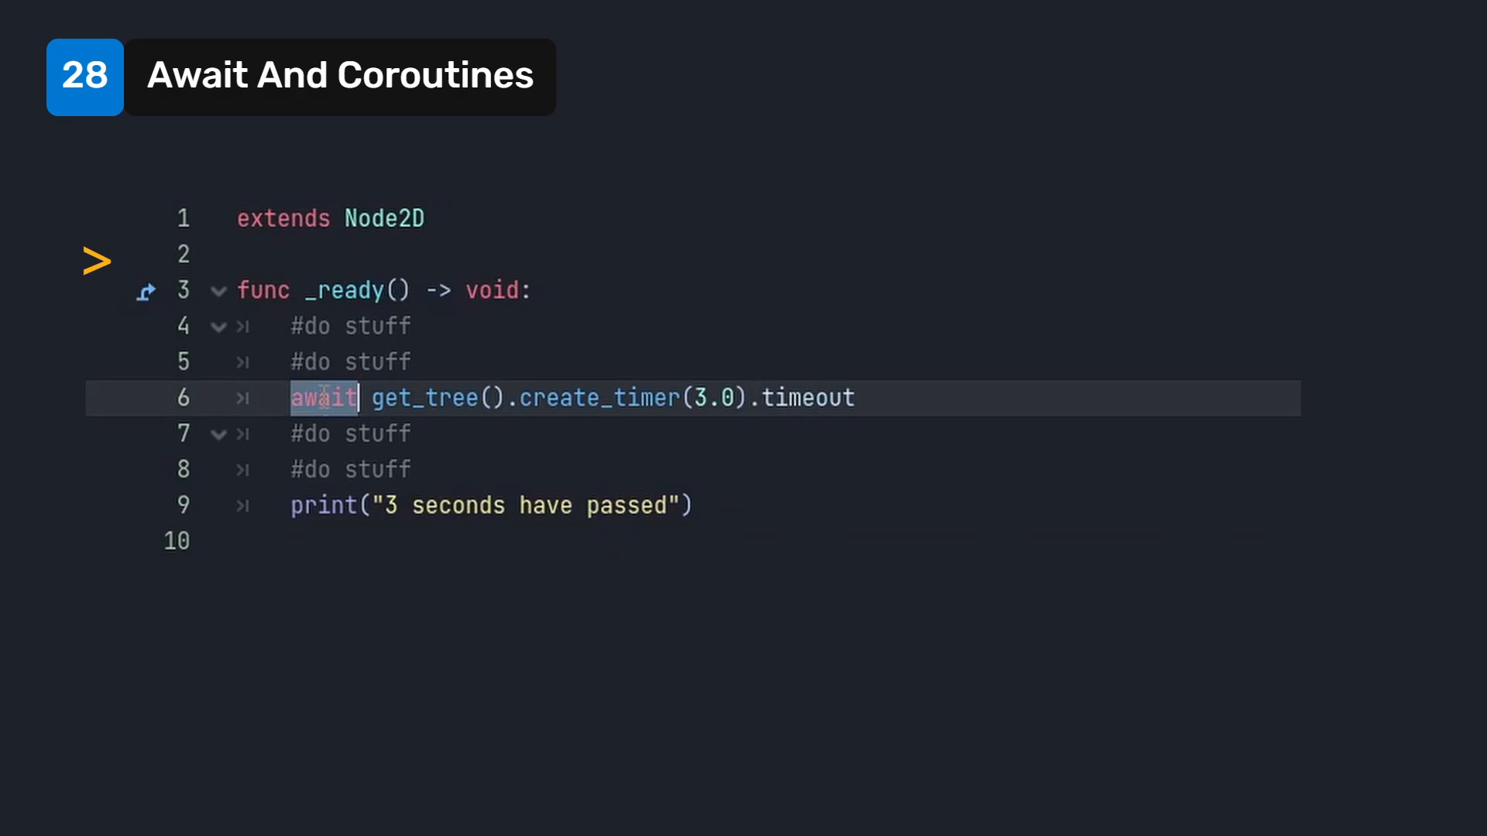
Select the await keyword on line 6 inside _ready
double_click(807, 397)
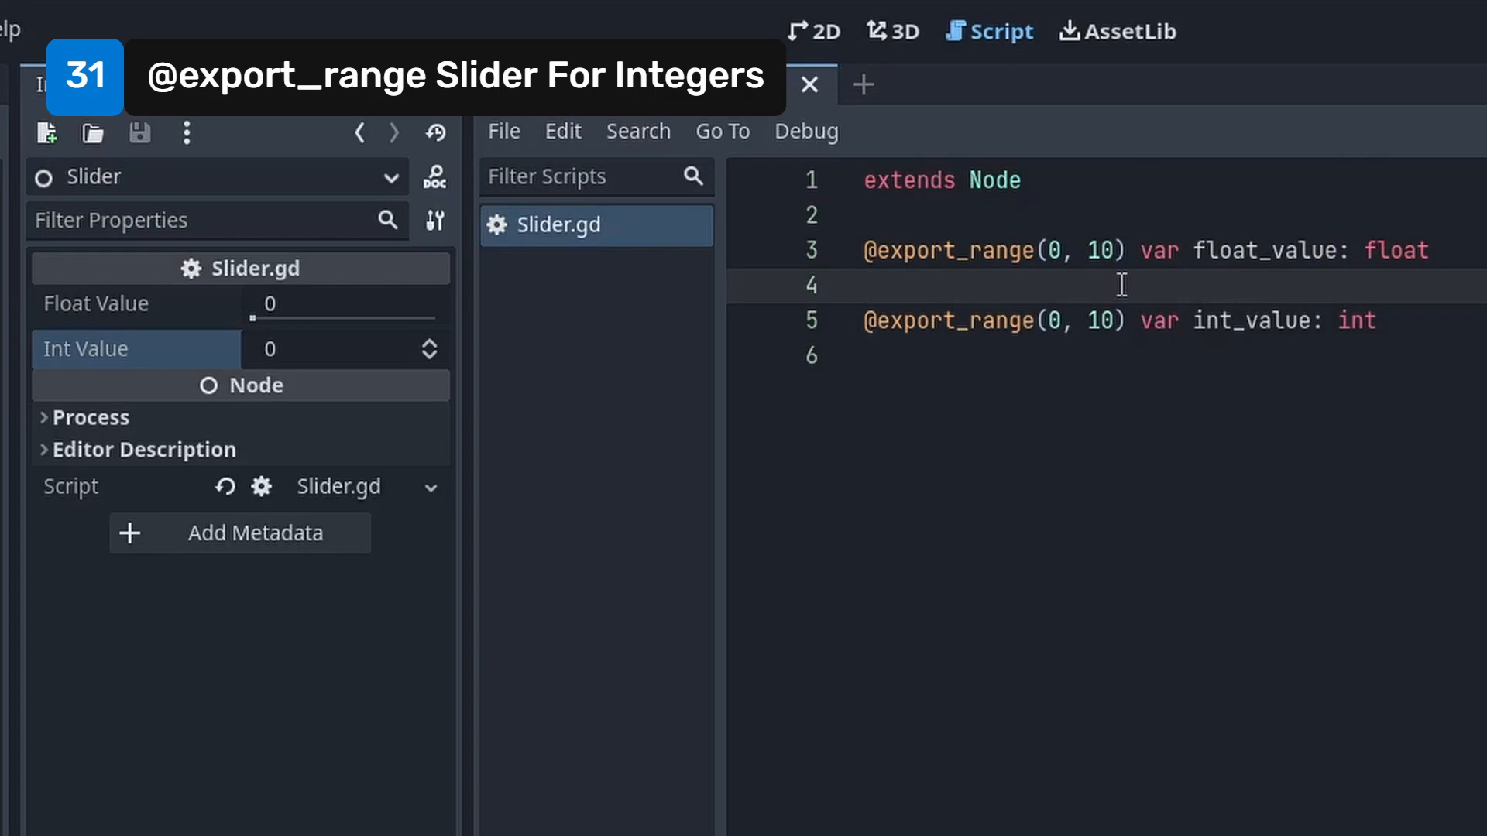
Slide the exported float value to about 7.874, back to zero, then enter .99
drag(261, 317, 398, 318)
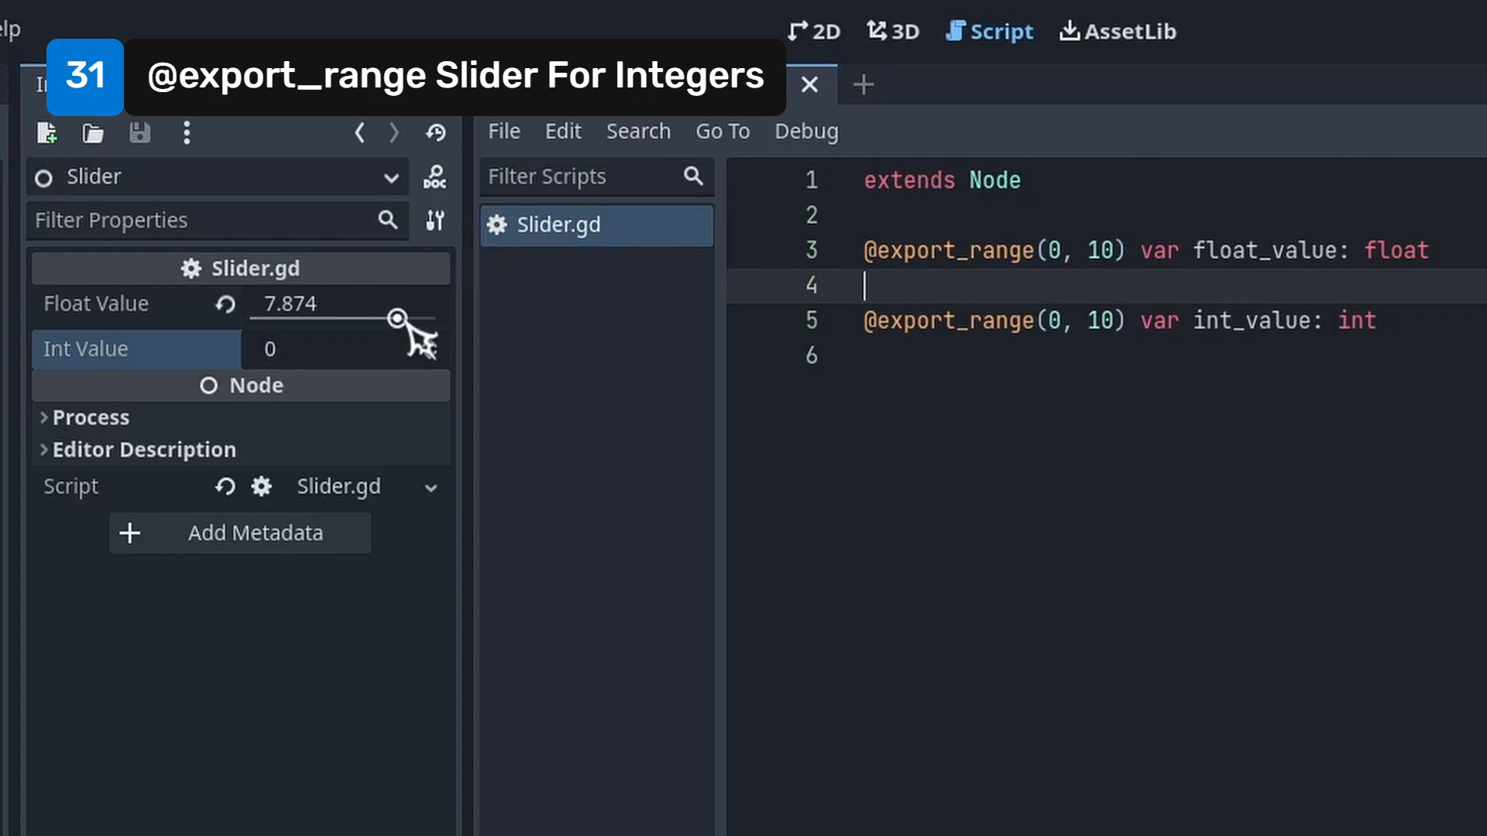
drag(396, 320, 256, 320)
text(, )
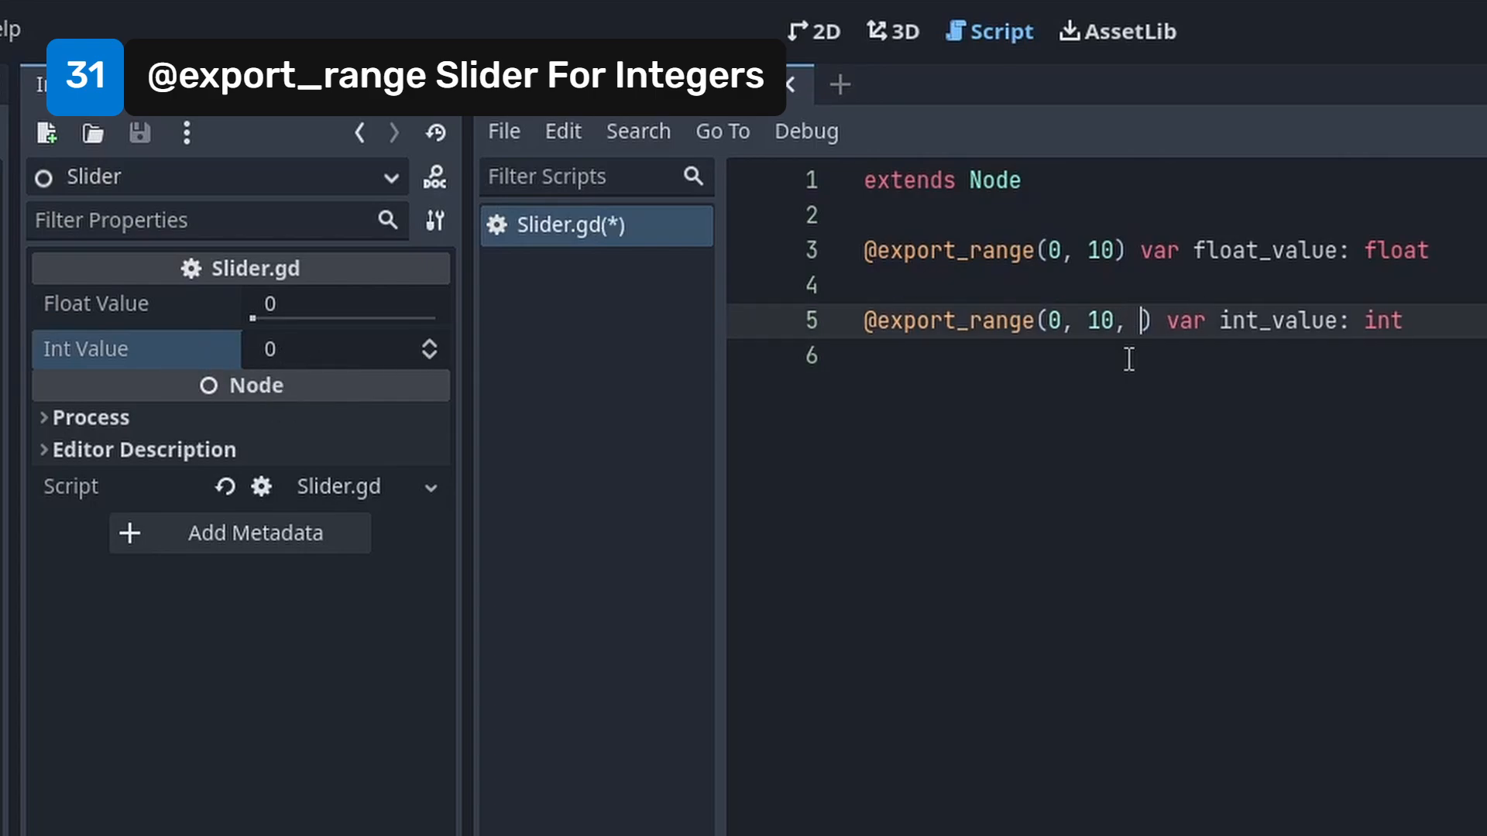
text(.99)
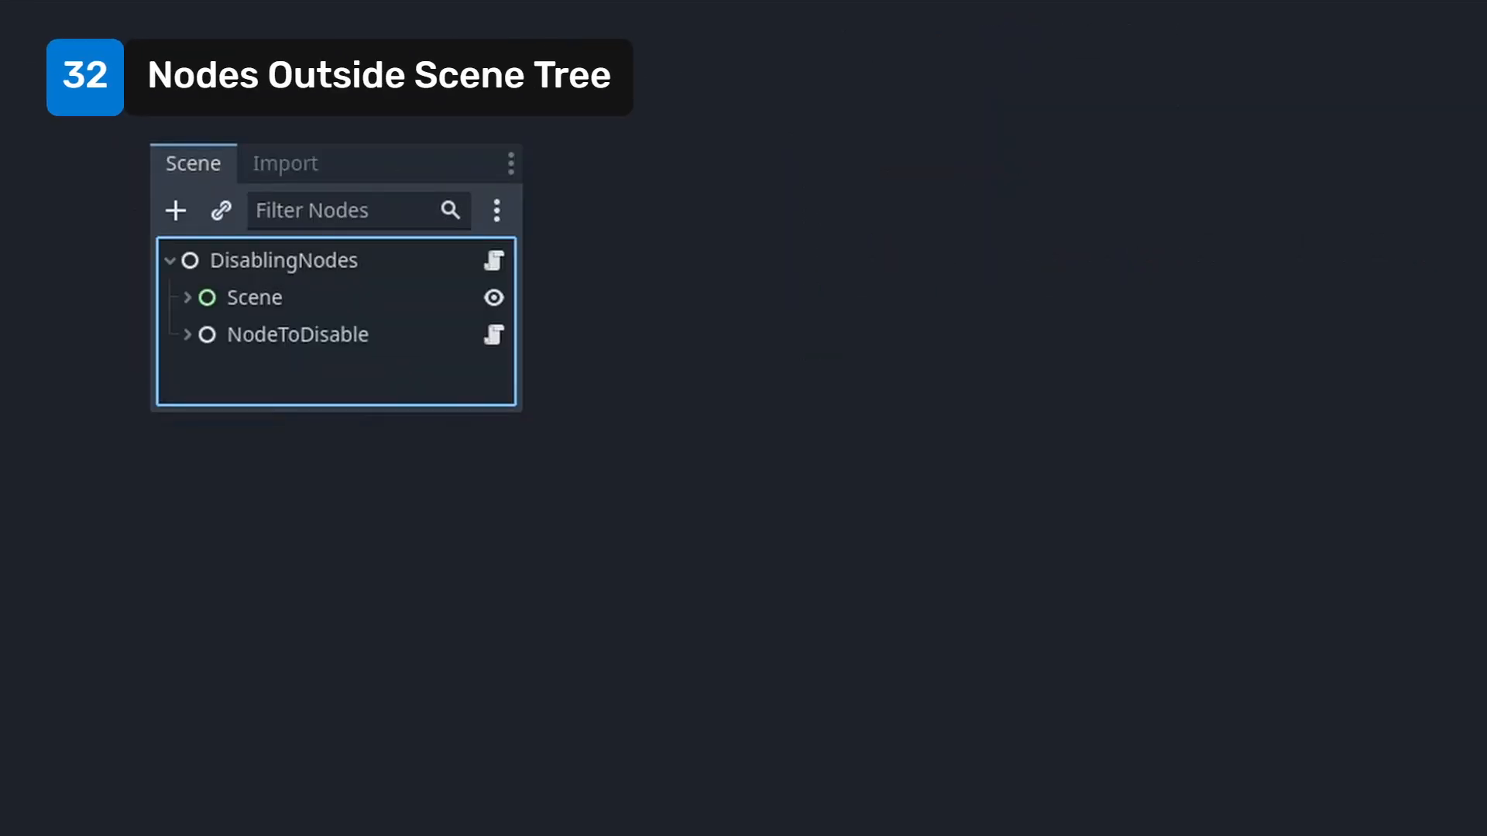
Remove NodeToDisable from the running tree, add it back, and inspect its Timers
click(297, 333)
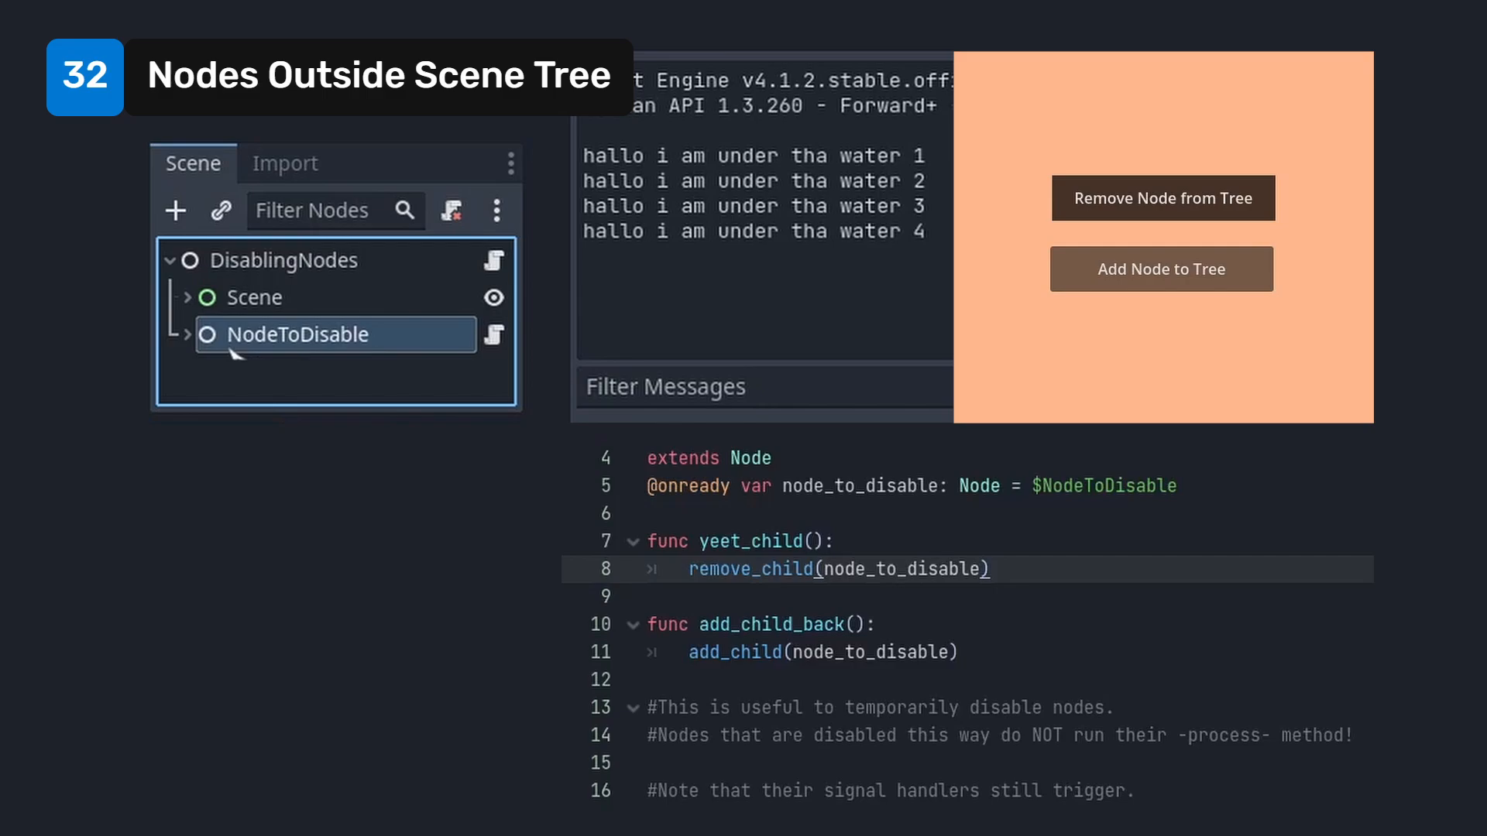
click(1161, 198)
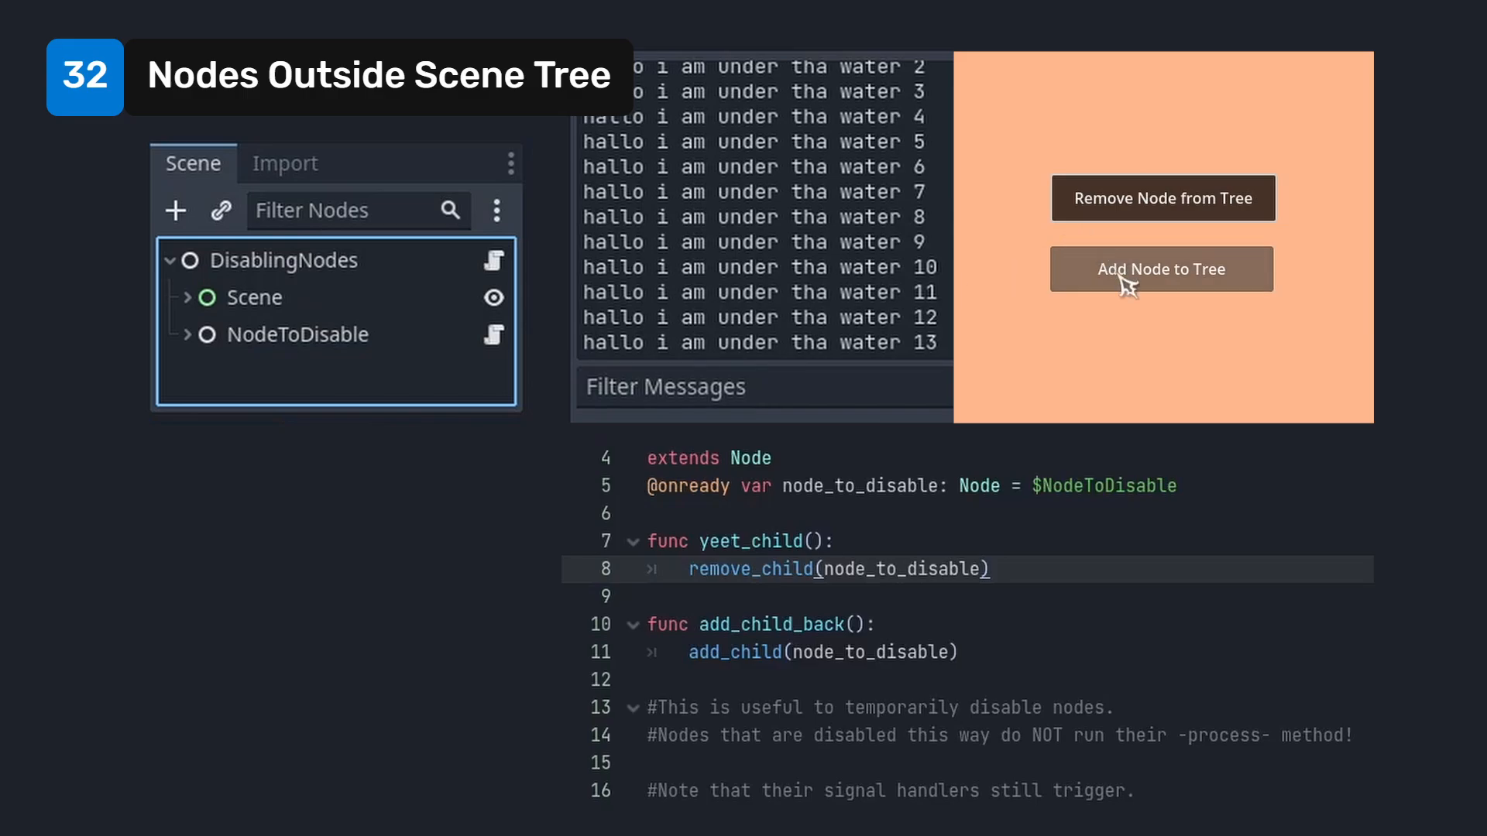
click(1160, 268)
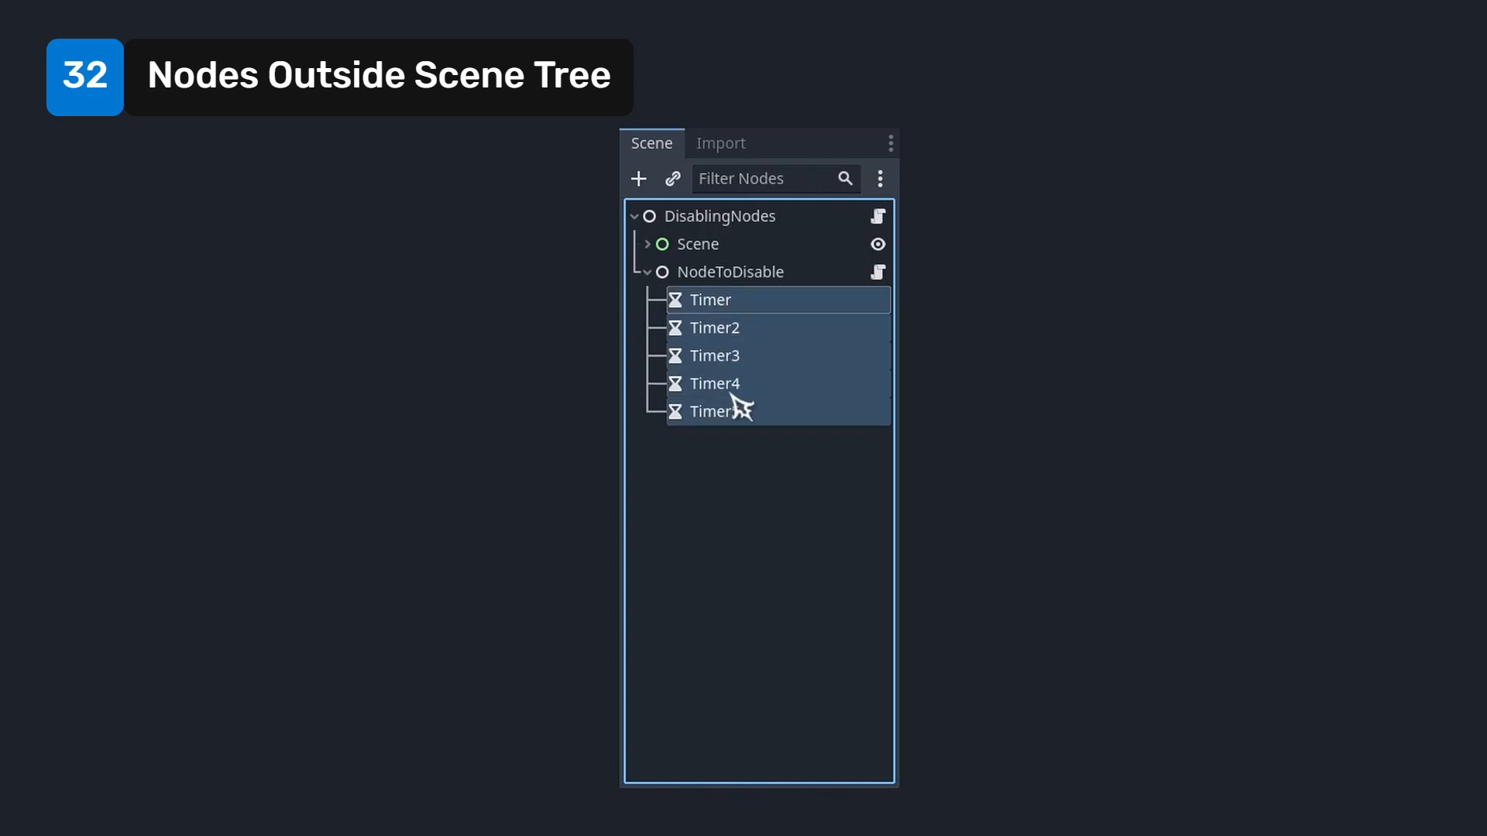
click(645, 272)
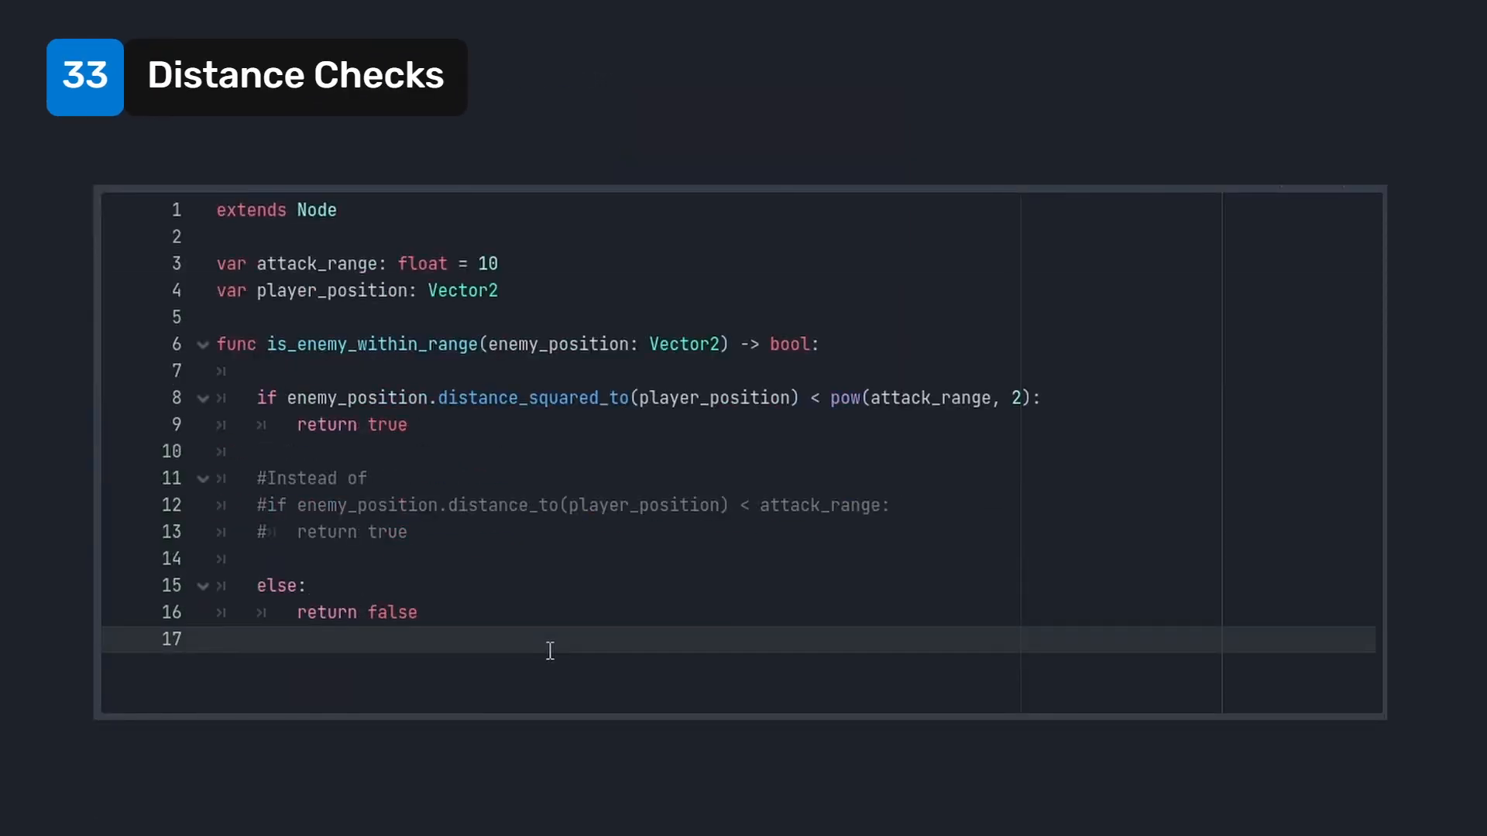
Double-click in the script editor on the print_tree() example
double_click(532, 397)
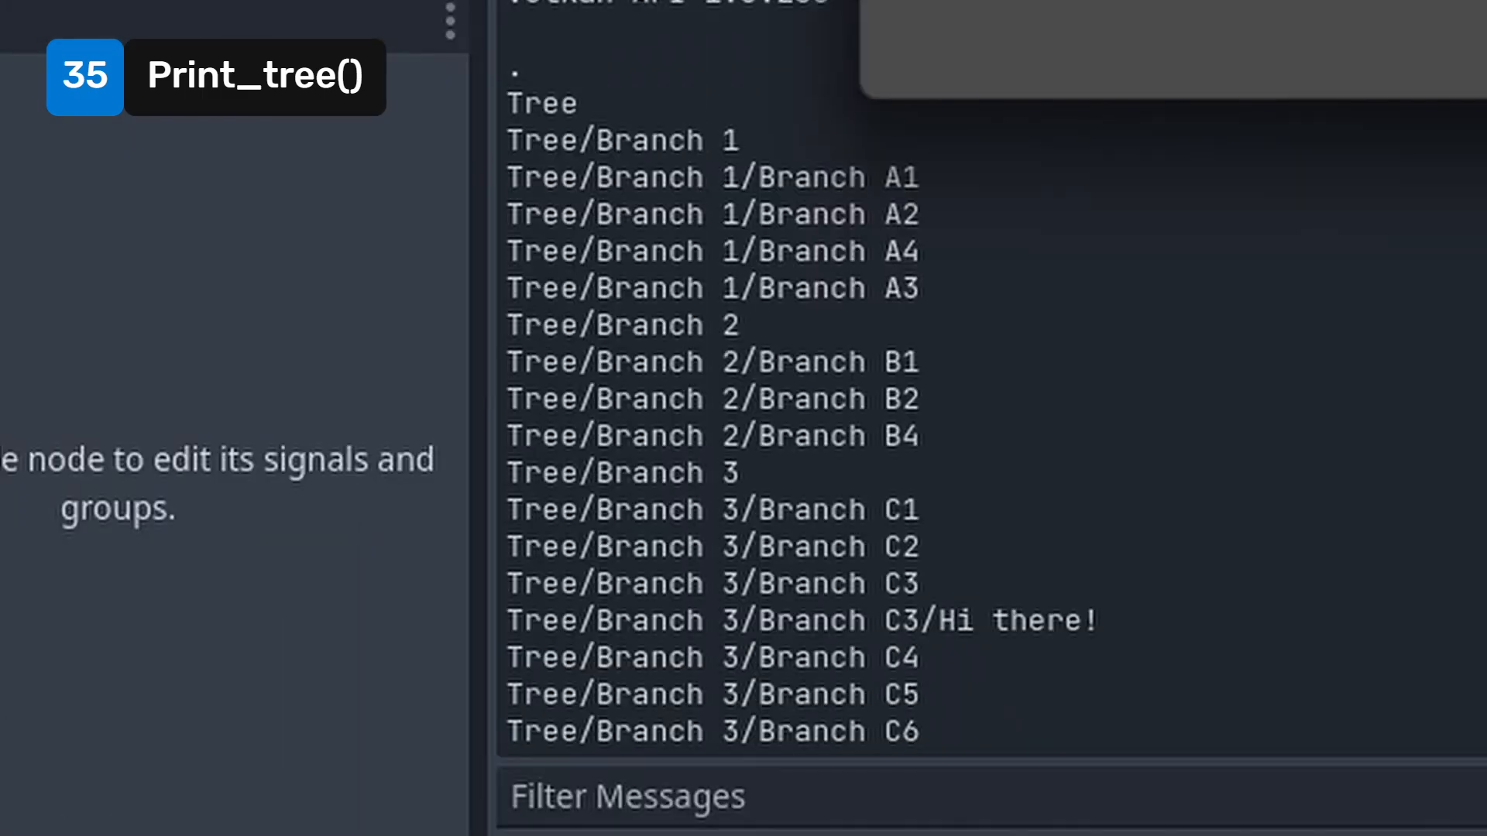
mouse_move(1281, 419)
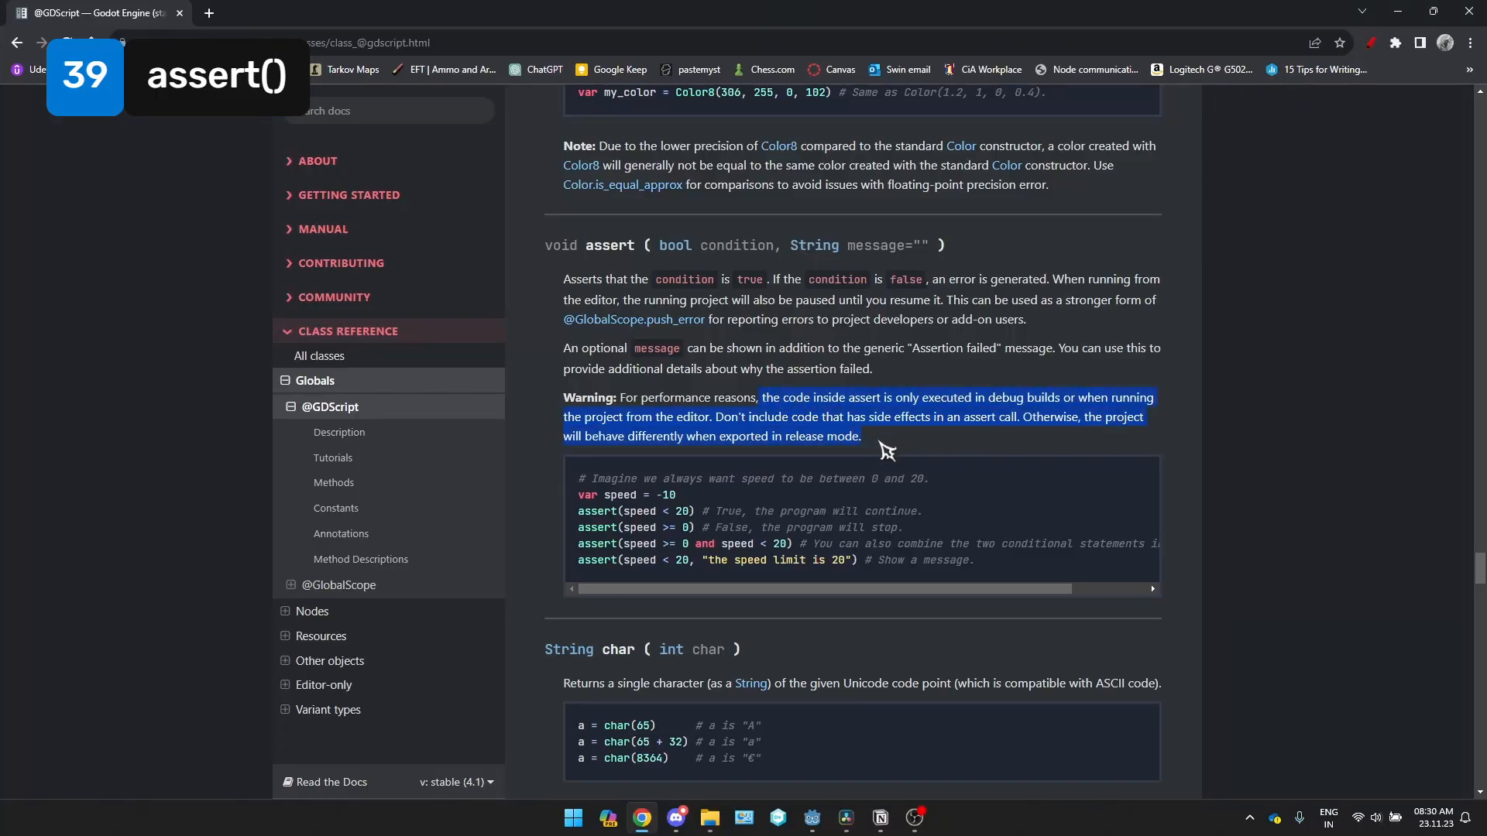
Highlight the assert() warning about release builds and scroll further down the docs
click(858, 437)
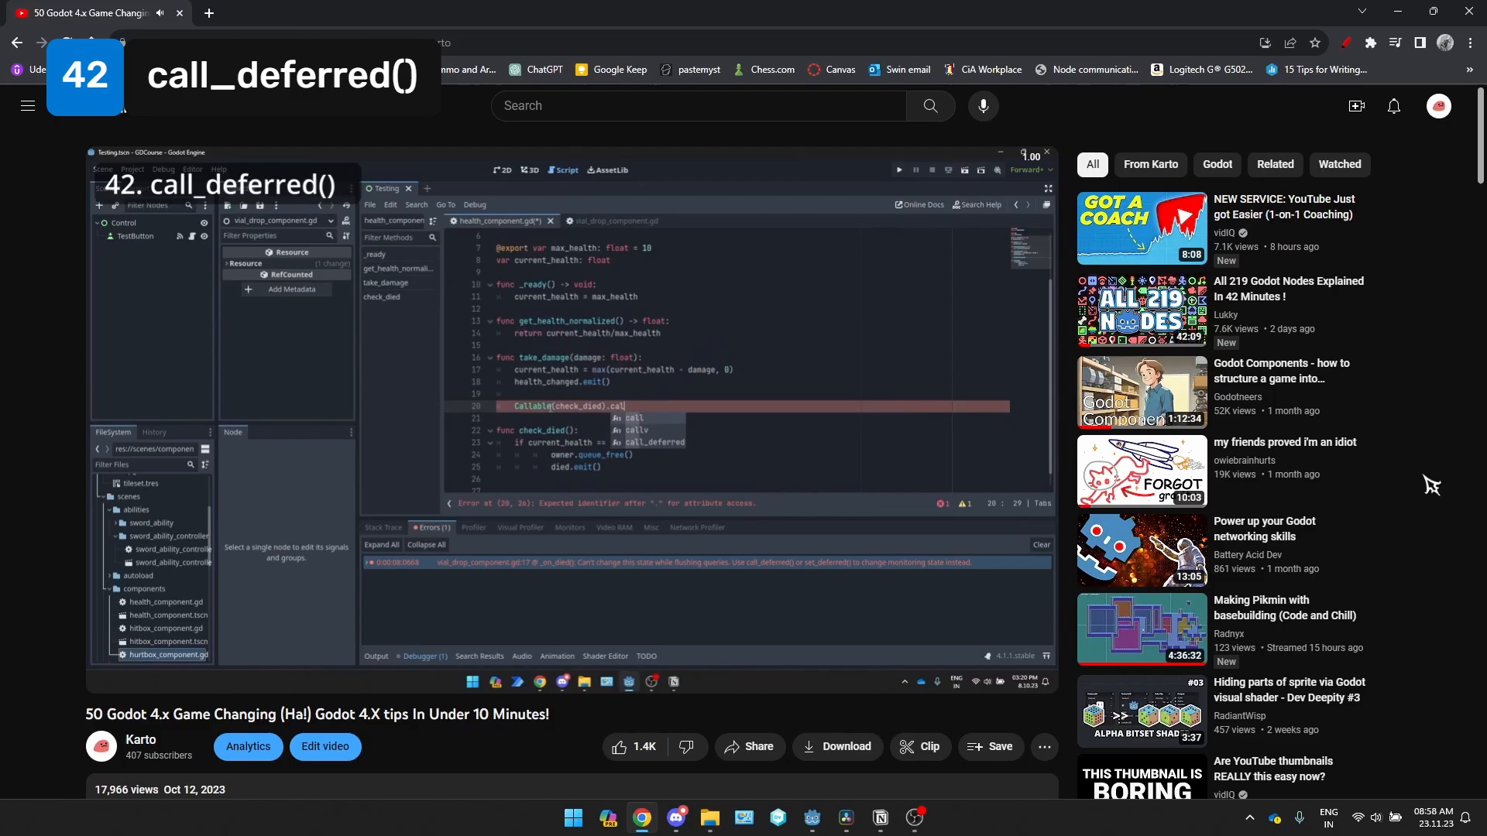
scroll(down, 3)
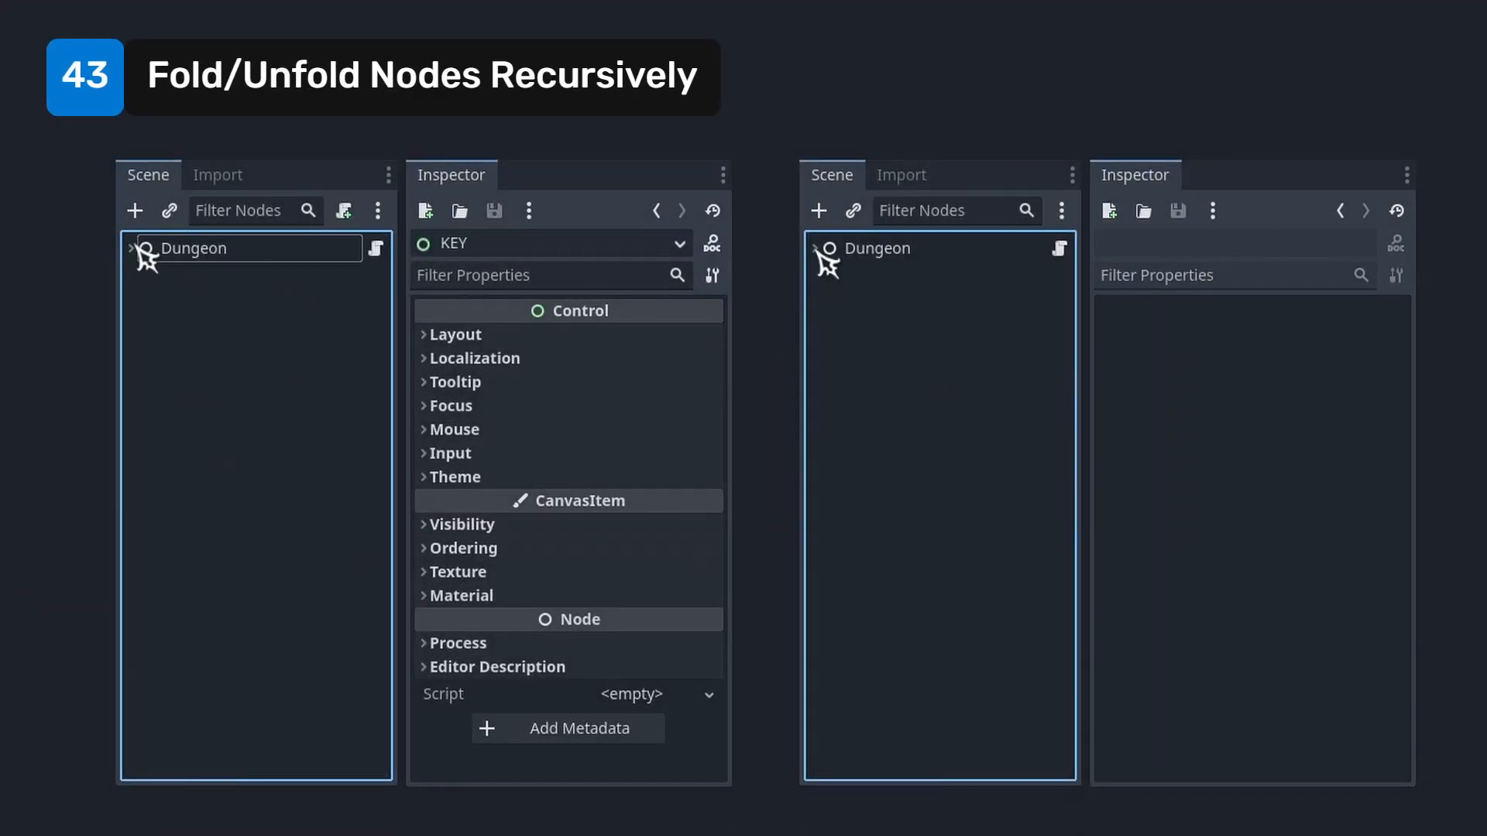
Fold Dungeon recursively, switch FileSystem to split view, open TinyTownAssets, right-click main_menu.tscn
click(130, 248)
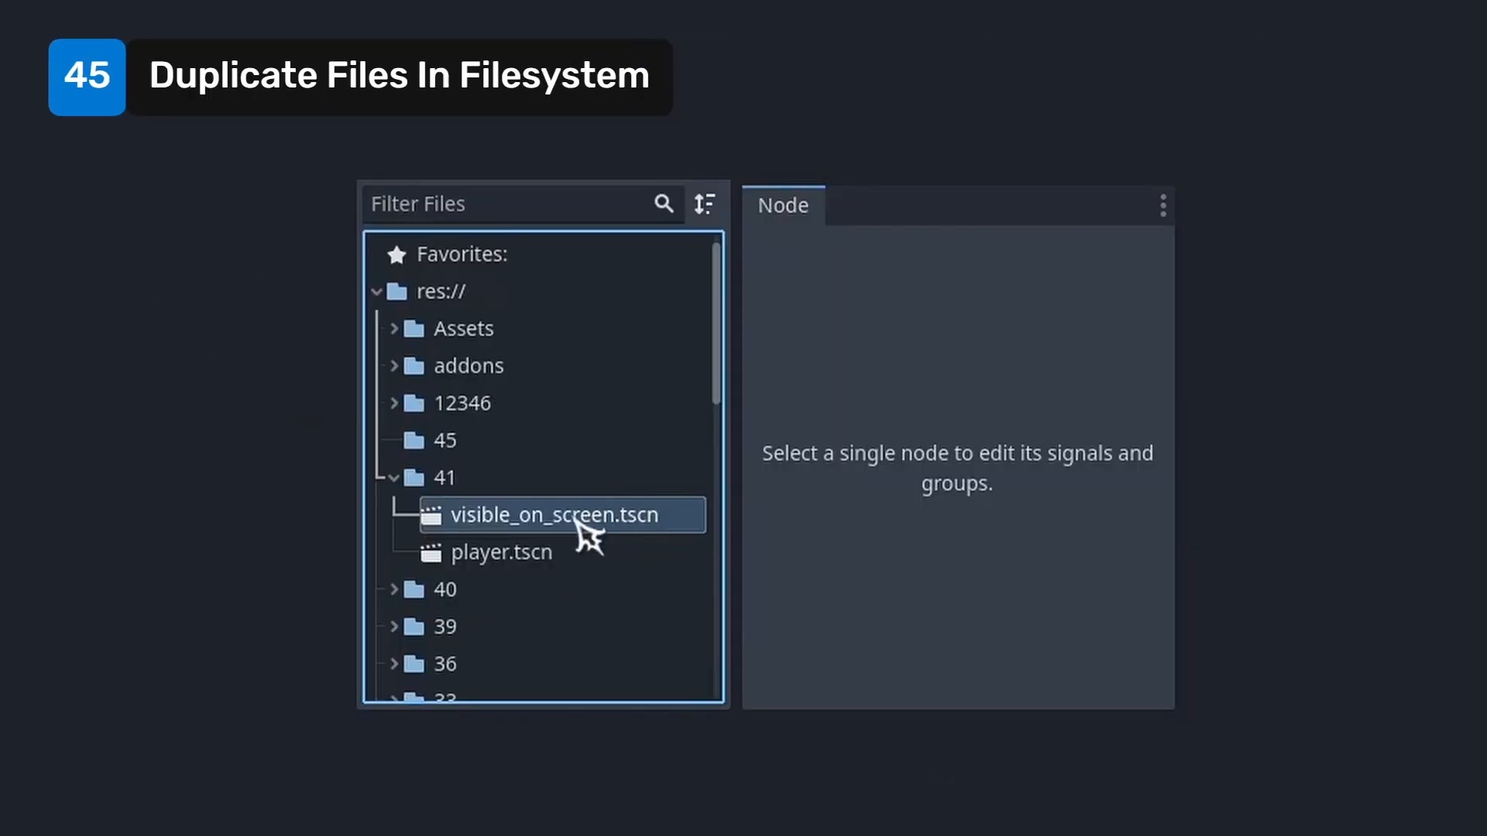
mouse_move(538, 447)
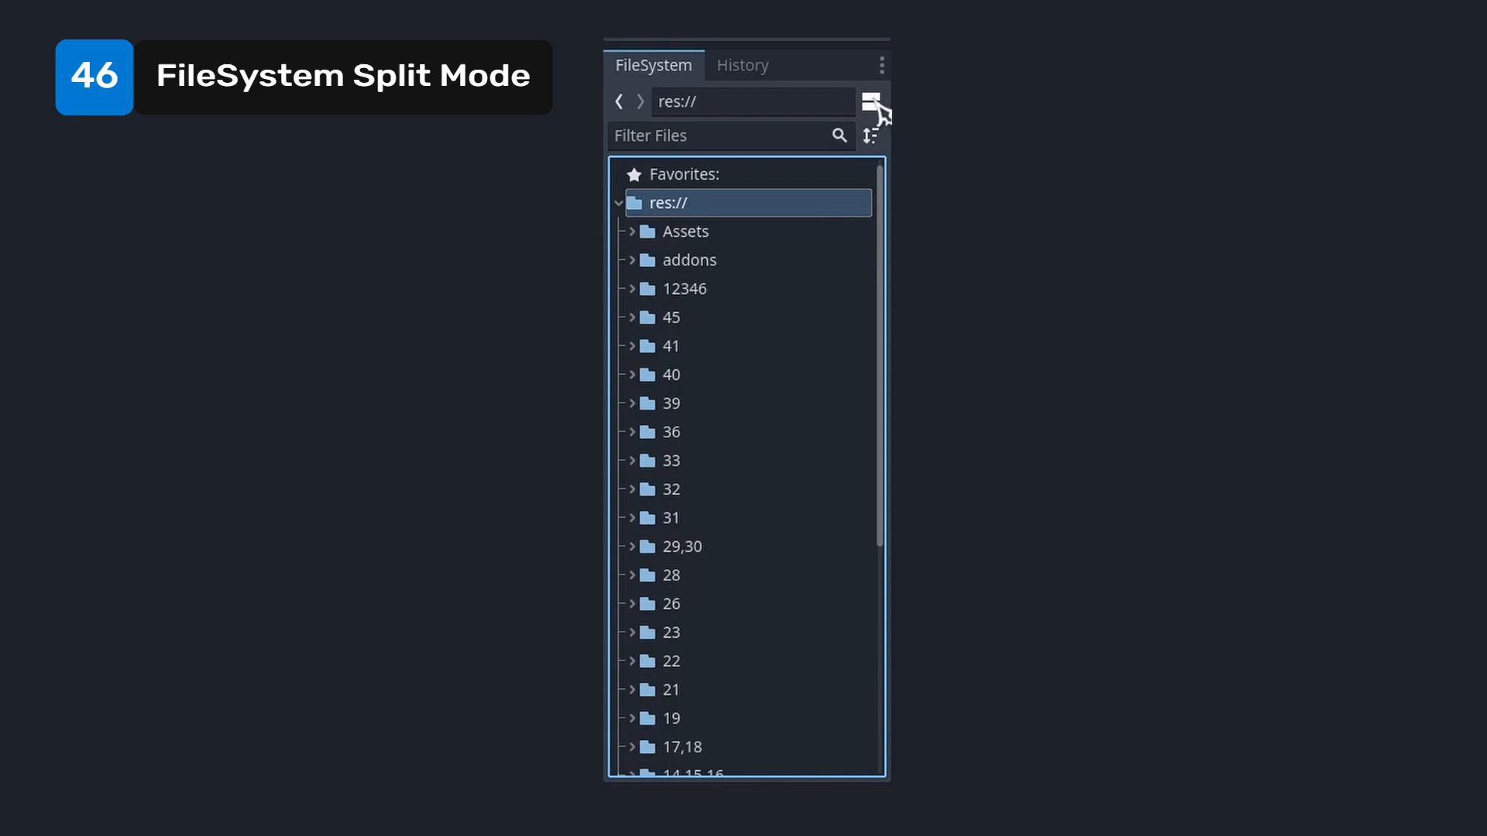
click(870, 101)
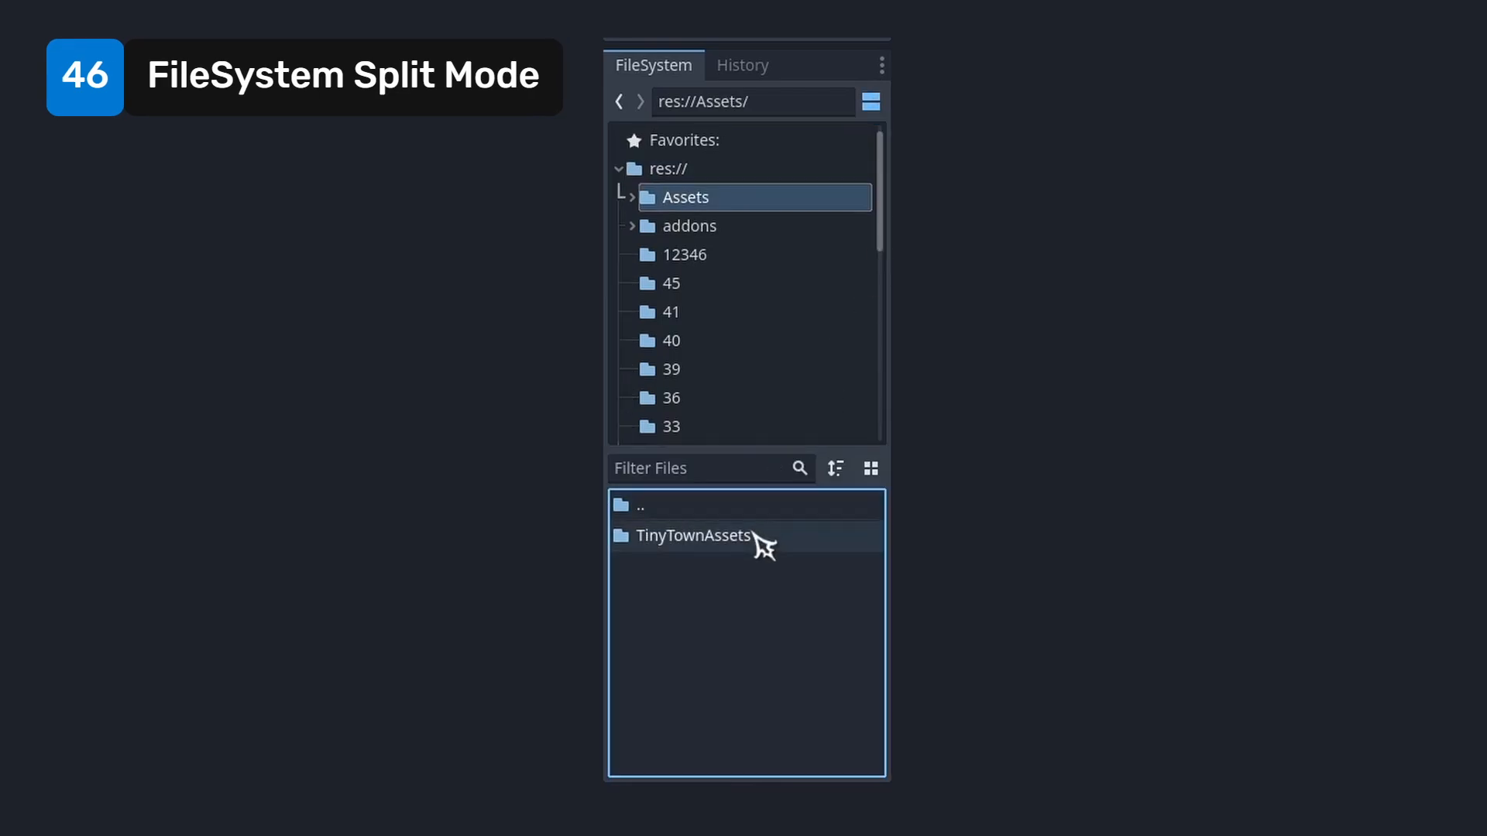
double_click(692, 536)
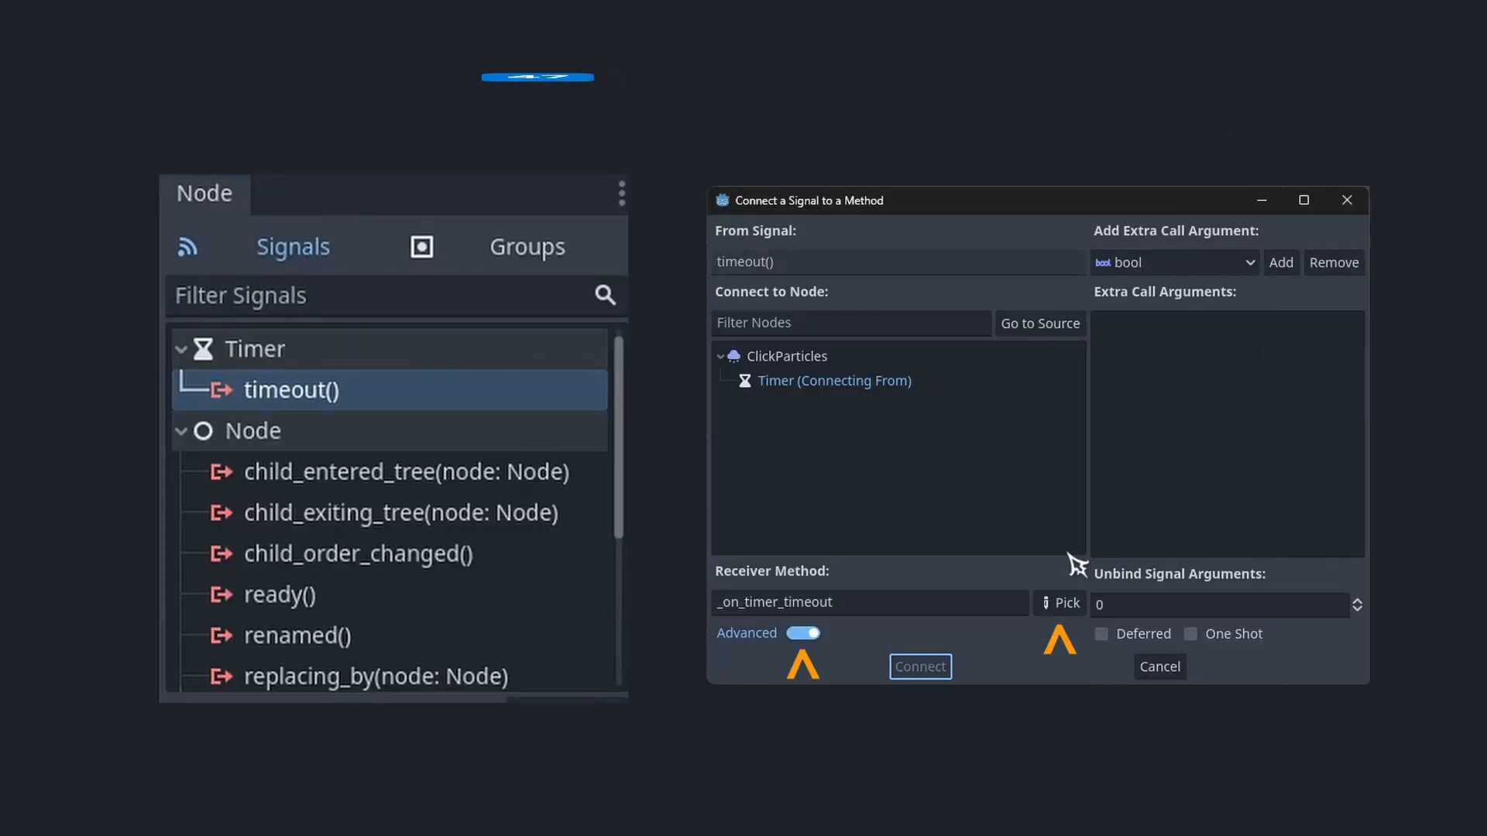
click(1060, 603)
text(queue_free)
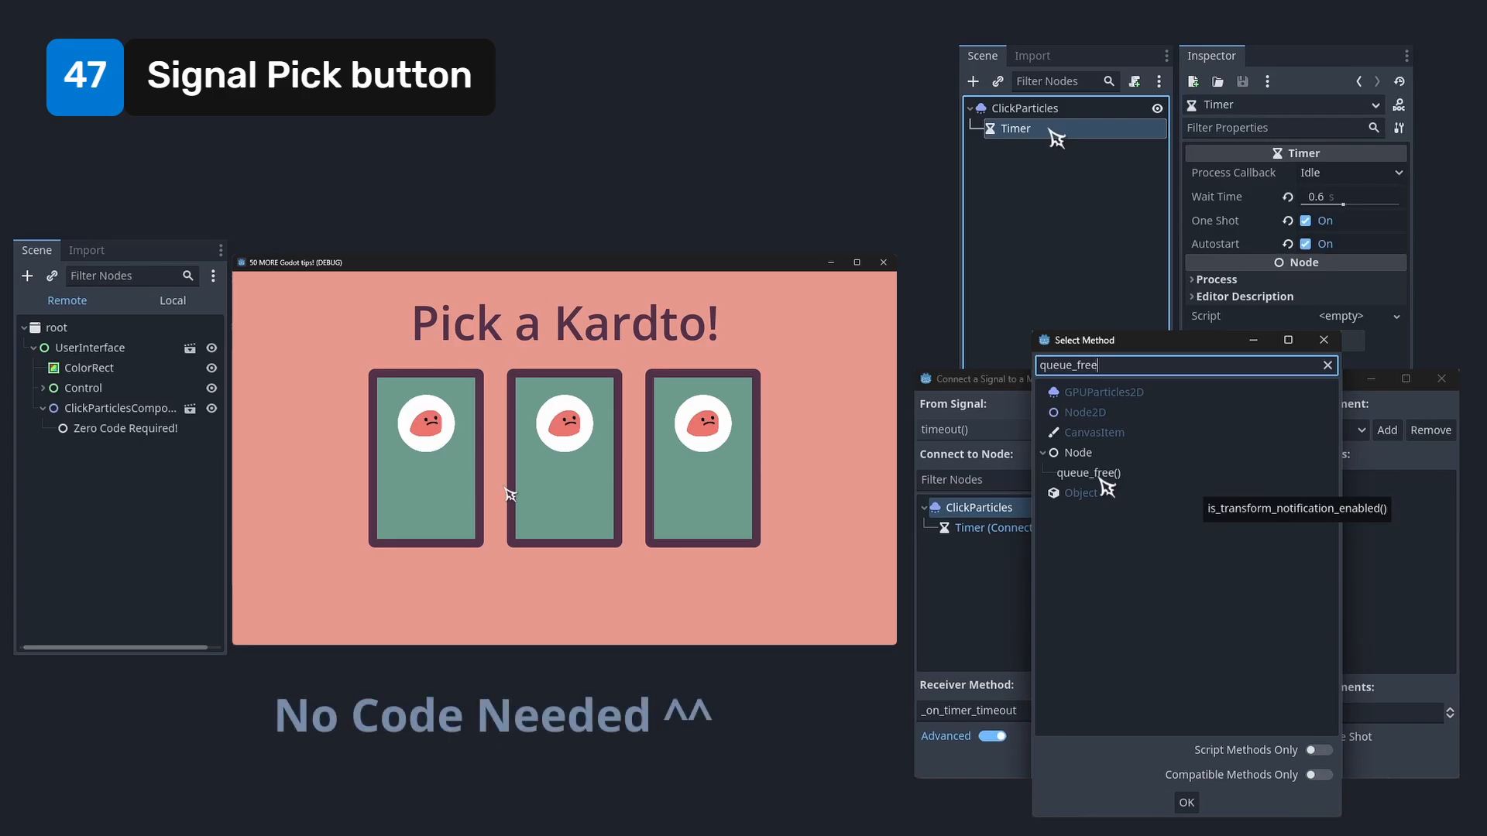
right_click(232, 469)
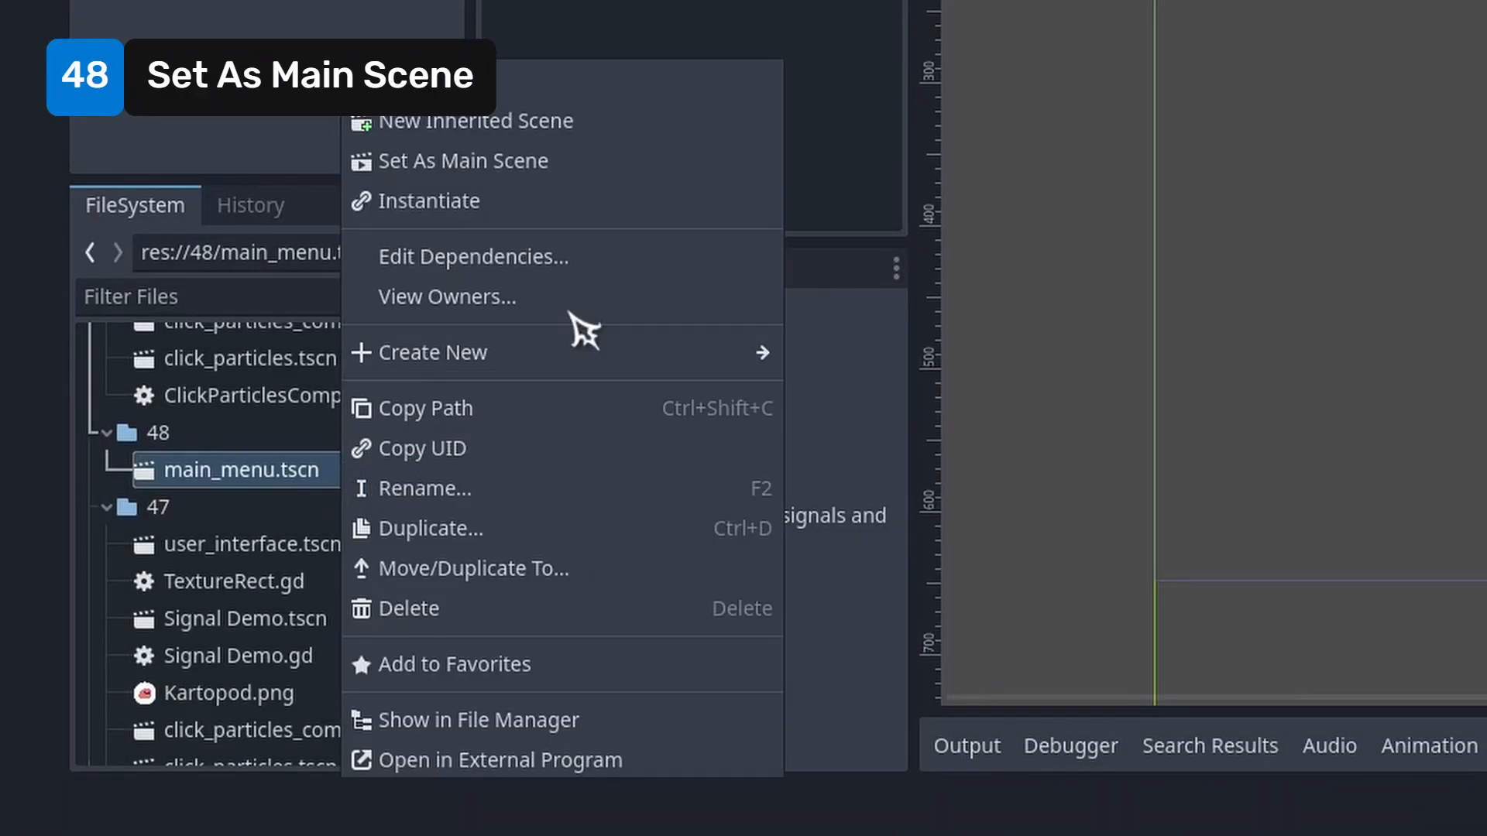
Set main_menu.tscn as the main scene and scroll through the BBCode effects docs
click(464, 160)
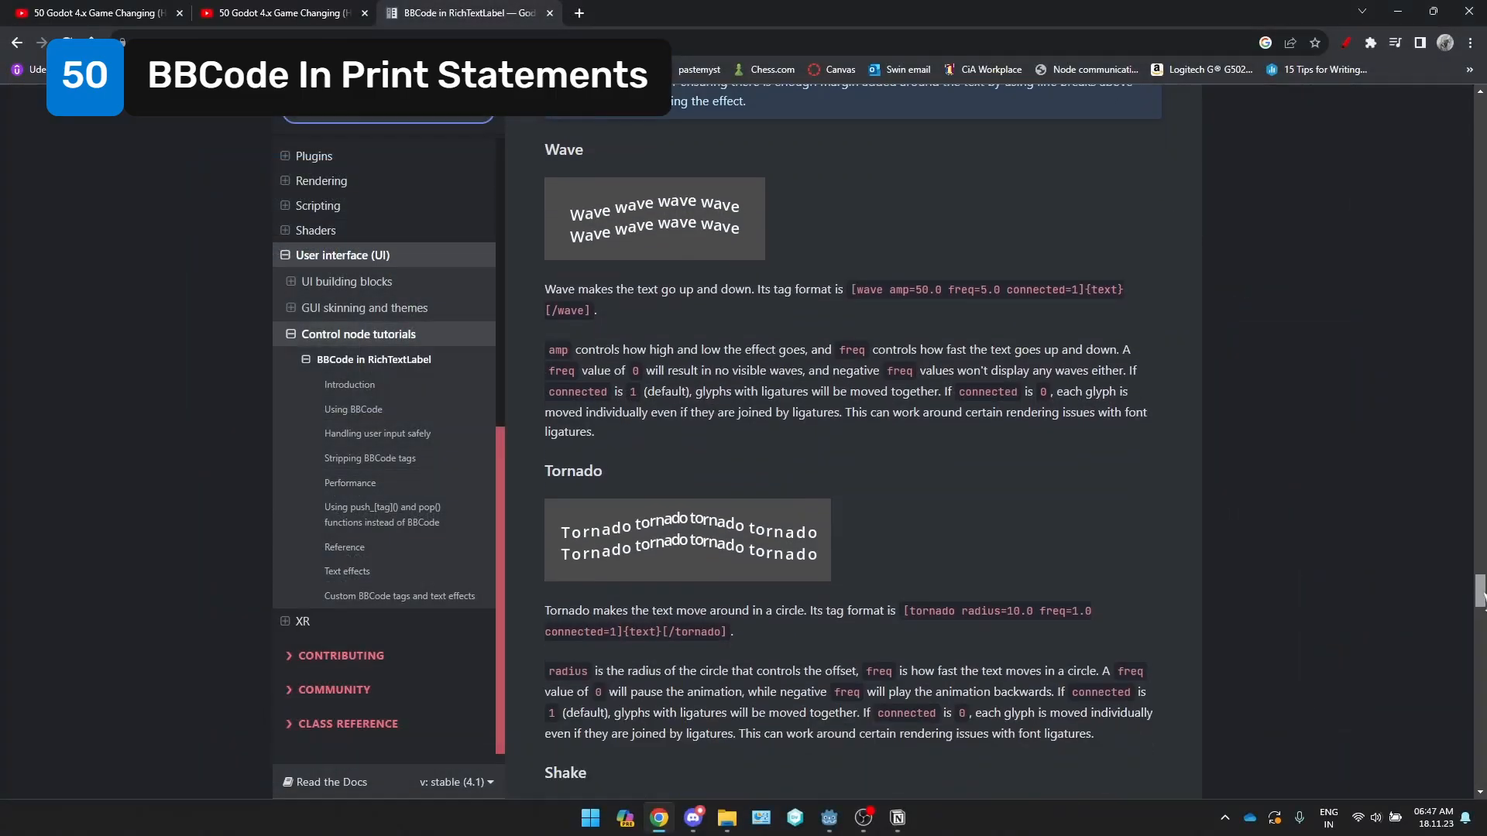
scroll(down, 3)
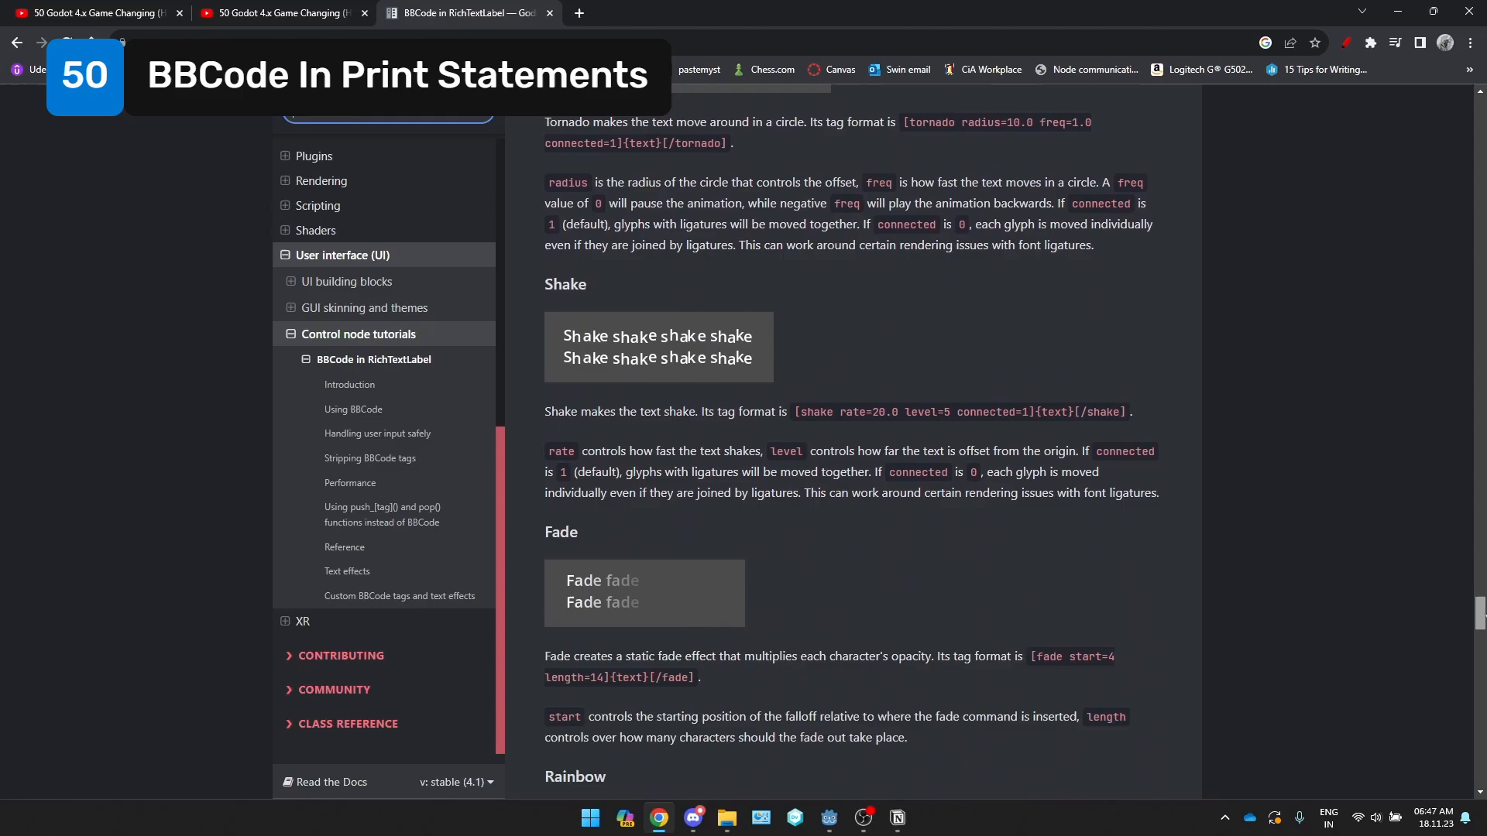
scroll(down, 3)
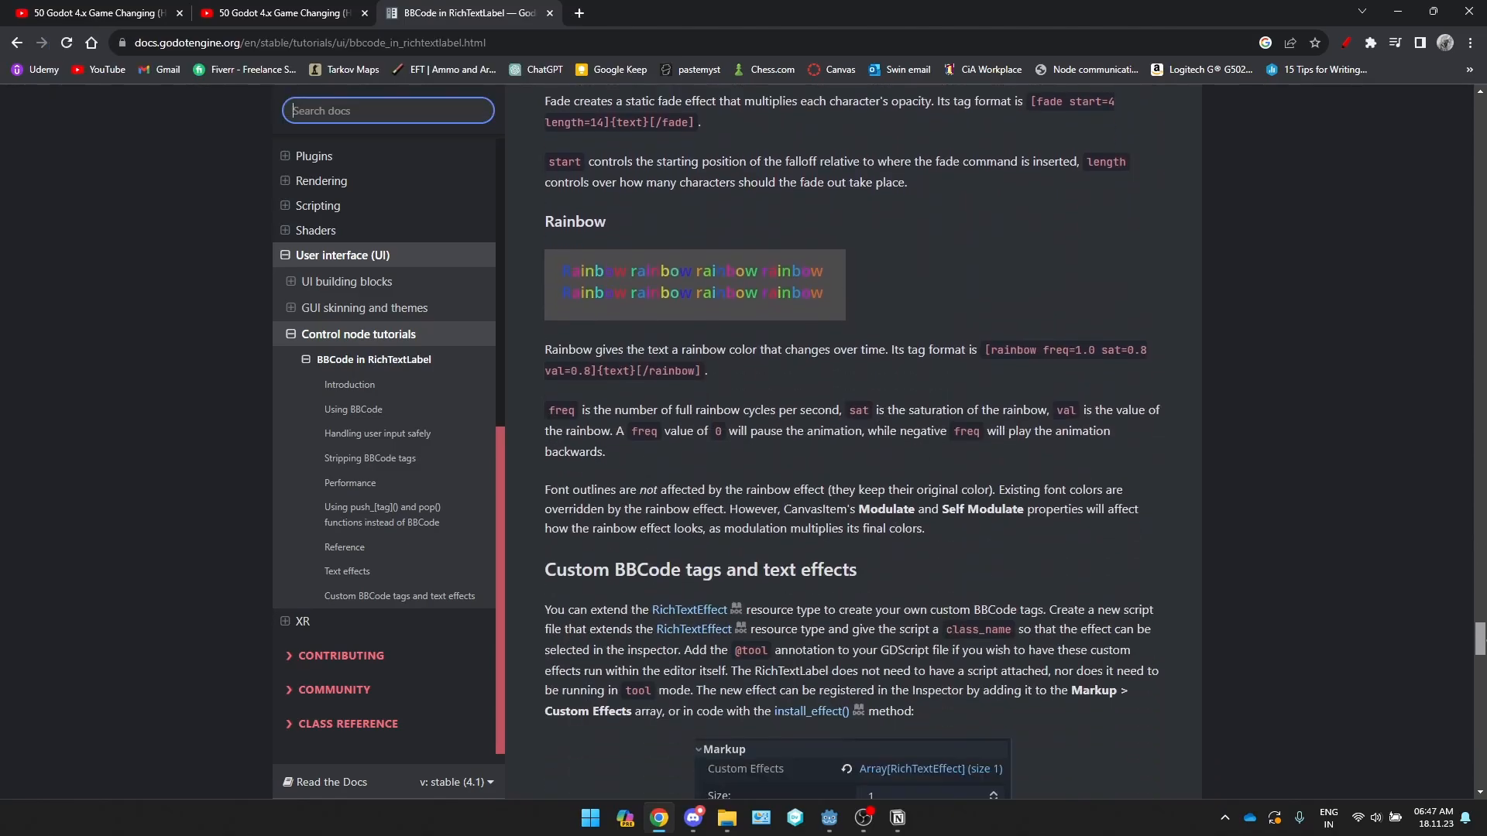